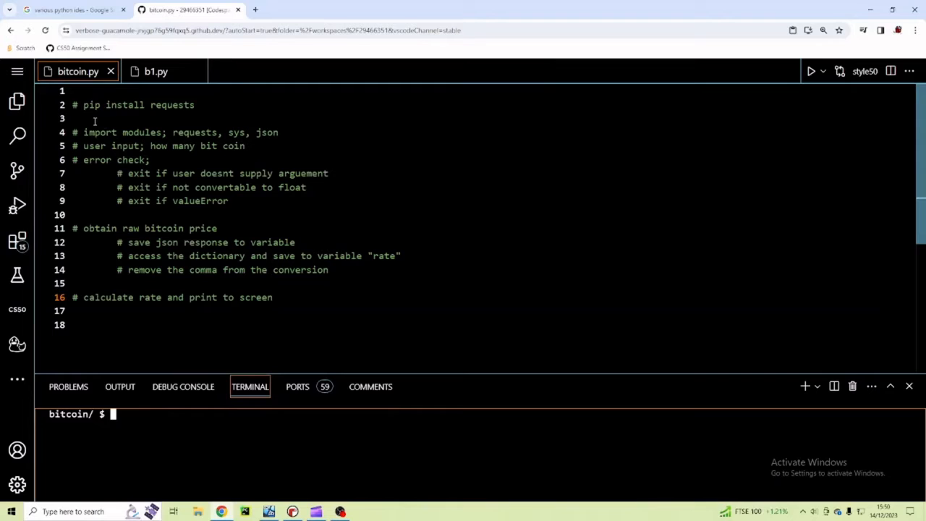
Step: Run 'pip install requests' in the terminal, which reports all requirements already satisfied
{"action": "double_click", "coordinate": [172, 105]}
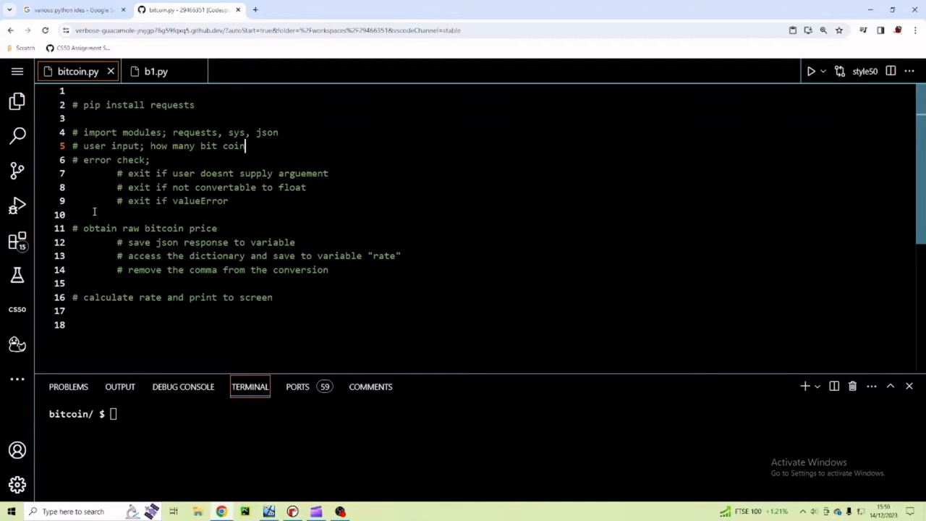
{"action": "mouse_move", "coordinate": [223, 187]}
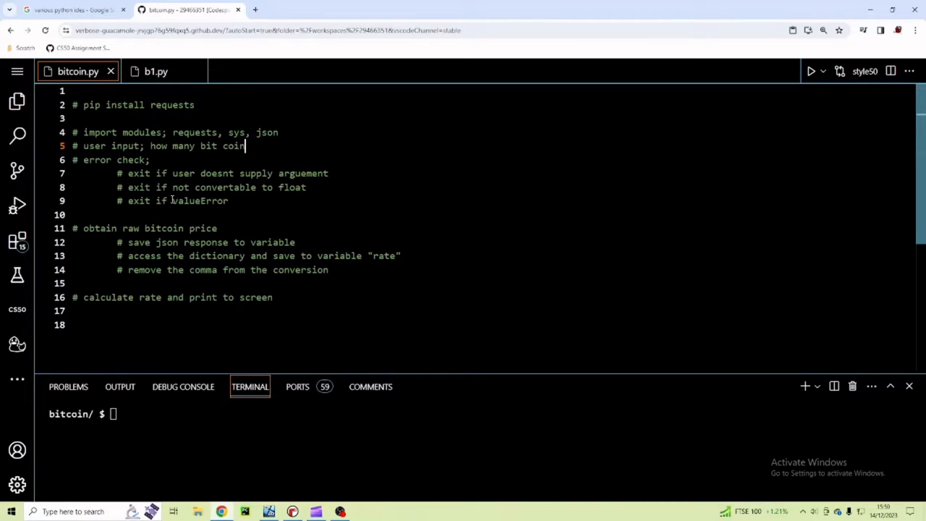
{"action": "left_click", "coordinate": [272, 201]}
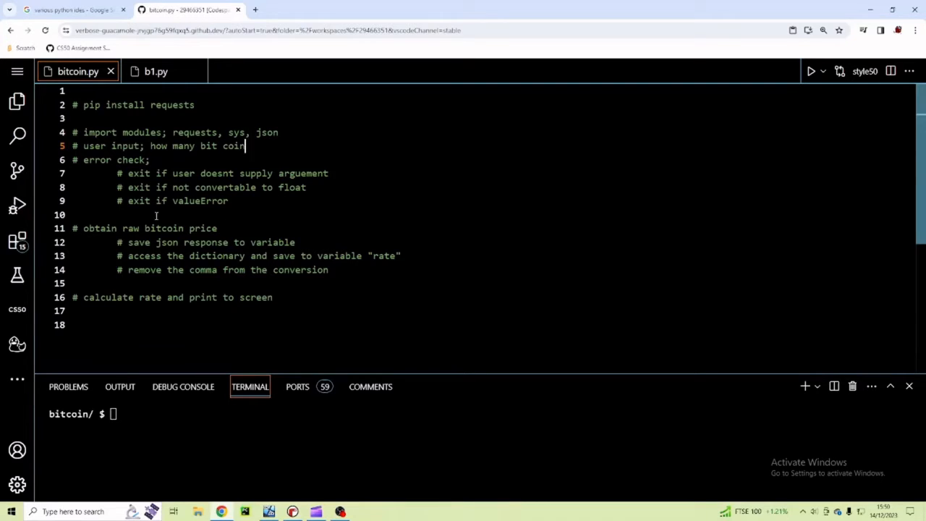
{"action": "mouse_move", "coordinate": [193, 209]}
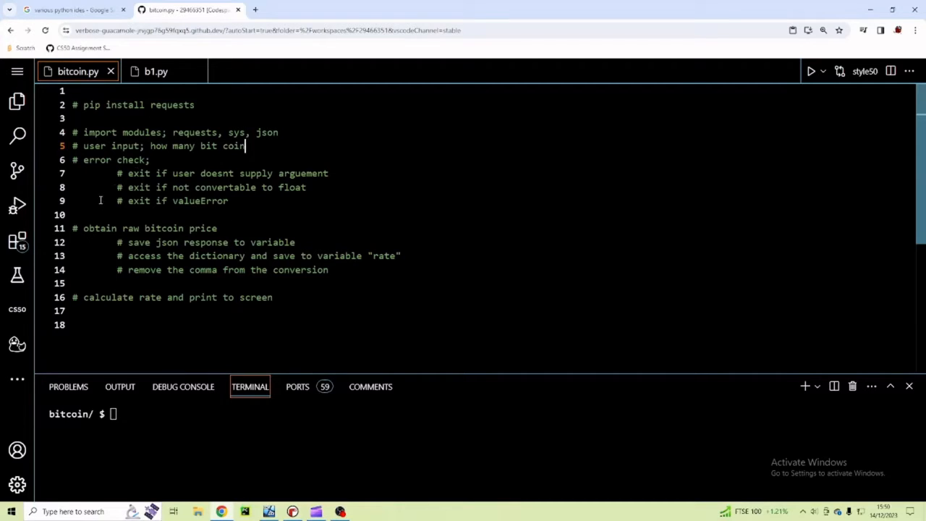
{"action": "mouse_move", "coordinate": [171, 232]}
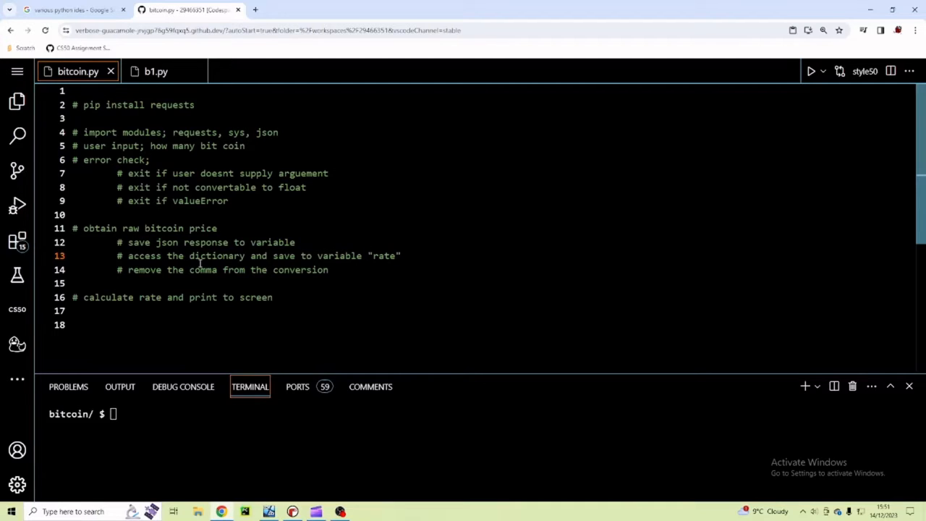
{"action": "mouse_move", "coordinate": [362, 255]}
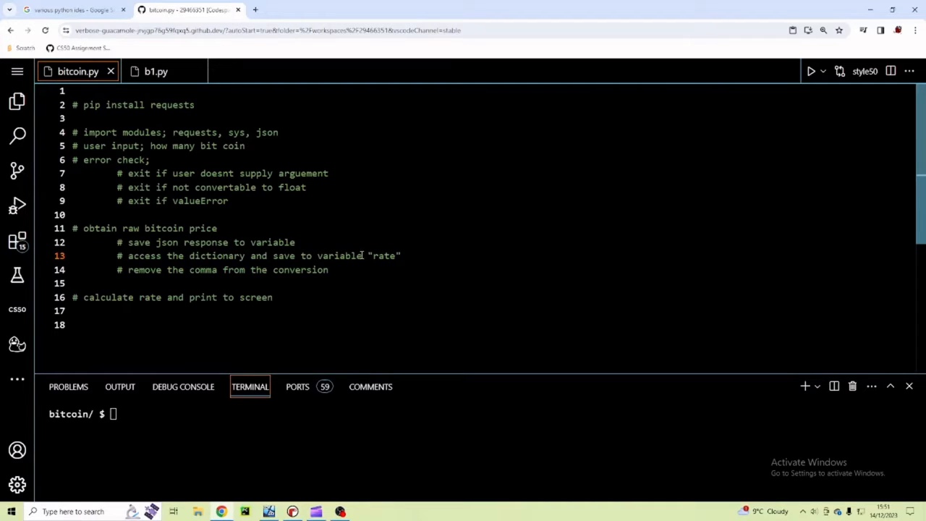
{"action": "double_click", "coordinate": [383, 255]}
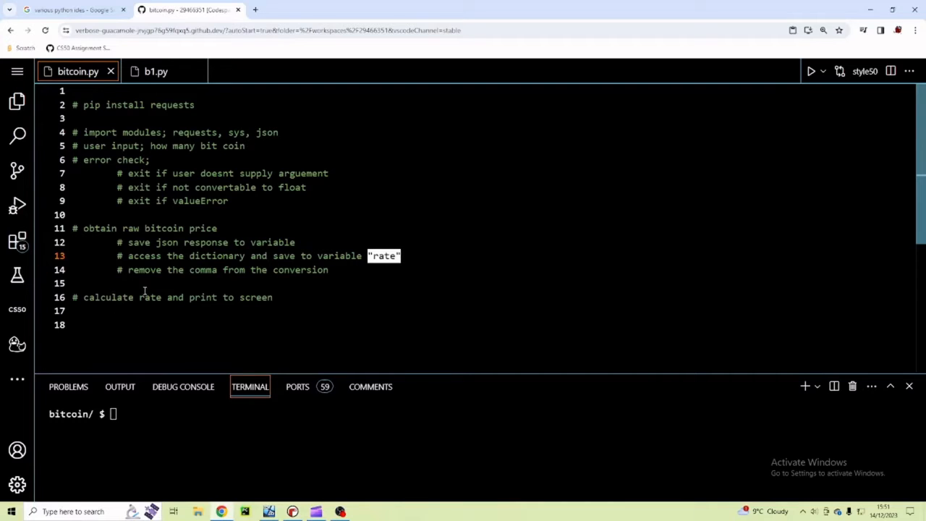
{"action": "mouse_move", "coordinate": [375, 320]}
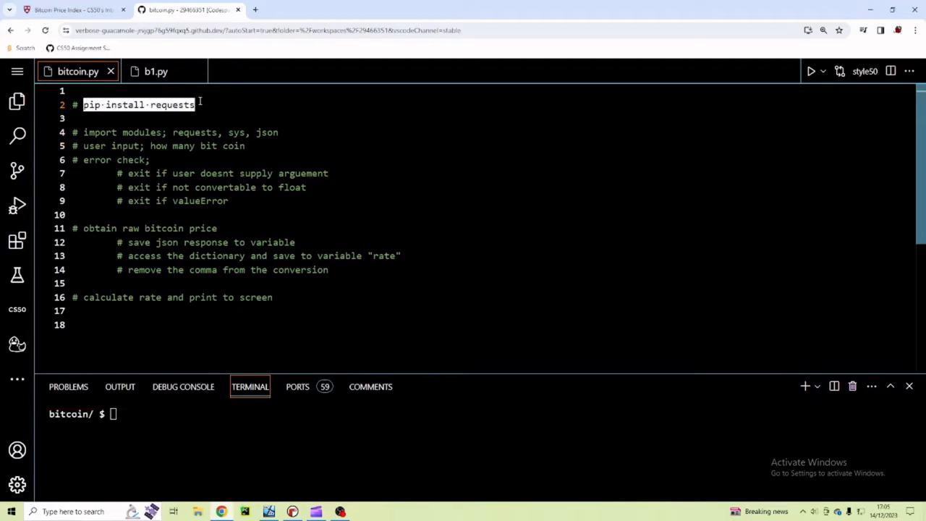
{"action": "type", "text": "pip install requests"}
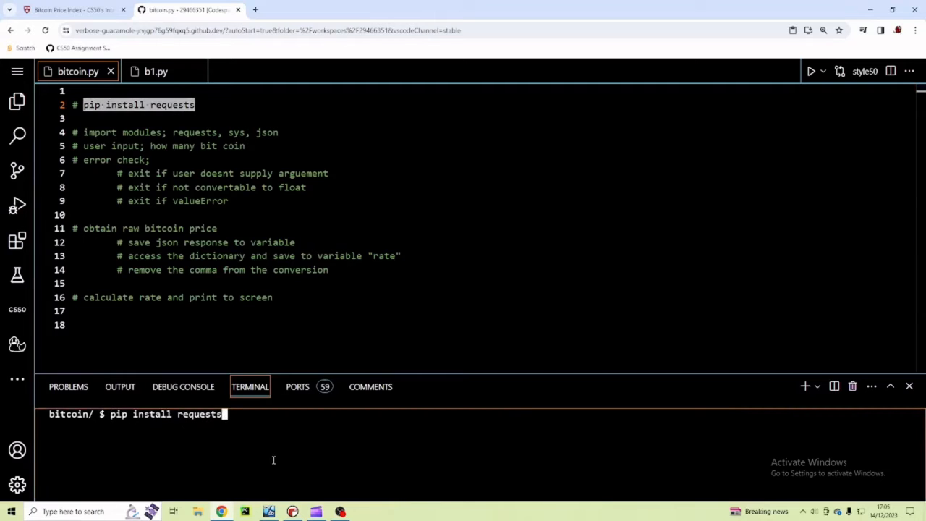
{"action": "key", "text": "Return"}
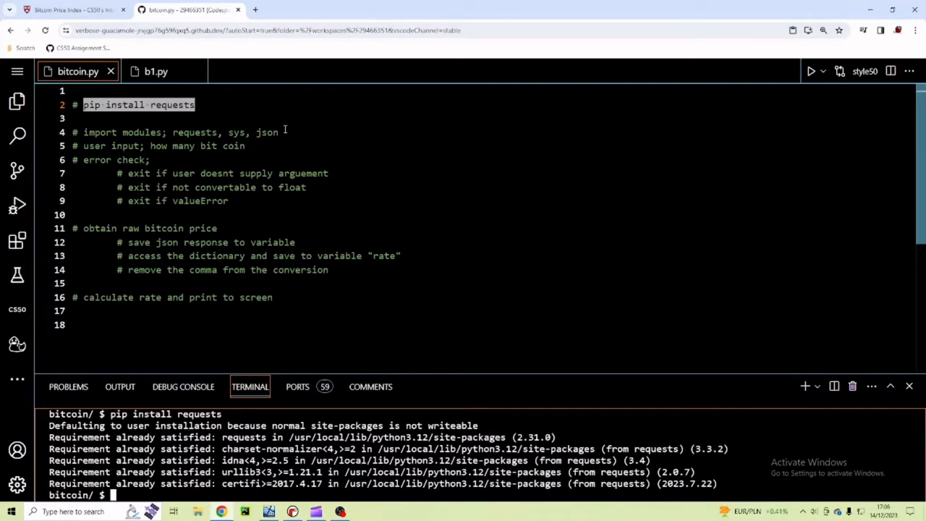
Step: Add import lines for requests, sys and json, and clear the terminal
{"action": "key", "text": "enter"}
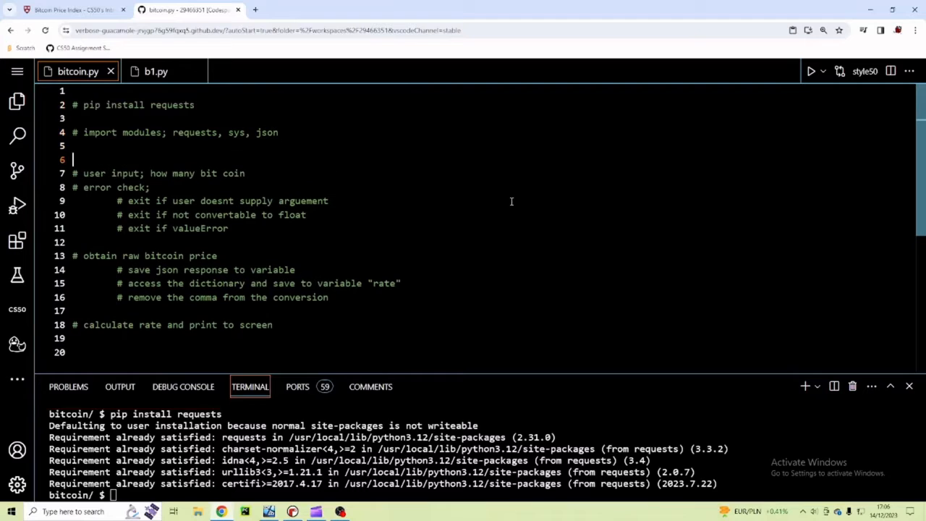
{"action": "type", "text": "import re"}
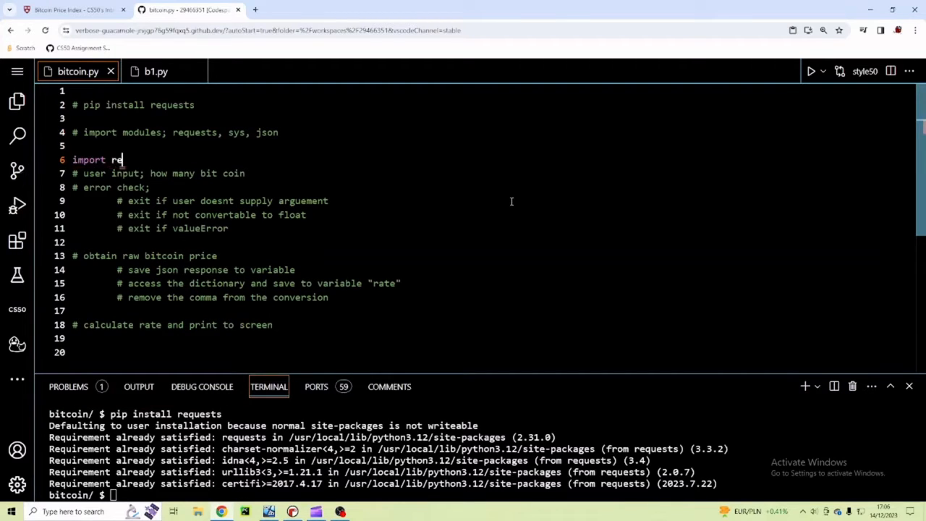
{"action": "type", "text": "quests"}
{"action": "type", "text": "imp"}
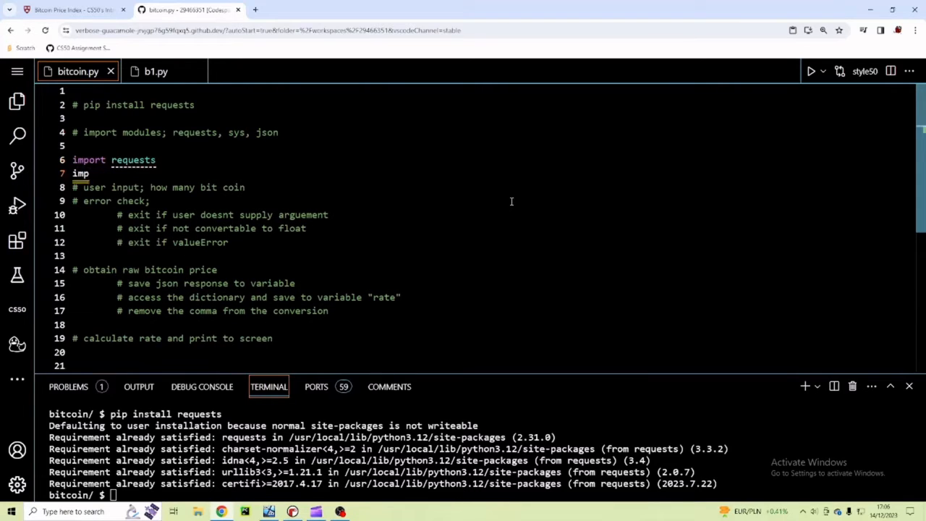
{"action": "type", "text": "ort sys"}
{"action": "type", "text": "i"}
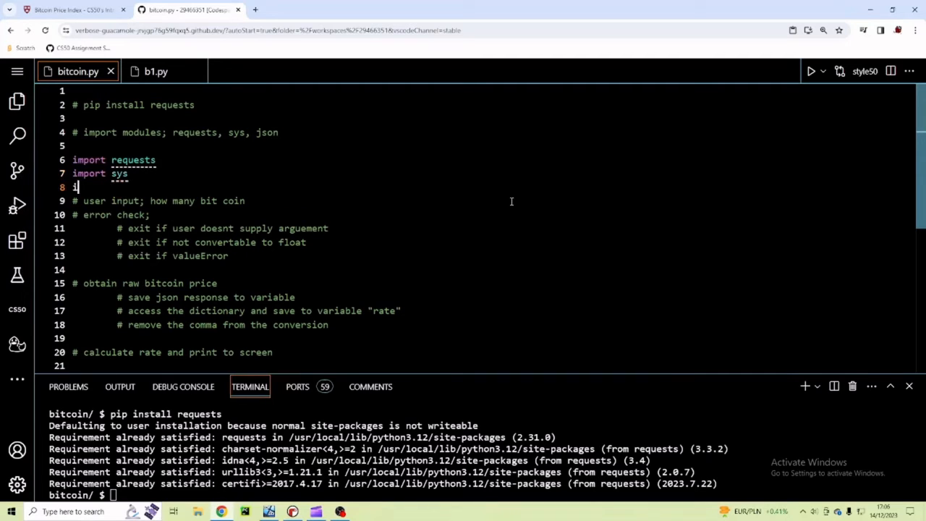
{"action": "type", "text": "mport json"}
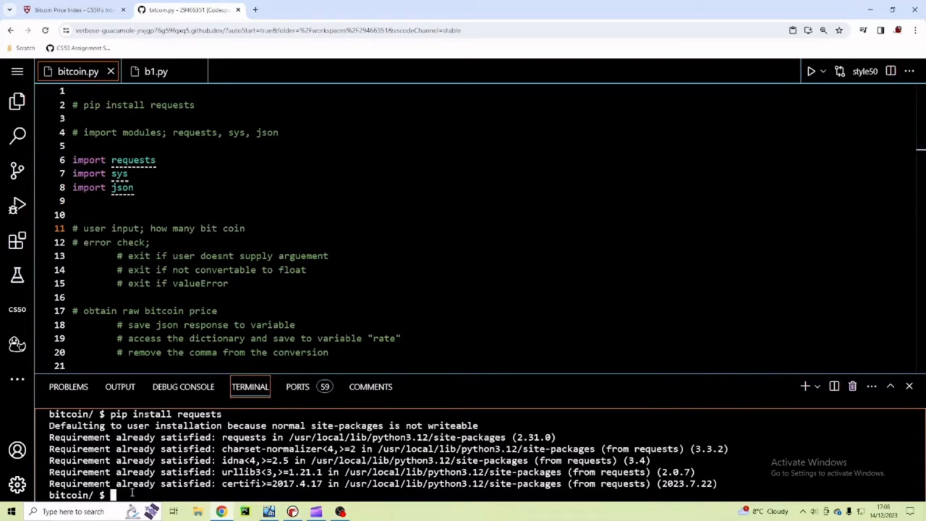
{"action": "key", "text": "ctrl+l"}
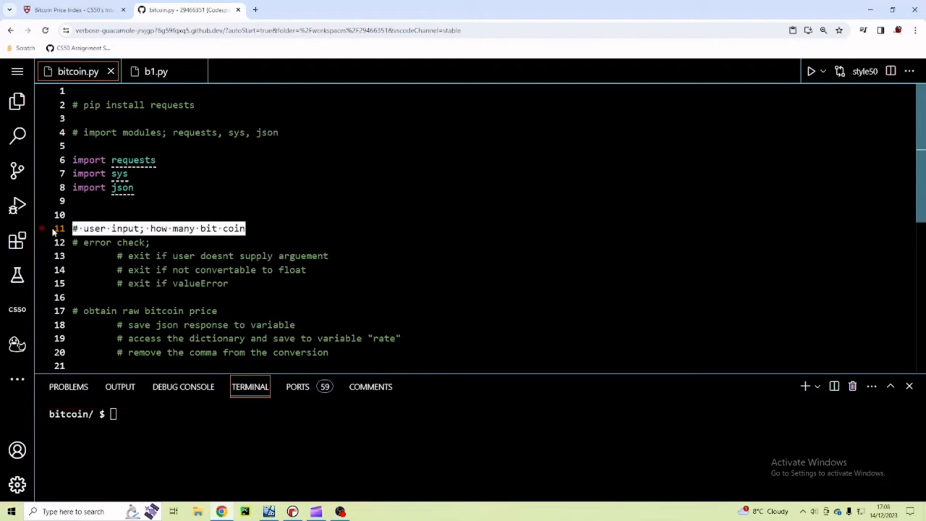
Step: Move the '# user input; how many bit coin' comment below the bitcoin-price section
{"action": "key", "text": "Delete"}
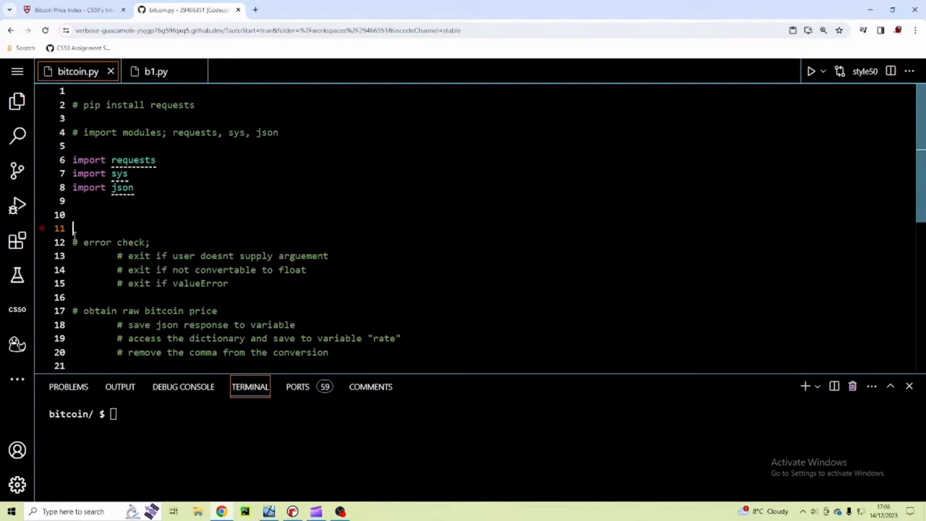
{"action": "scroll", "scroll_direction": "down", "scroll_amount": 3}
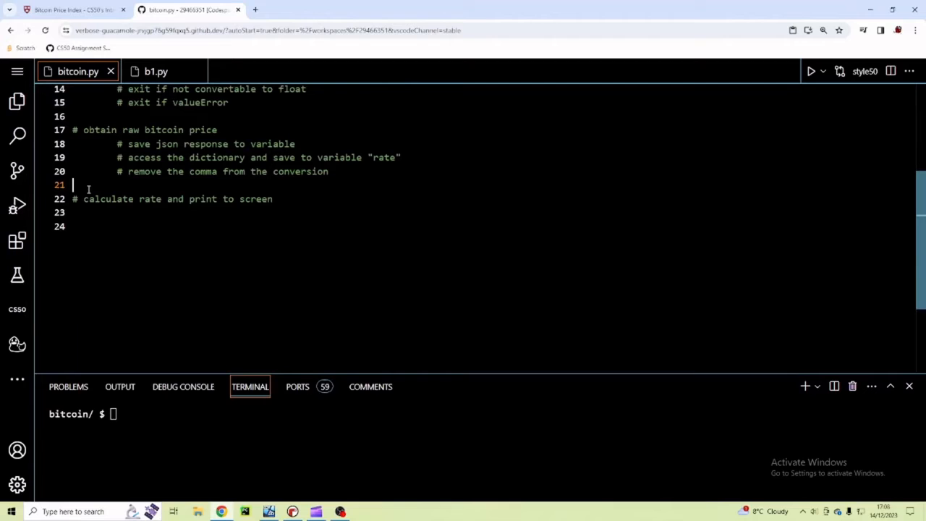
{"action": "type", "text": "# user input; how many bit coin"}
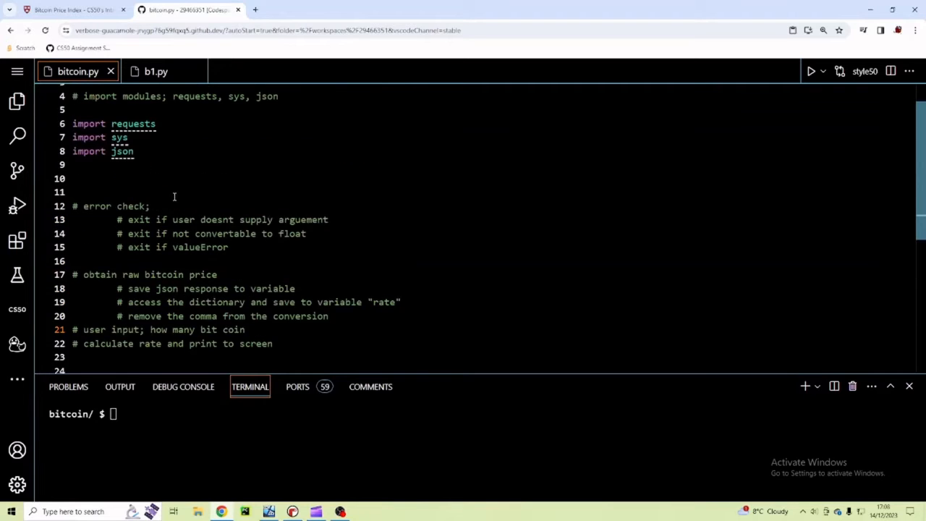
{"action": "scroll", "scroll_direction": "up", "scroll_amount": 3}
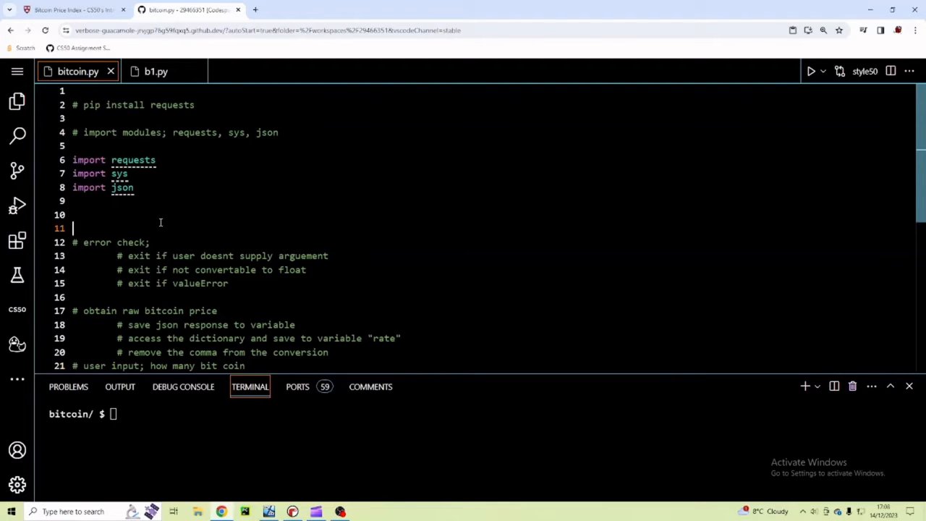
Step: Write 'if len(sys.argv) != 2:' with a '# bitcoin.py 4' example comment
{"action": "type", "text": "if len"}
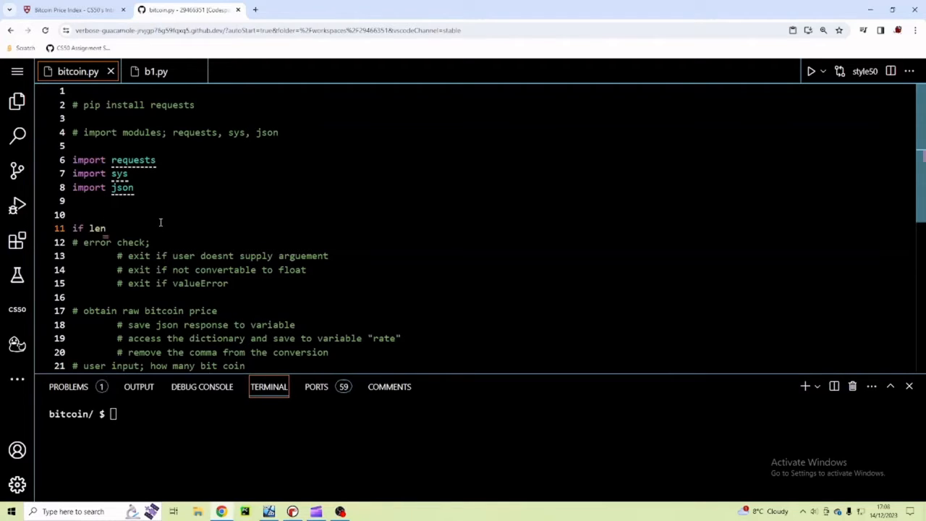
{"action": "type", "text": "(sys)"}
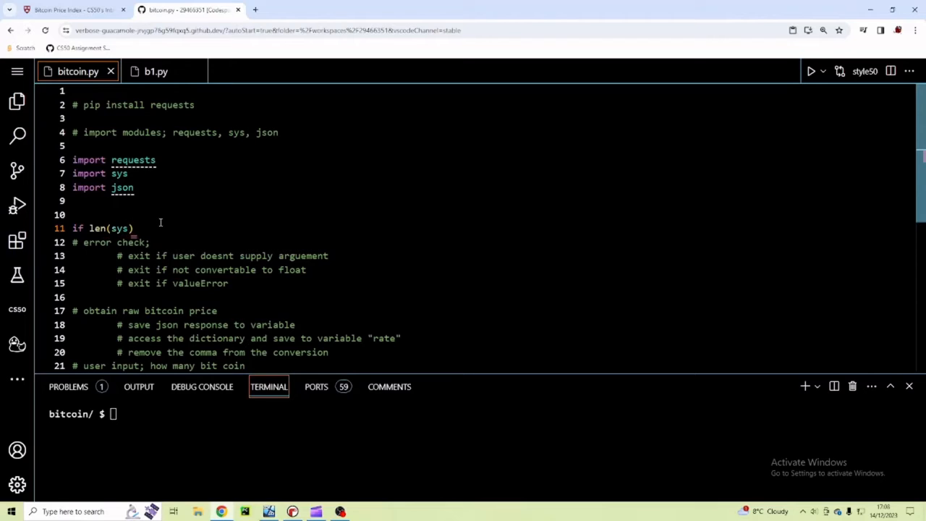
{"action": "type", "text": ".argv"}
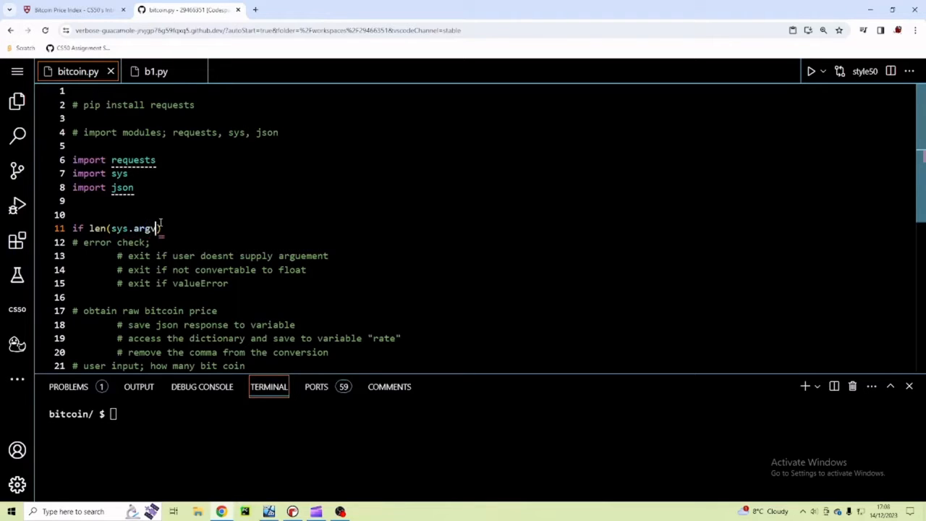
{"action": "type", "text": "!"}
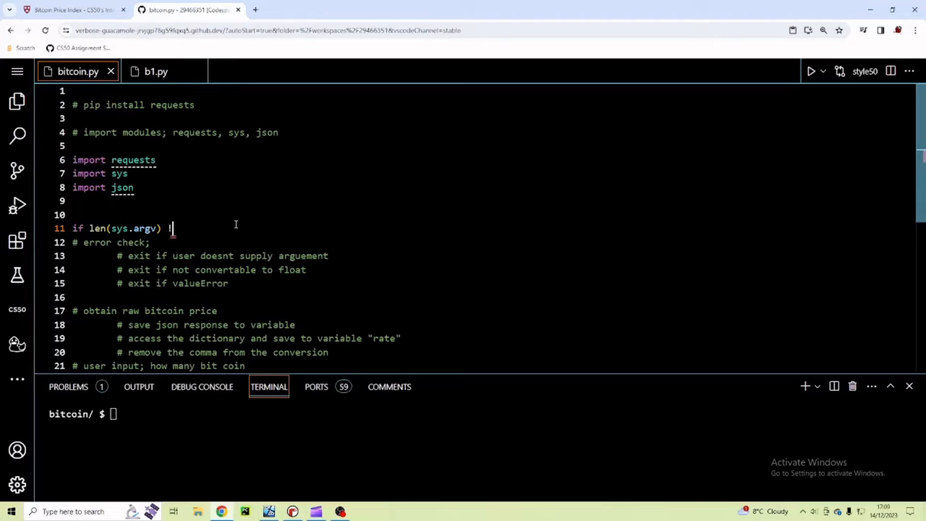
{"action": "type", "text": "= 2"}
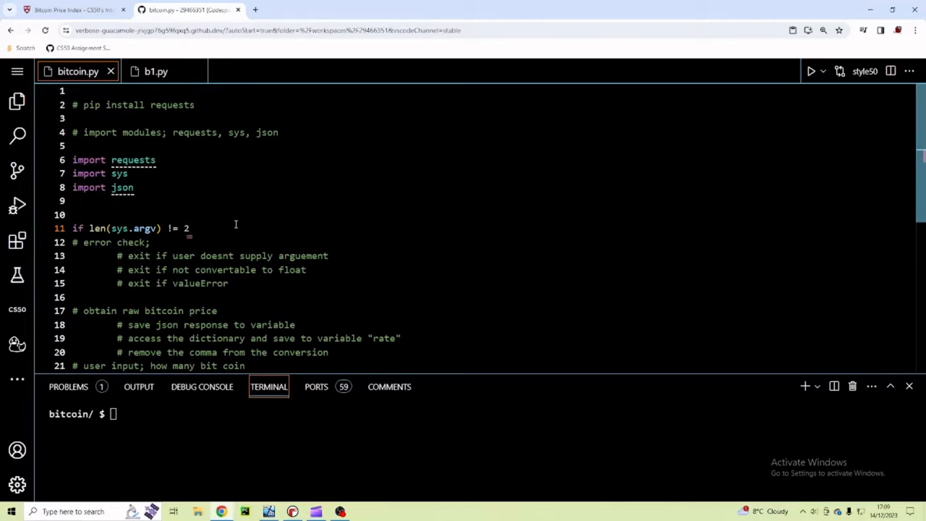
{"action": "type", "text": ":"}
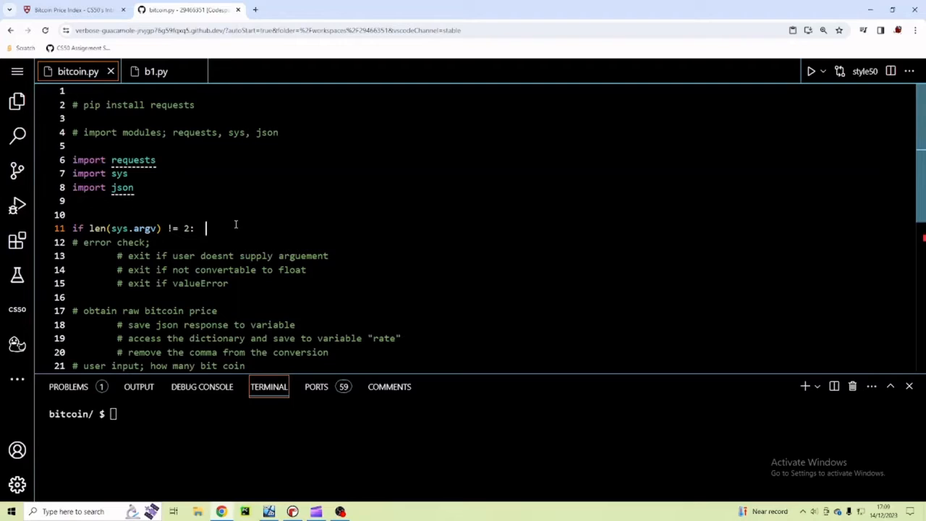
{"action": "type", "text": "#"}
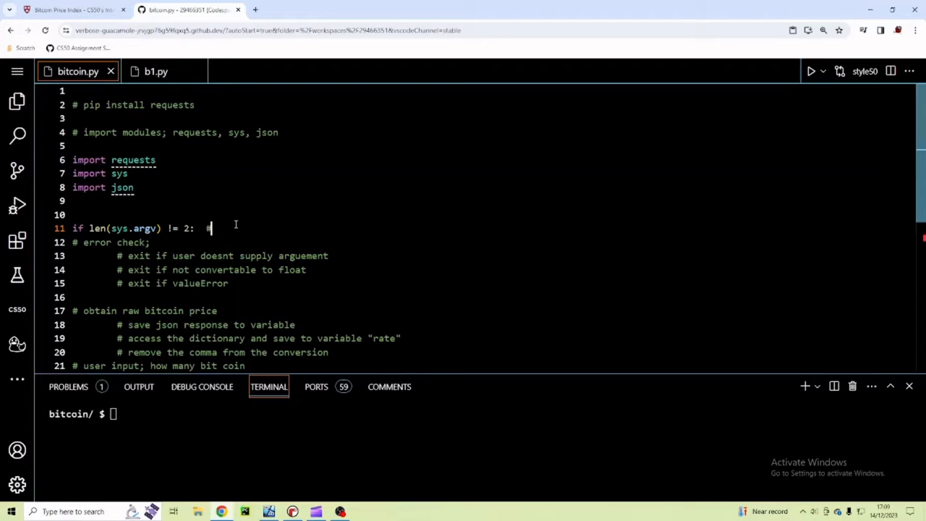
{"action": "type", "text": "bitco"}
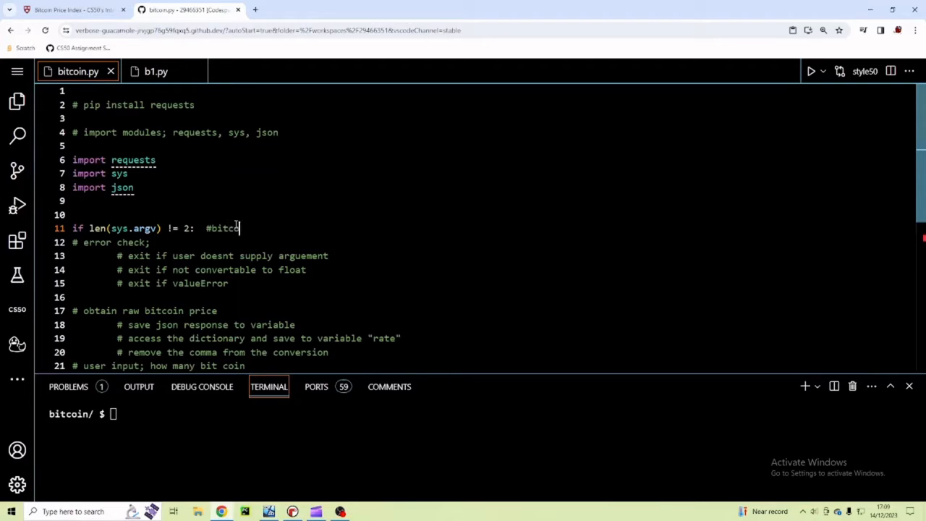
{"action": "type", "text": "in.py"}
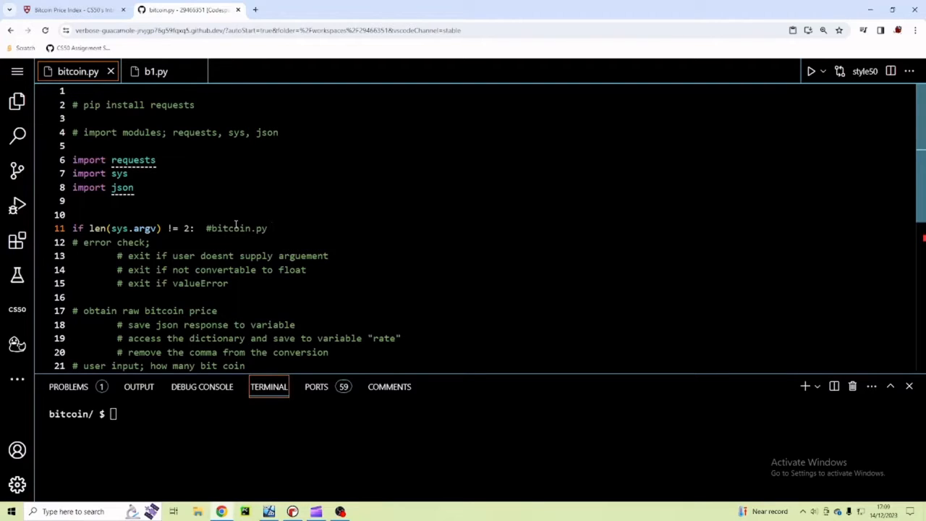
{"action": "type", "text": "1"}
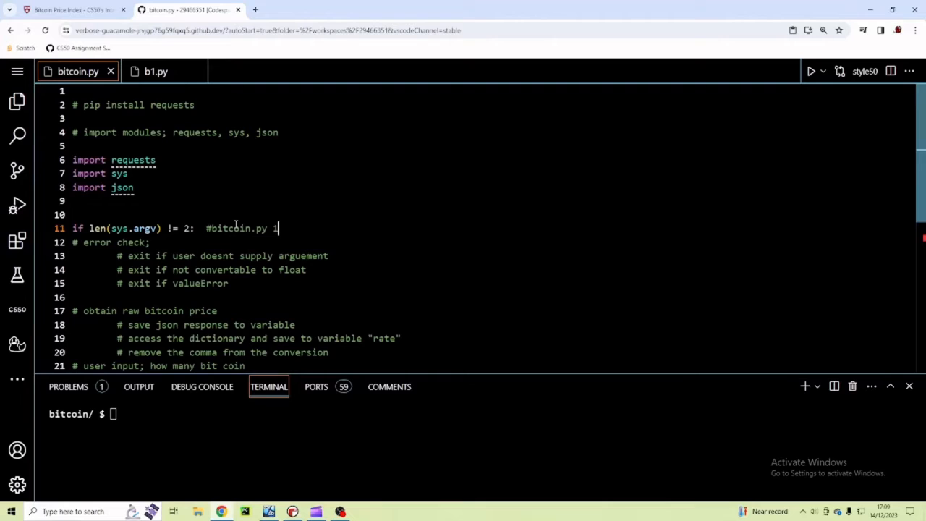
{"action": "type", "text": "4"}
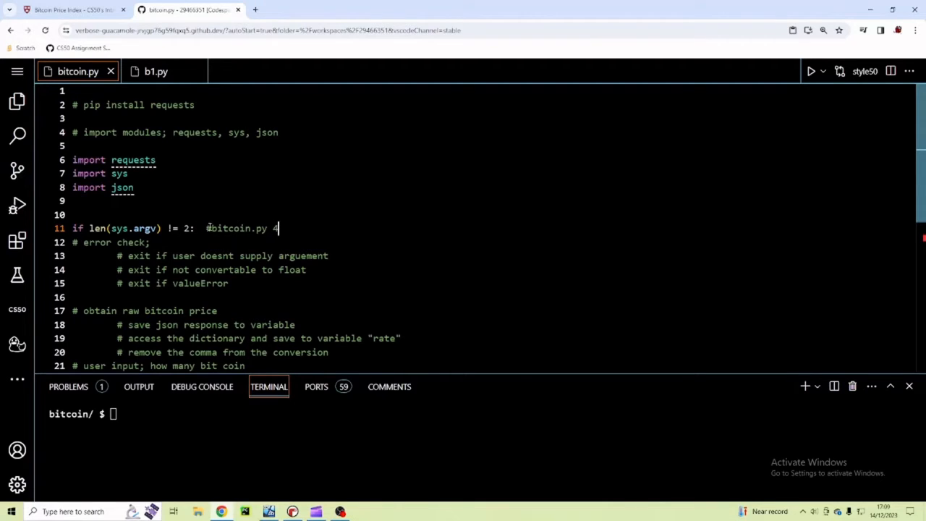
Step: Under the check, print 'Missing command-line argument' and call sys.exit(1)
{"action": "double_click", "coordinate": [235, 228]}
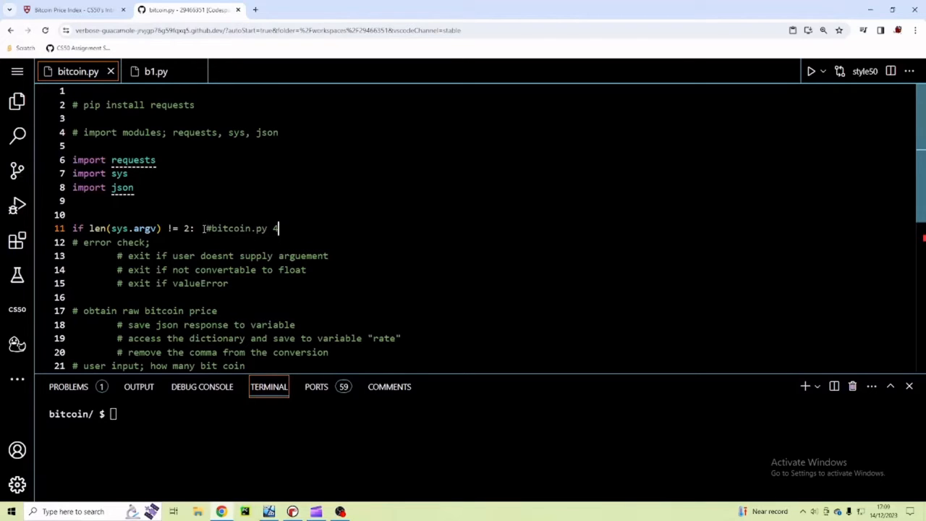
{"action": "key", "text": "Return"}
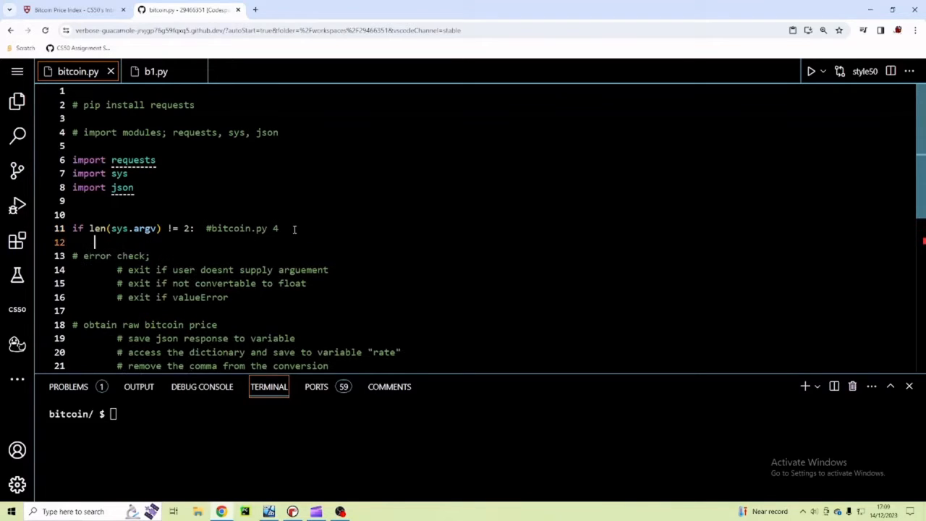
{"action": "type", "text": "print(\"Missing command-line argument\")"}
{"action": "type", "text": "sys"}
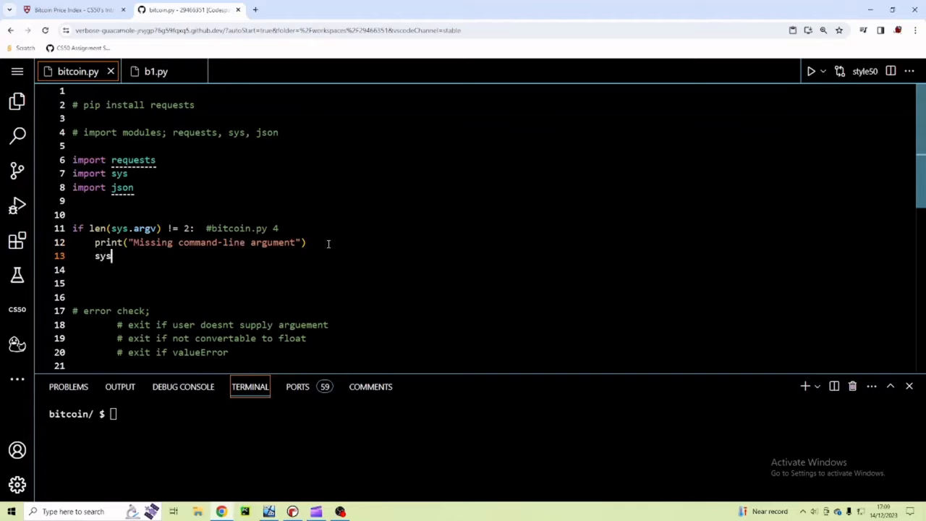
{"action": "type", "text": ".exit()"}
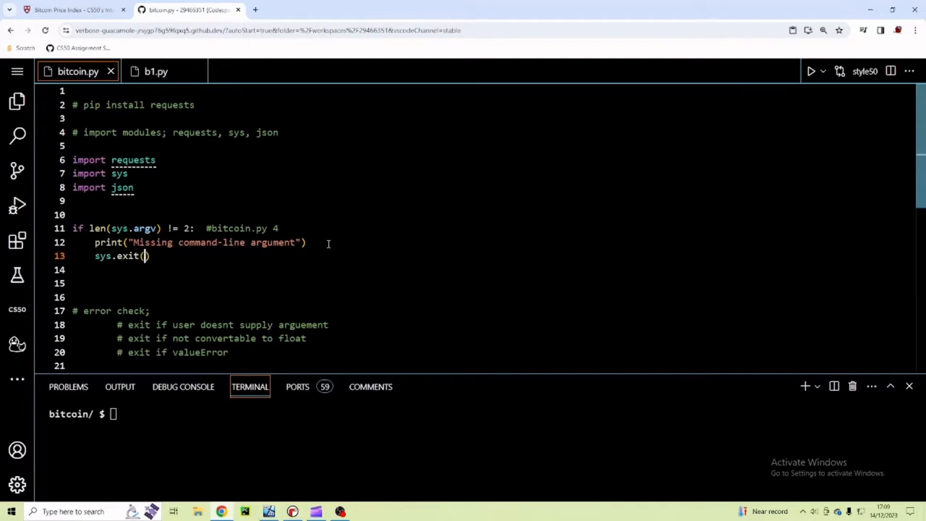
{"action": "type", "text": "1"}
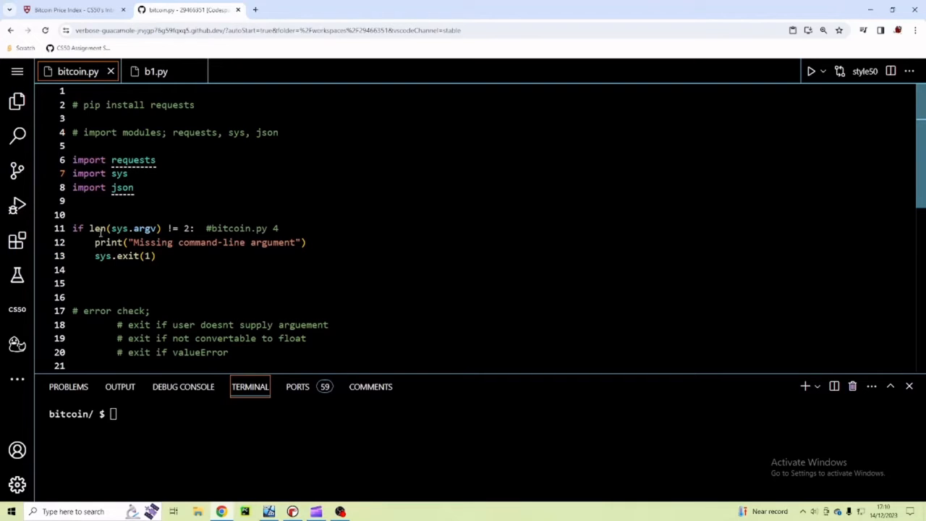
{"action": "mouse_move", "coordinate": [212, 228]}
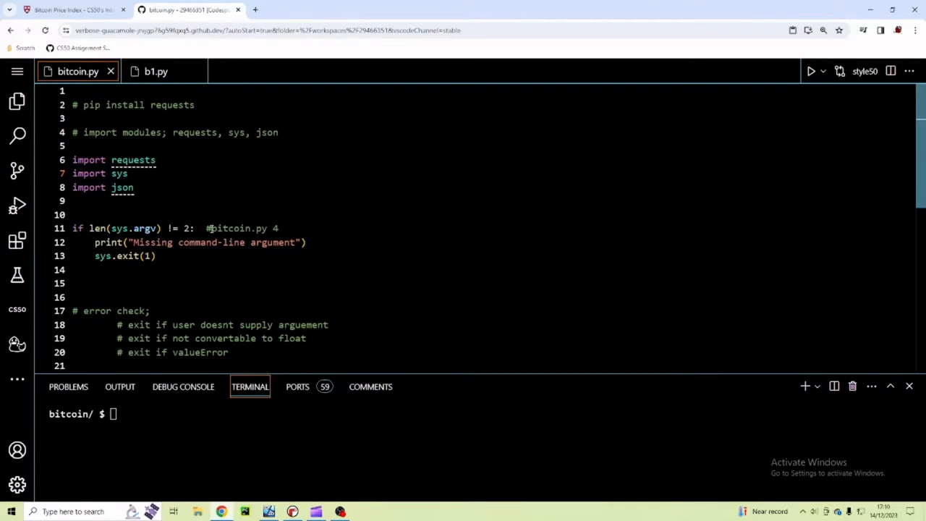
Step: Add an else branch setting sys.argv[1] = float(sys.argv[1]) with a '#convert to float' comment
{"action": "double_click", "coordinate": [241, 227]}
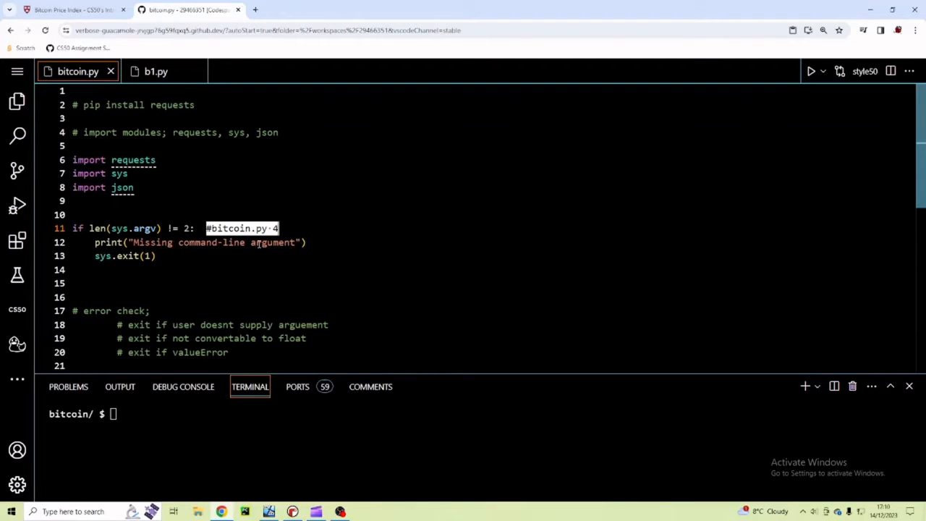
{"action": "left_click", "coordinate": [155, 255]}
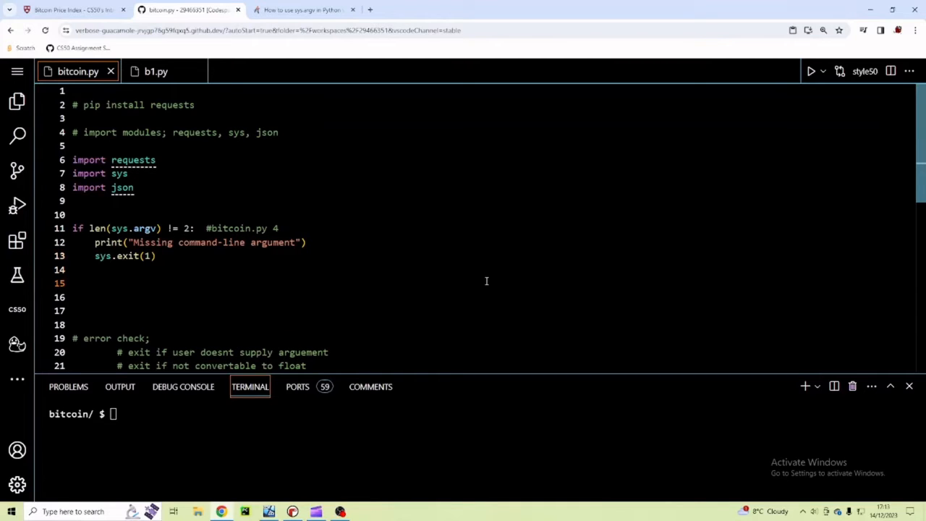
{"action": "type", "text": "else:"}
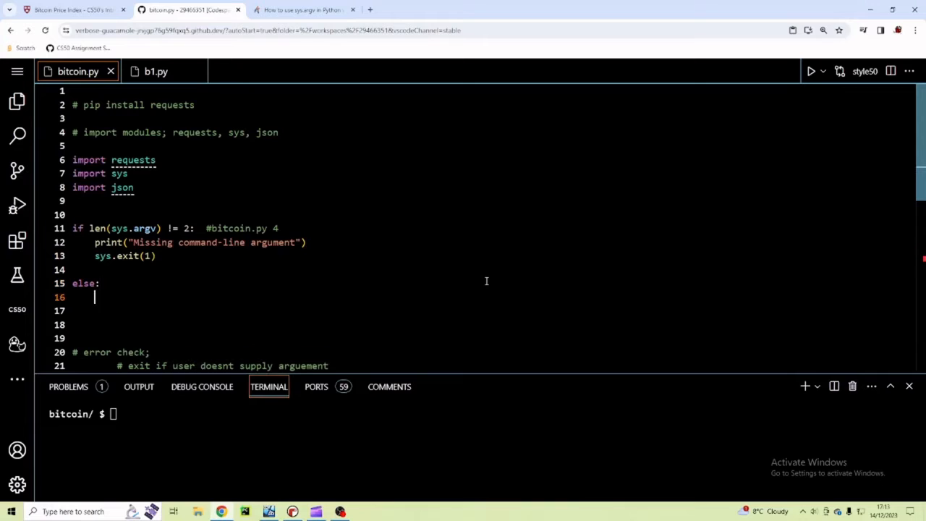
{"action": "type", "text": "s"}
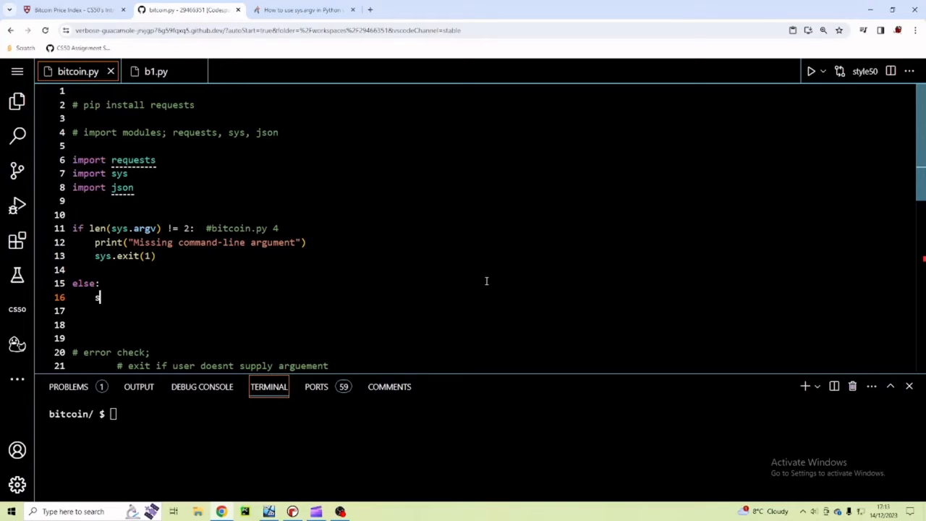
{"action": "type", "text": "ys.argv"}
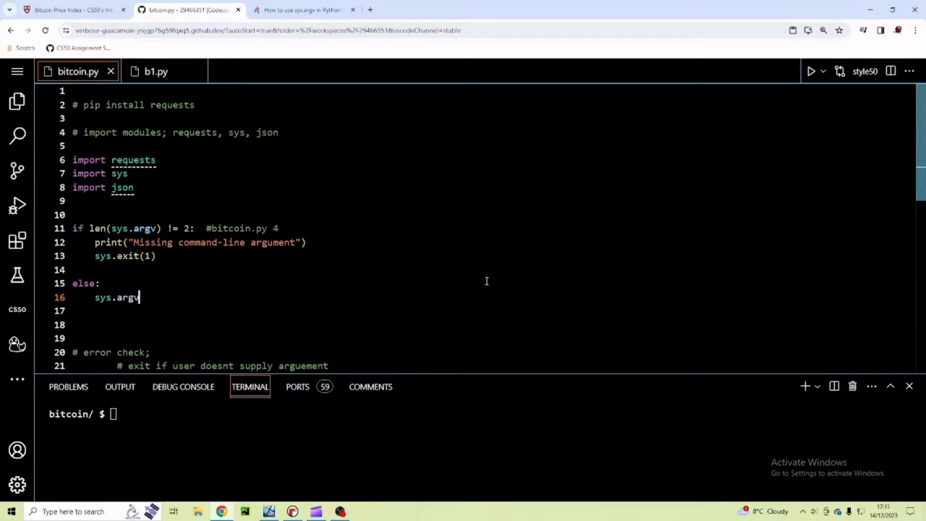
{"action": "type", "text": "[1"}
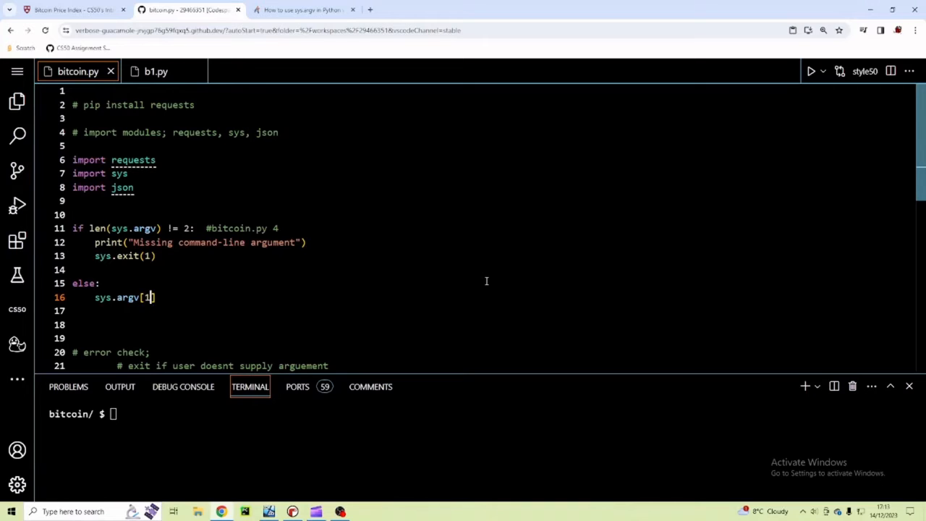
{"action": "type", "text": "="}
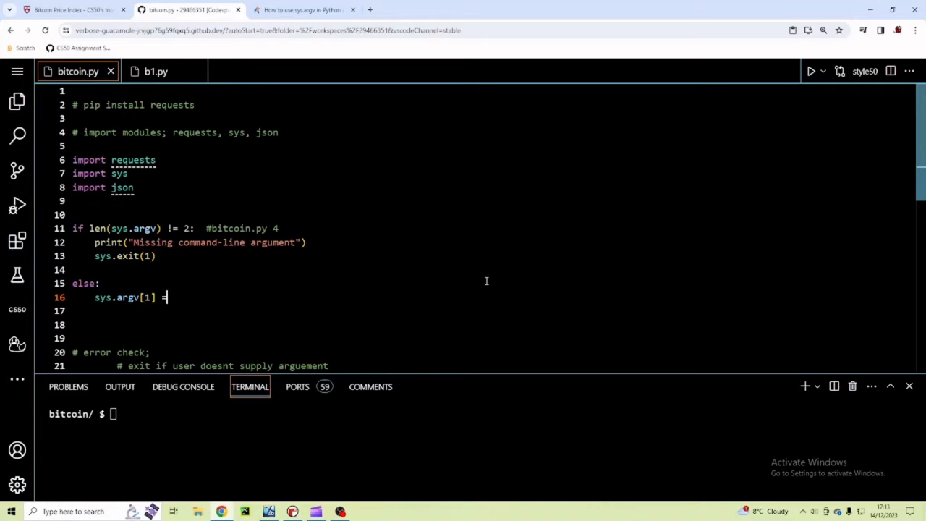
{"action": "type", "text": "float"}
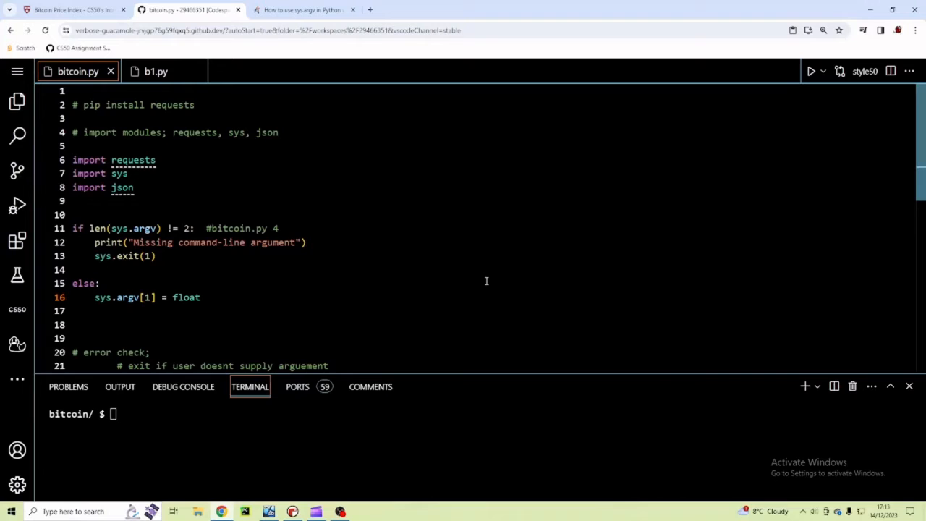
{"action": "type", "text": "(sys.argv"}
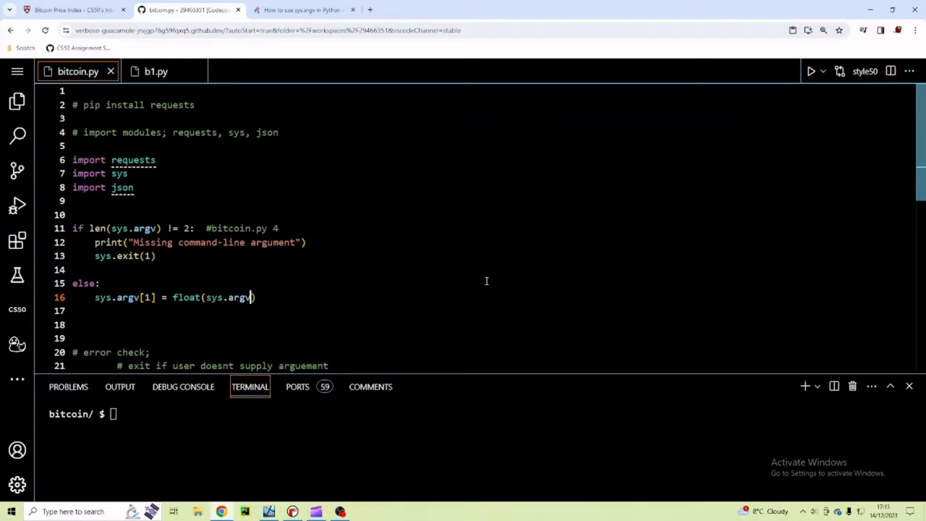
{"action": "type", "text": "[1"}
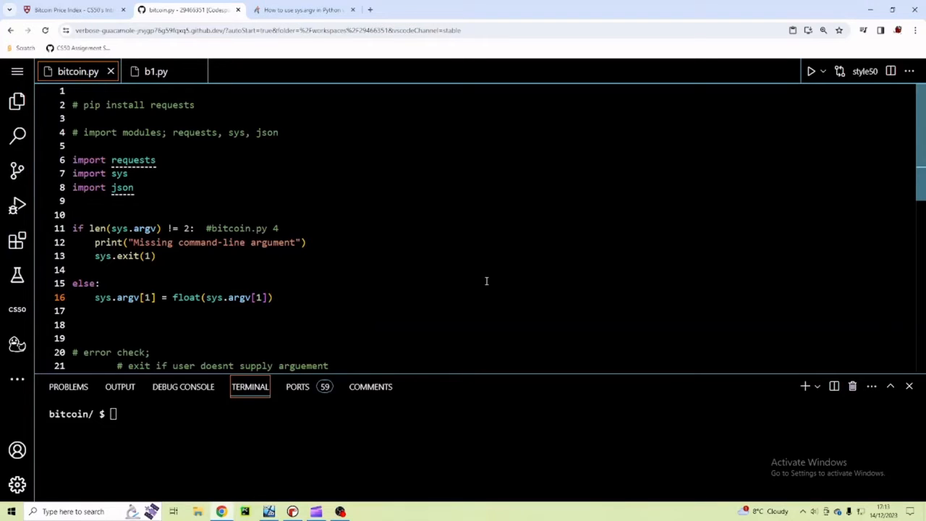
{"action": "type", "text": "#conver t"}
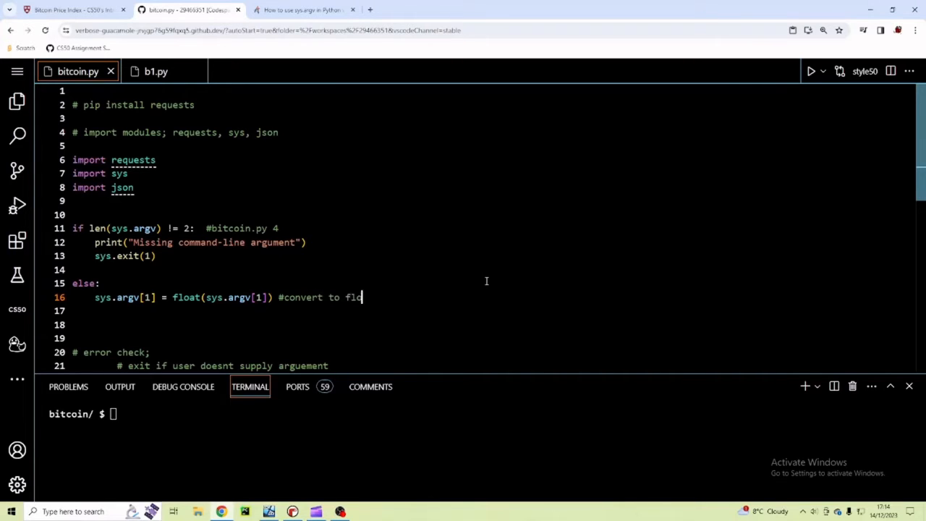
{"action": "type", "text": "at"}
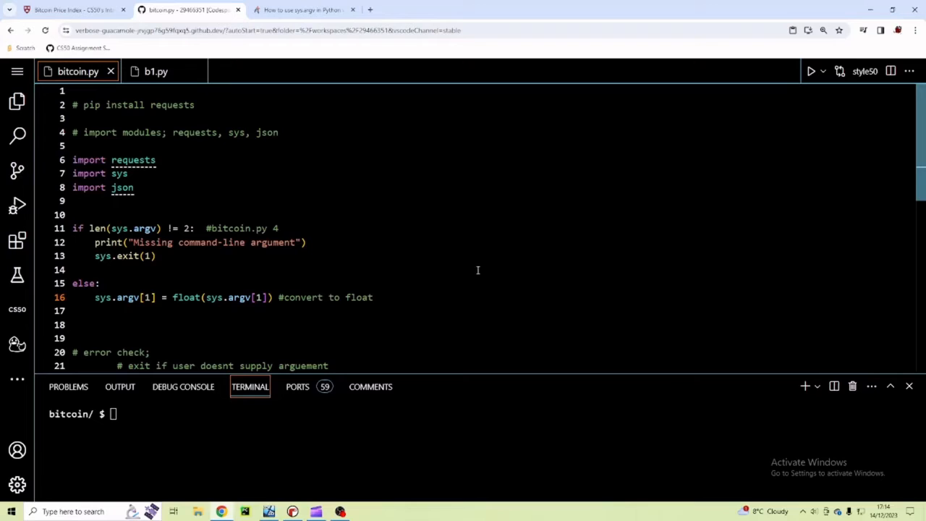
{"action": "mouse_move", "coordinate": [336, 317]}
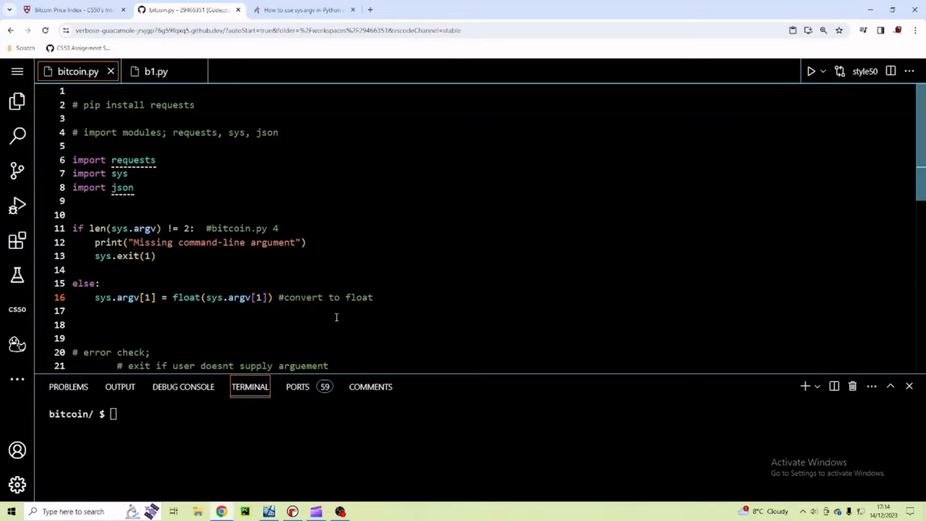
{"action": "mouse_move", "coordinate": [310, 316]}
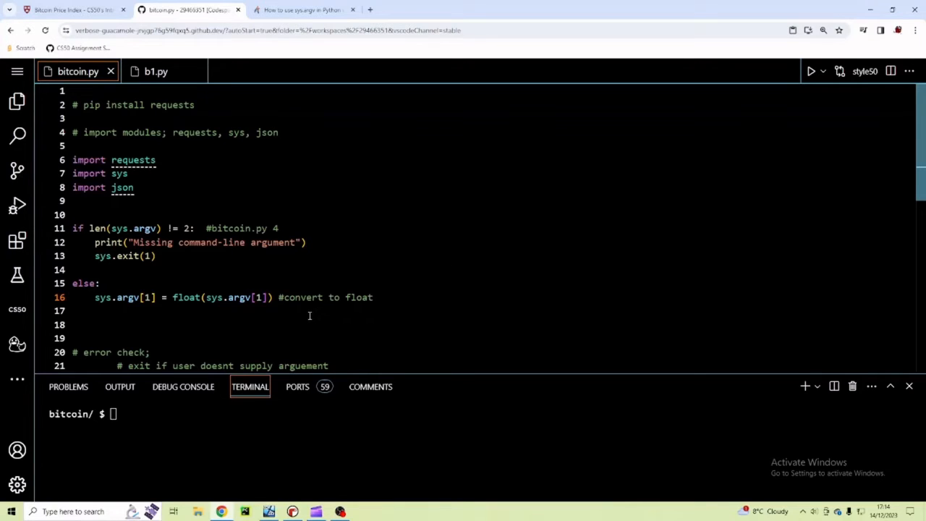
Step: Add a comment labelling 'bitcoin.py' as #0 and '4' as #1 above the example command
{"action": "left_click", "coordinate": [374, 297]}
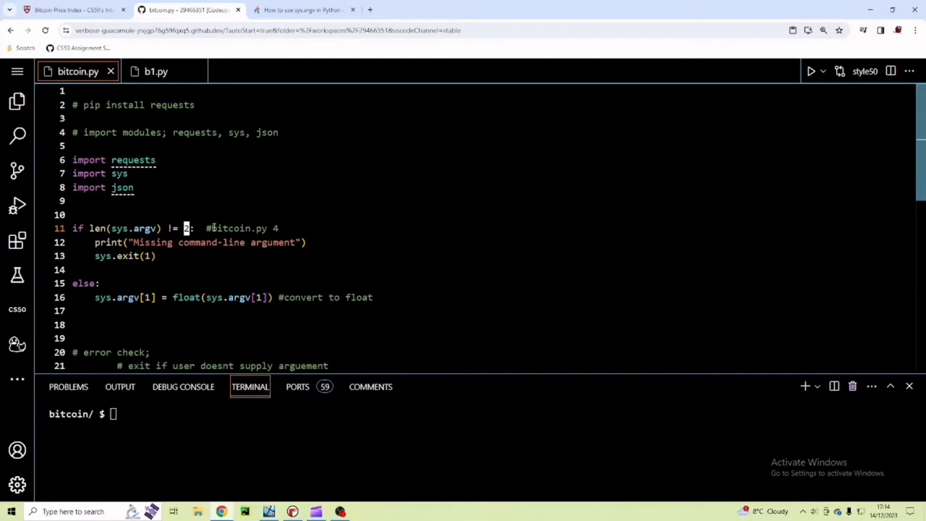
{"action": "double_click", "coordinate": [237, 228]}
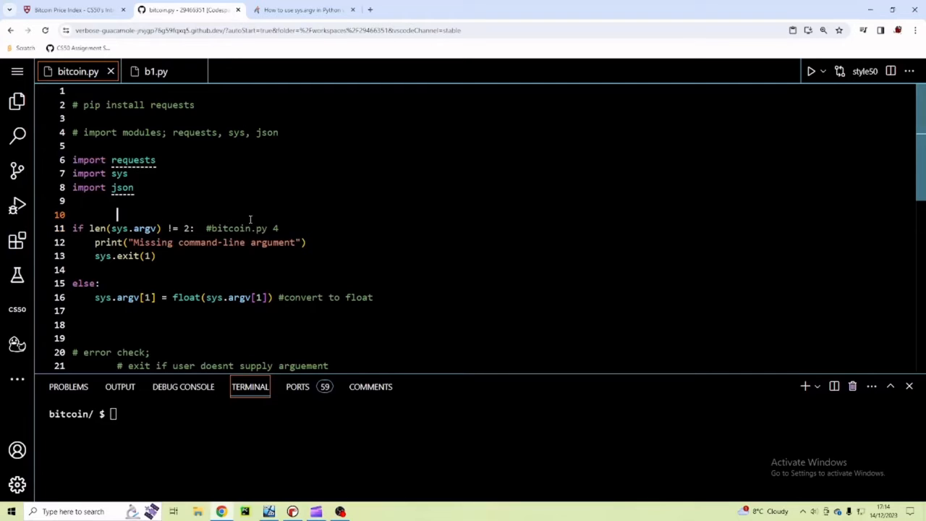
{"action": "mouse_move", "coordinate": [279, 219]}
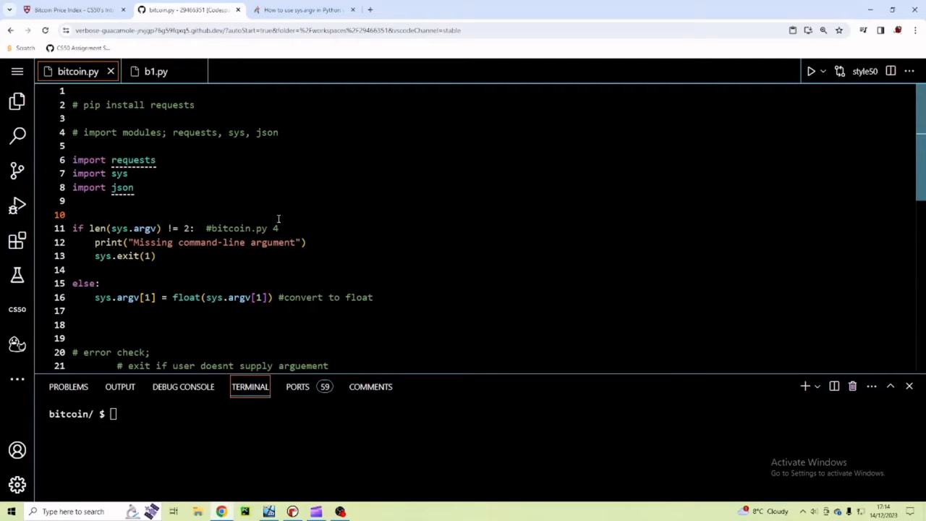
{"action": "type", "text": "#"}
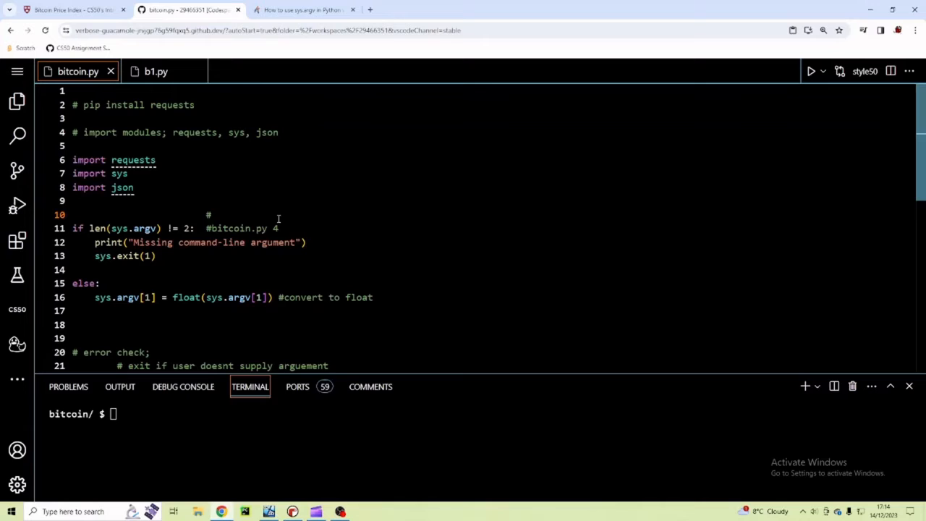
{"action": "type", "text": "0"}
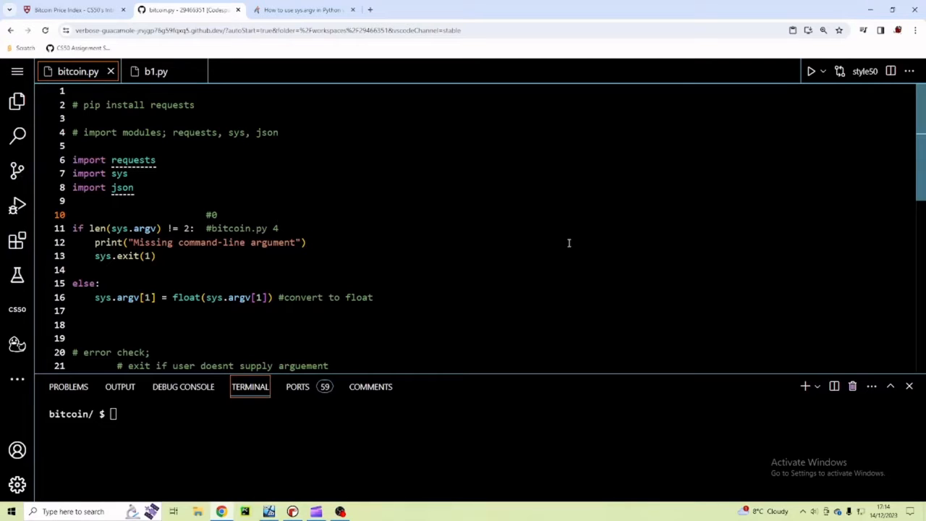
{"action": "type", "text": "#1"}
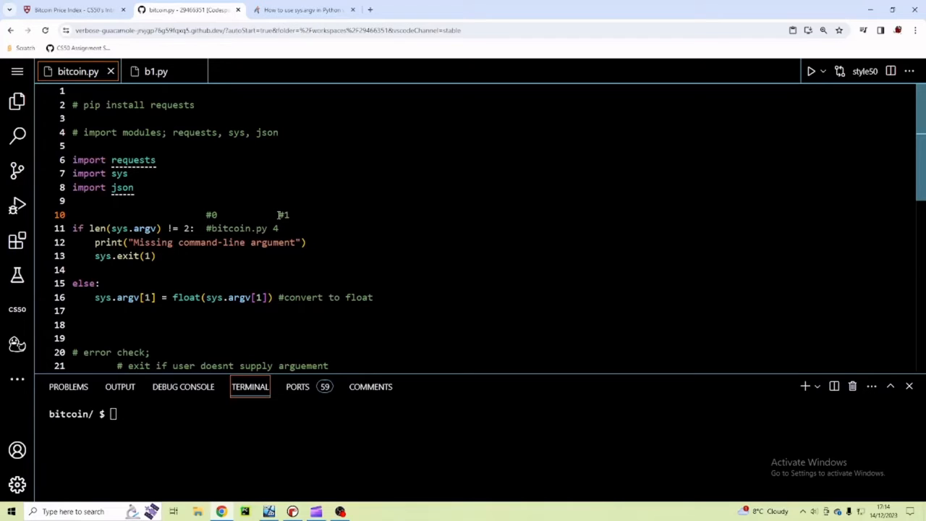
{"action": "mouse_move", "coordinate": [167, 233]}
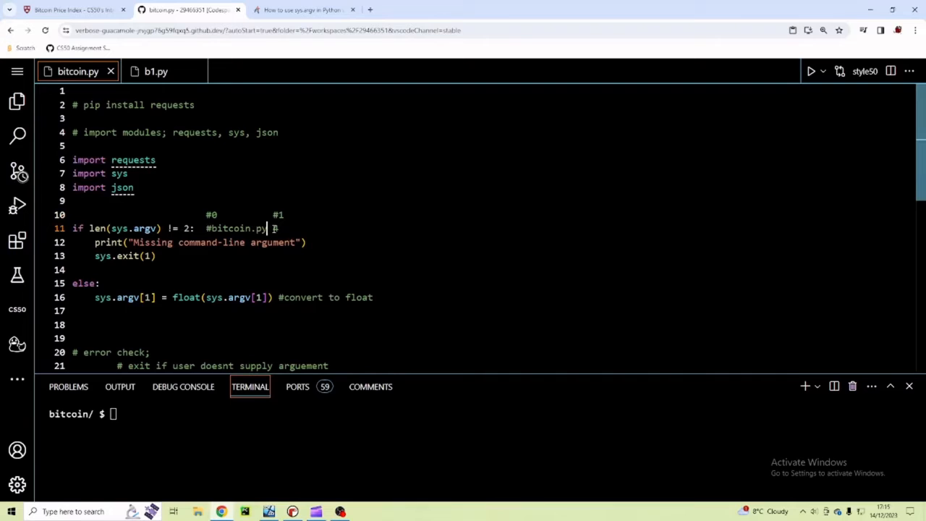
{"action": "type", "text": "4"}
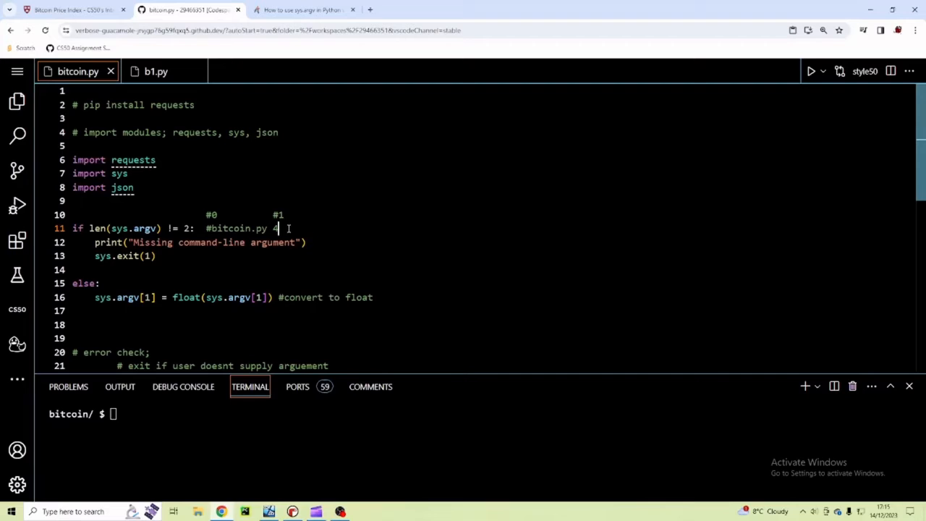
{"action": "type", "text": "."}
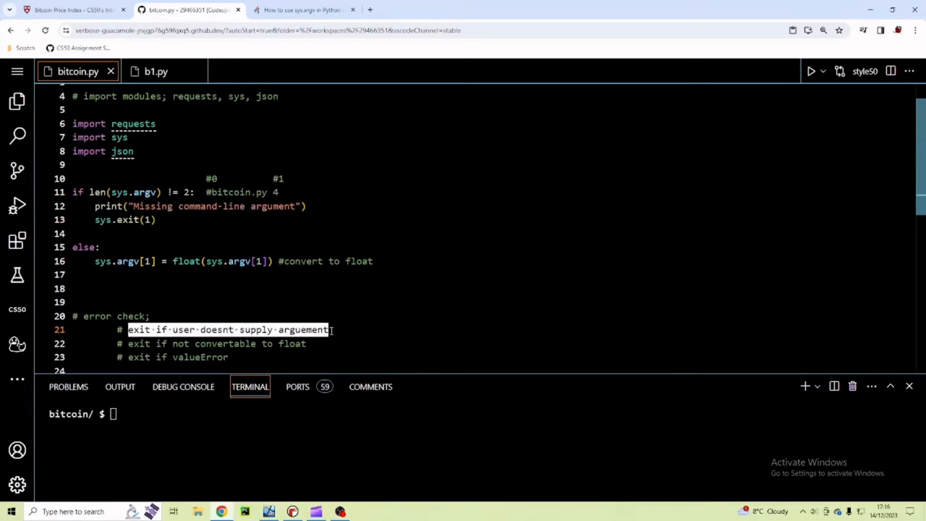
Step: Replace the #0/#1 comment with 'try:' and indent the argument check and float conversion under it
{"action": "key", "text": "Delete"}
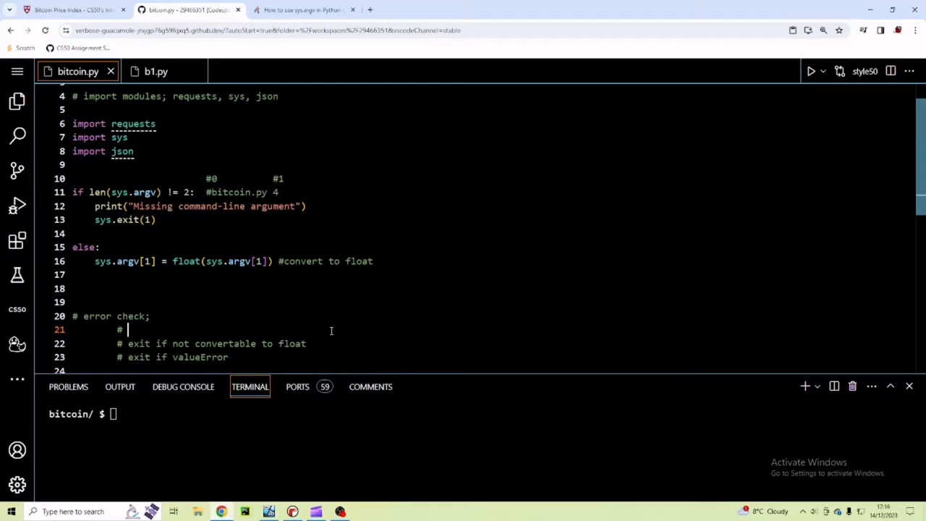
{"action": "key", "text": "Backspace"}
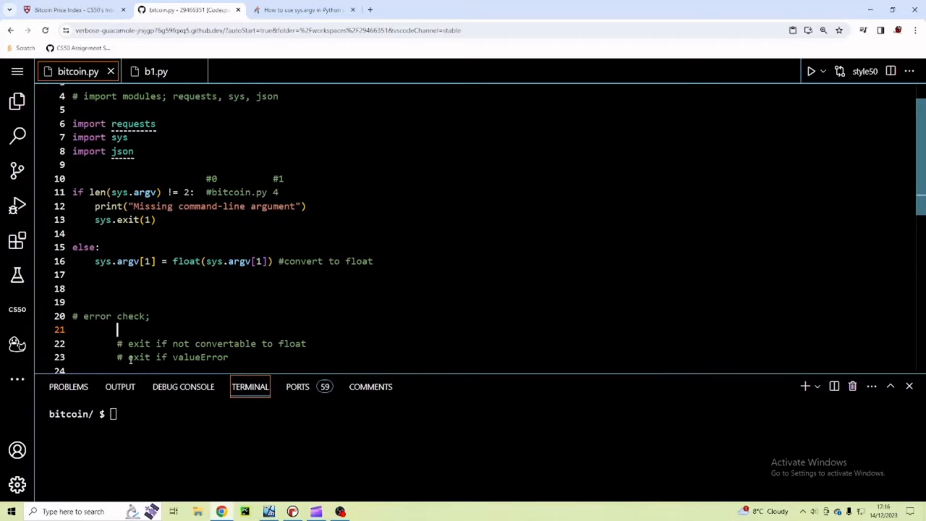
{"action": "mouse_move", "coordinate": [259, 275]}
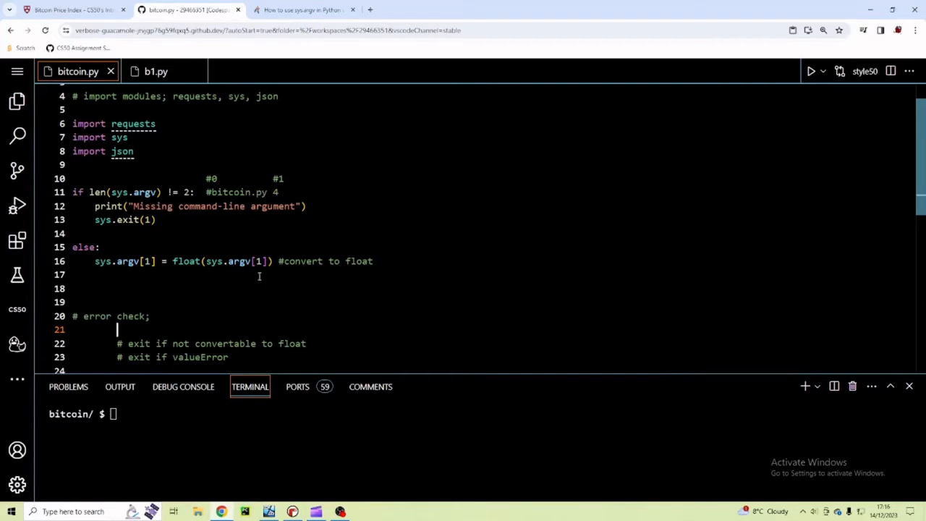
{"action": "left_click", "coordinate": [372, 261]}
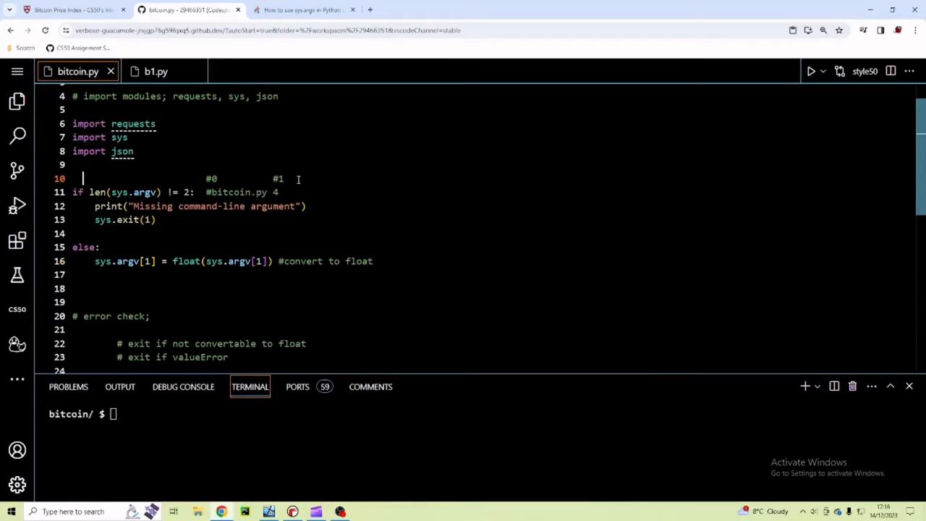
{"action": "type", "text": "tr"}
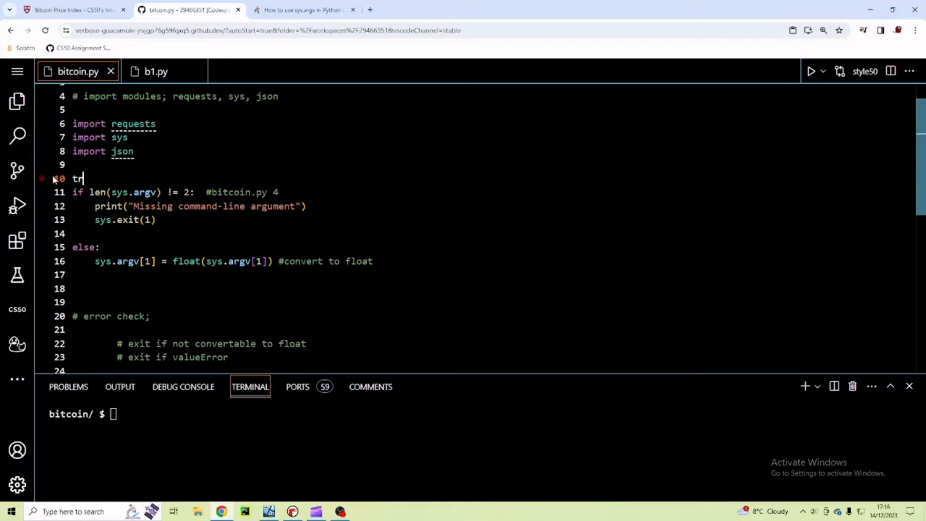
{"action": "type", "text": "y:"}
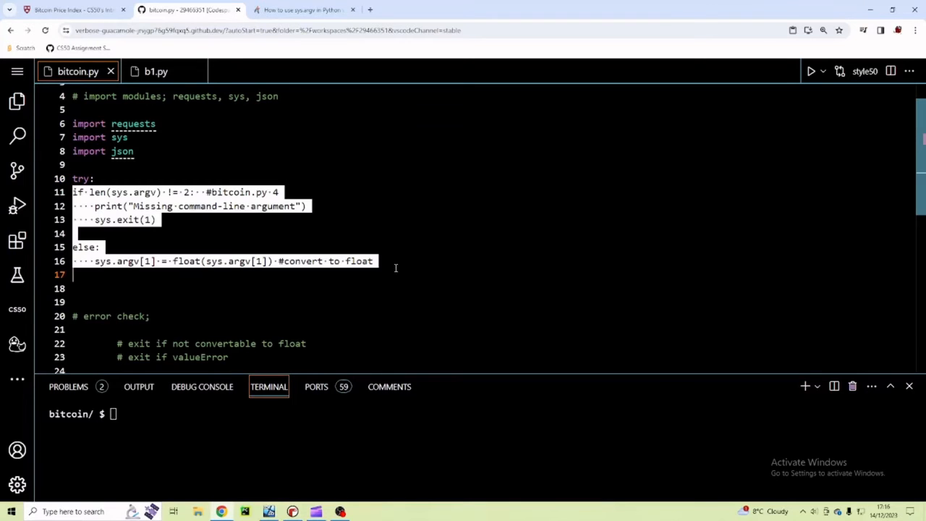
{"action": "key", "text": "Tab"}
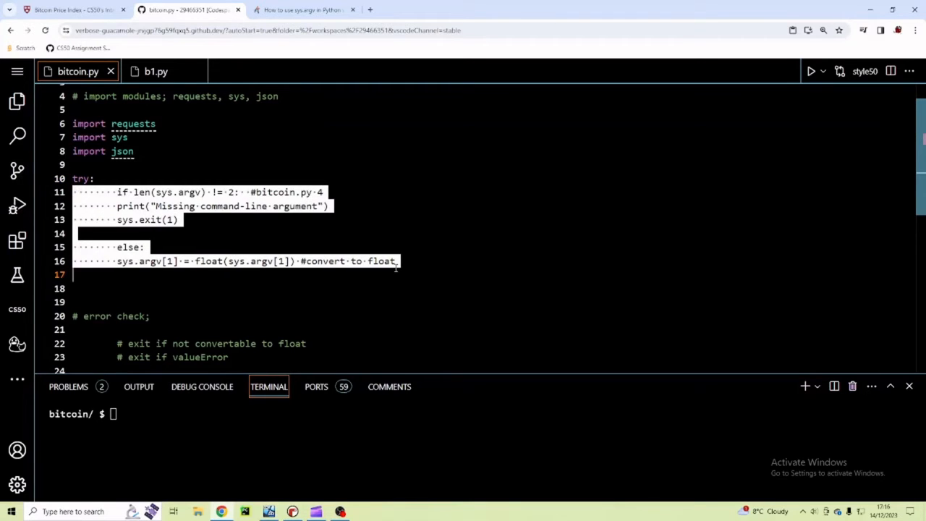
{"action": "left_click", "coordinate": [461, 261]}
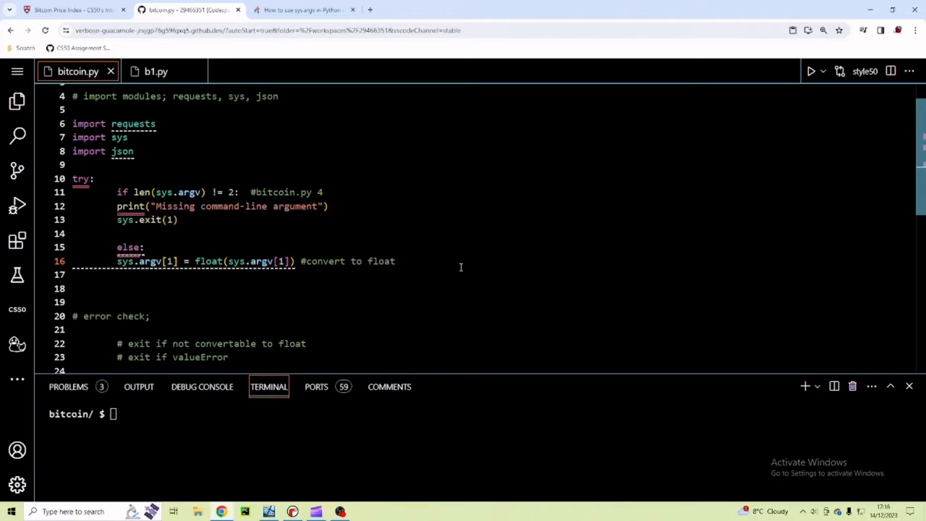
Step: Add 'except ValueError:' printing 'Command-line argument is not a number' and calling sys.exit(1)
{"action": "type", "text": "except"}
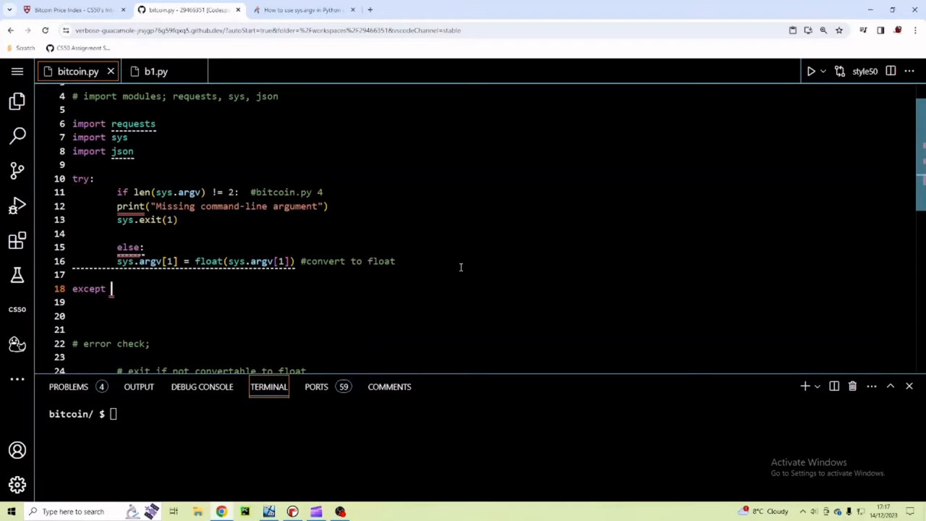
{"action": "type", "text": "Value"}
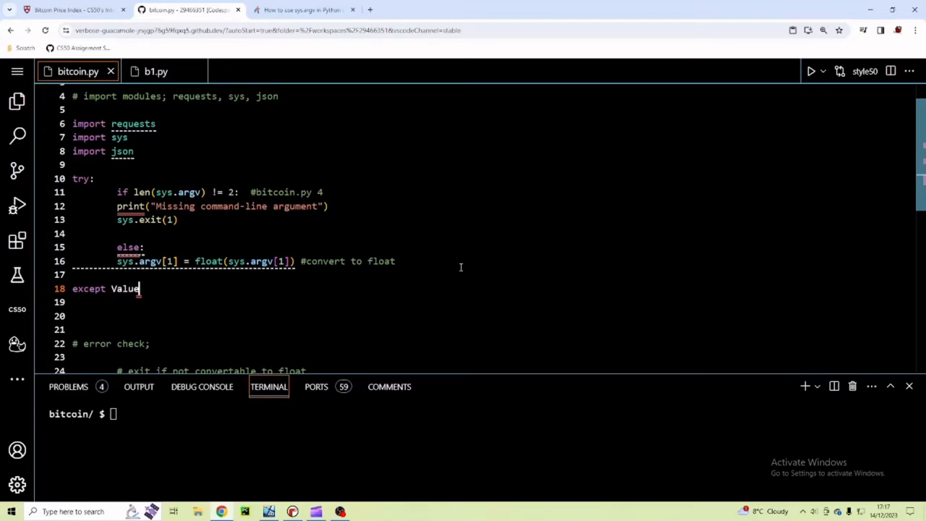
{"action": "type", "text": "Error:"}
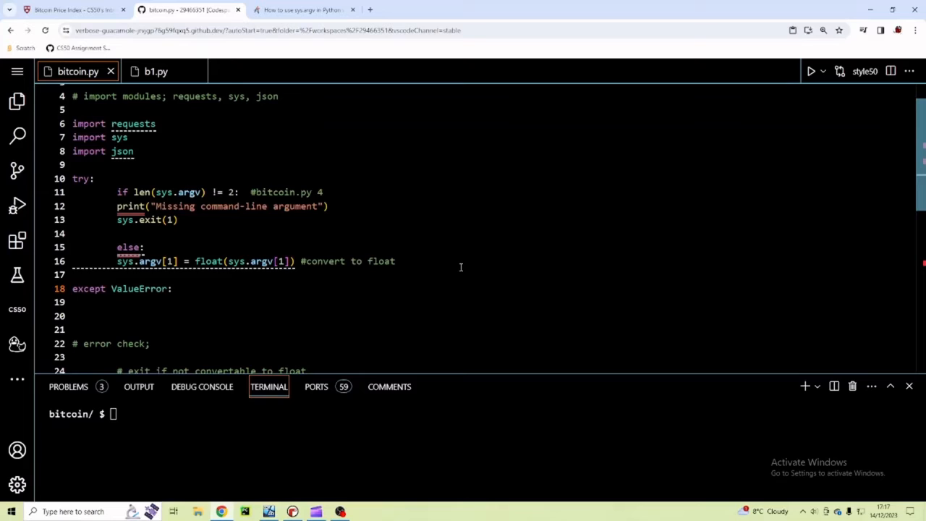
{"action": "mouse_move", "coordinate": [381, 235]}
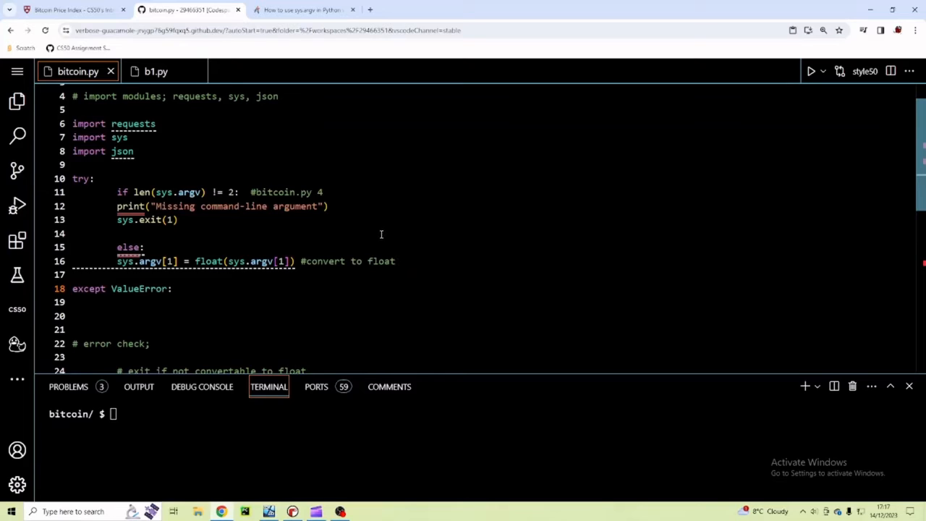
{"action": "mouse_move", "coordinate": [381, 285]}
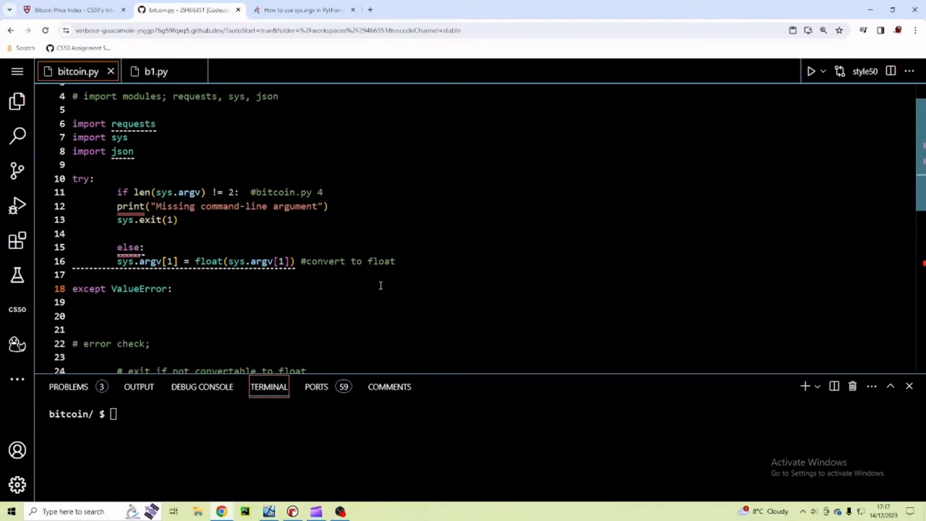
{"action": "mouse_move", "coordinate": [384, 282]}
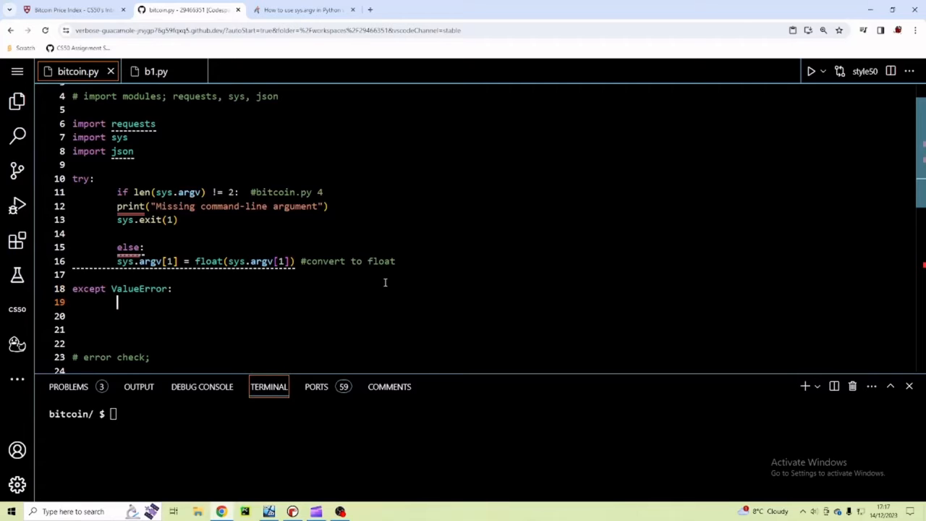
{"action": "type", "text": "print(\"Command-line argument is not a number\")"}
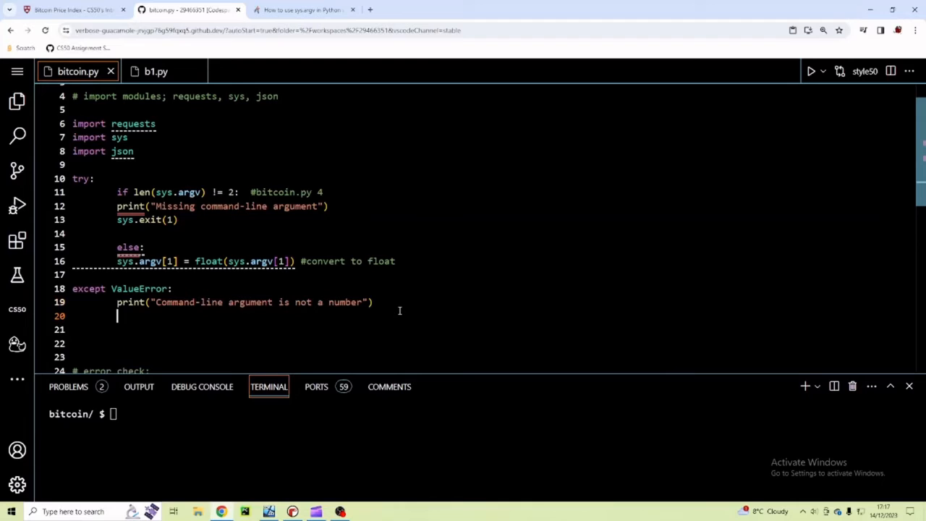
{"action": "type", "text": "sys.e"}
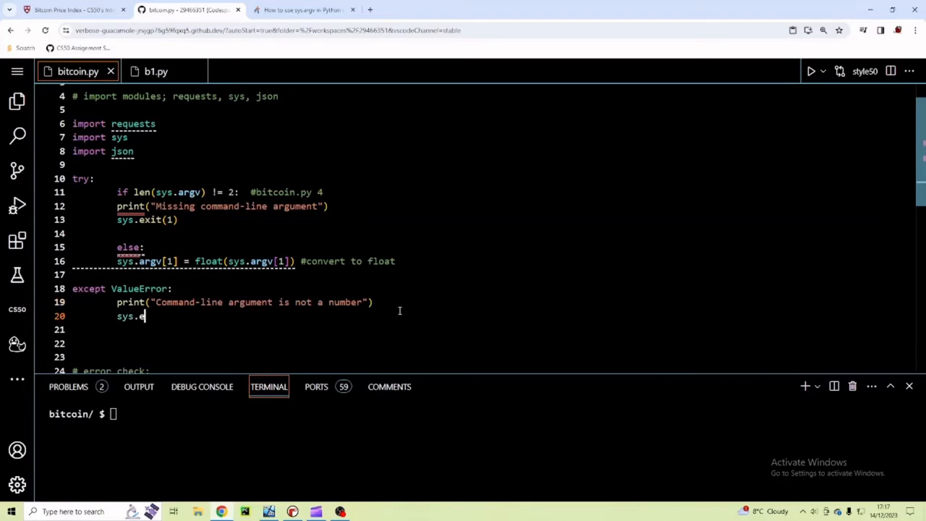
{"action": "type", "text": "xit(1)"}
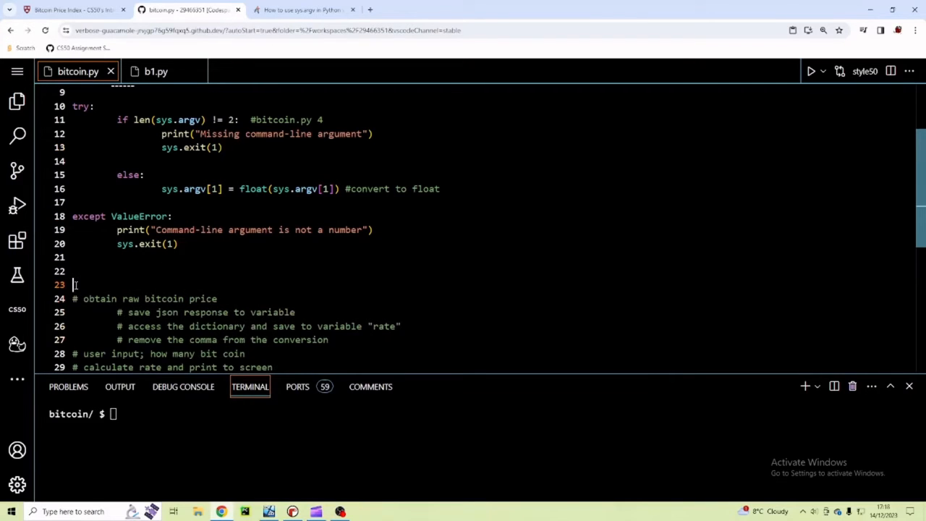
{"action": "scroll", "scroll_direction": "up", "scroll_amount": 3}
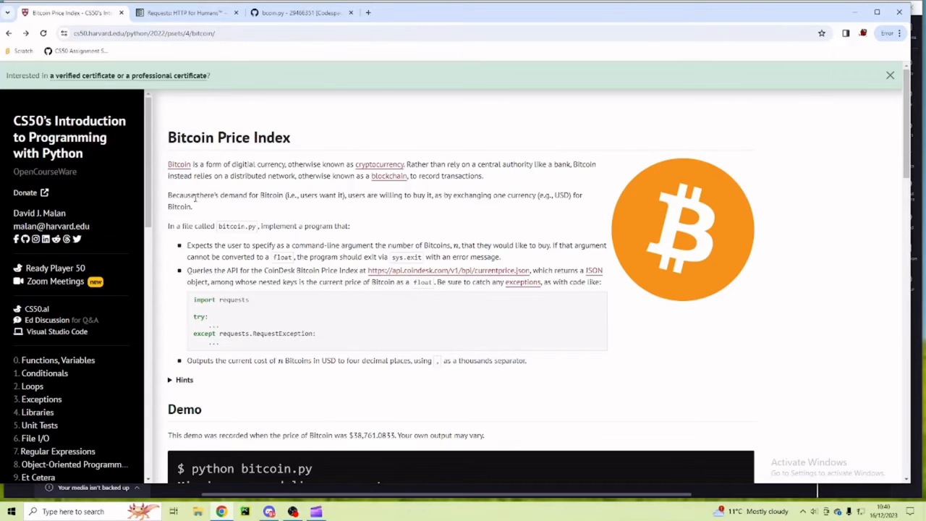
{"action": "mouse_move", "coordinate": [369, 278]}
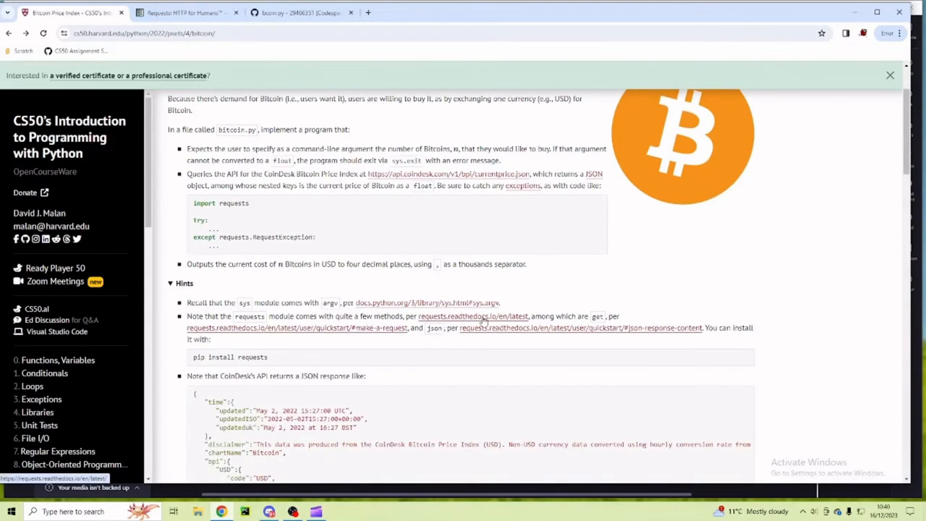
Step: Open the Requests documentation from the hints, then return to the Codespaces tab
{"action": "left_click", "coordinate": [471, 316]}
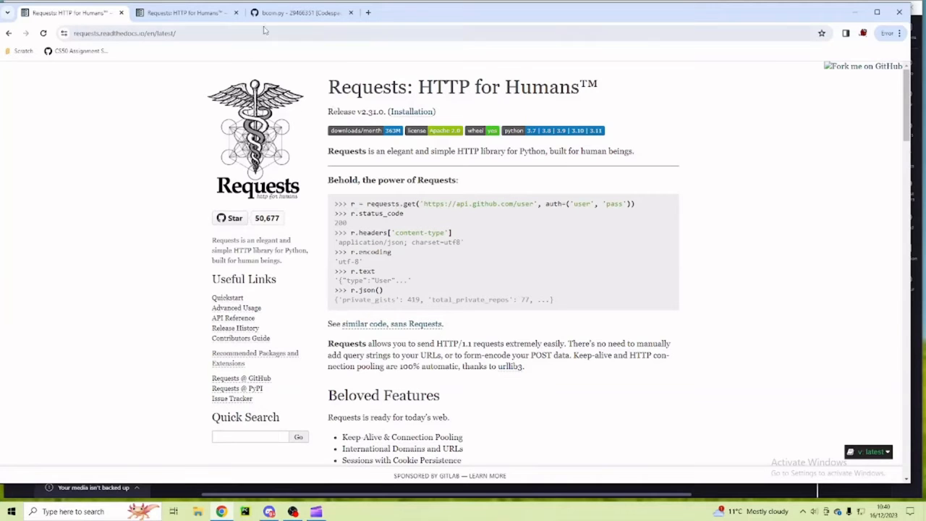
{"action": "left_click", "coordinate": [300, 12]}
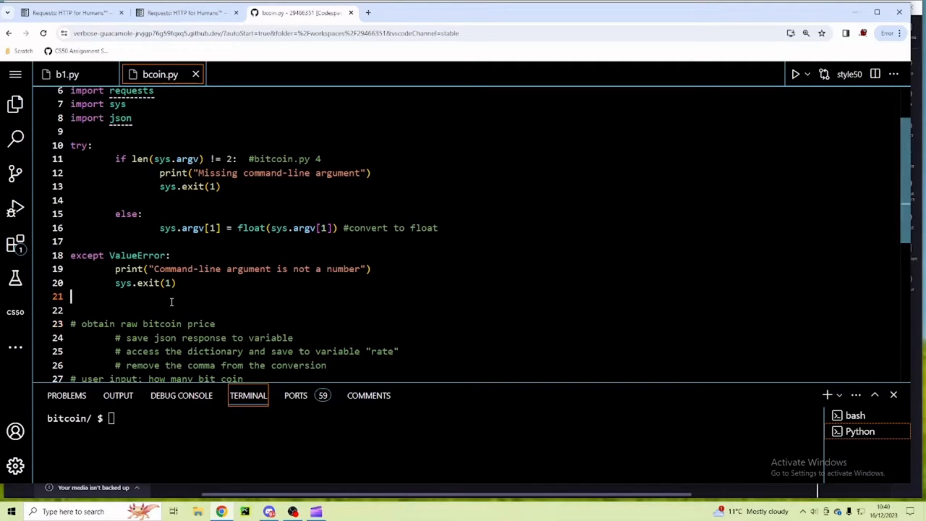
Step: Add response = requests.get of the CoinDesk currentprice.json URL and print(response)
{"action": "type", "text": "re"}
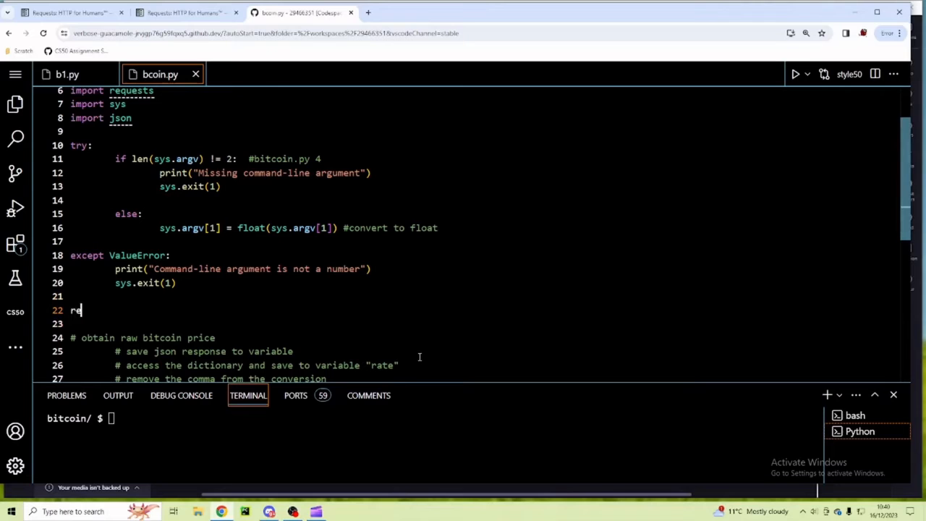
{"action": "type", "text": "quests.get(\""}
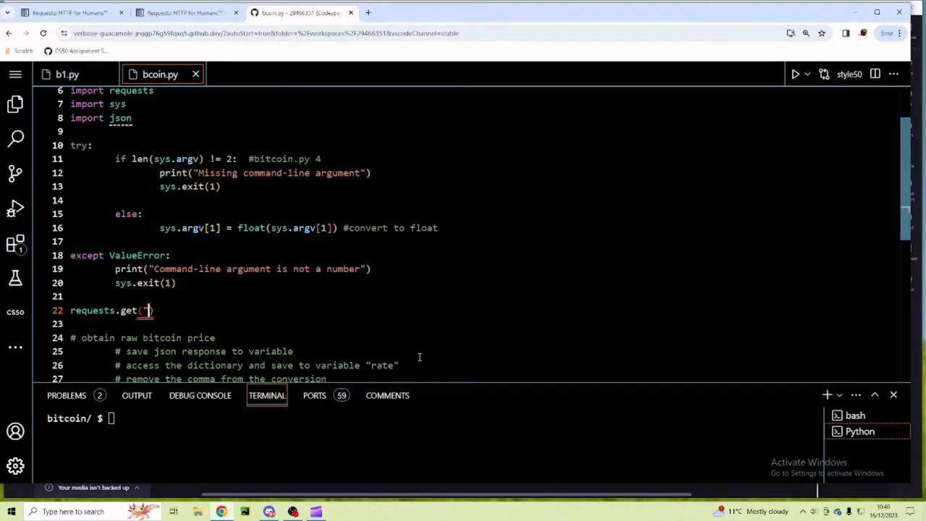
{"action": "type", "text": "https://api.coindesk.com/v1/bpi/currentprice.json"}
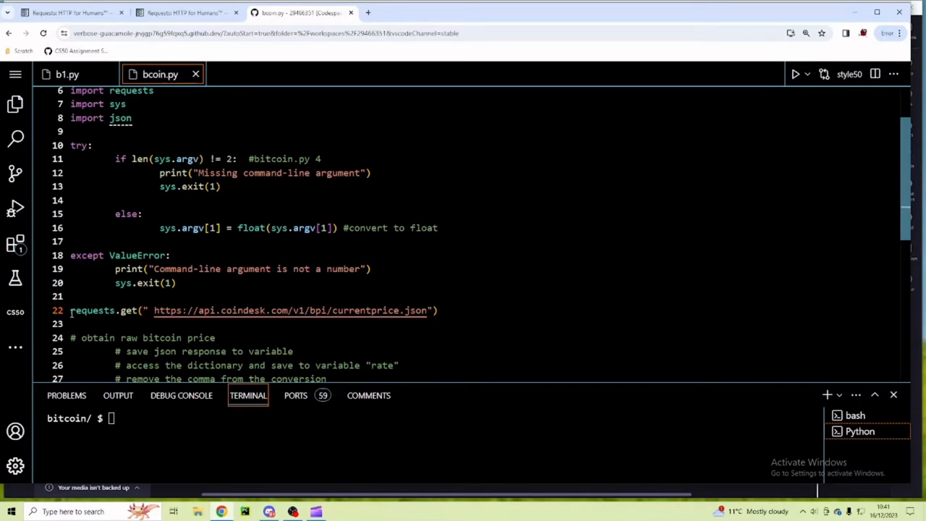
{"action": "mouse_move", "coordinate": [681, 280]}
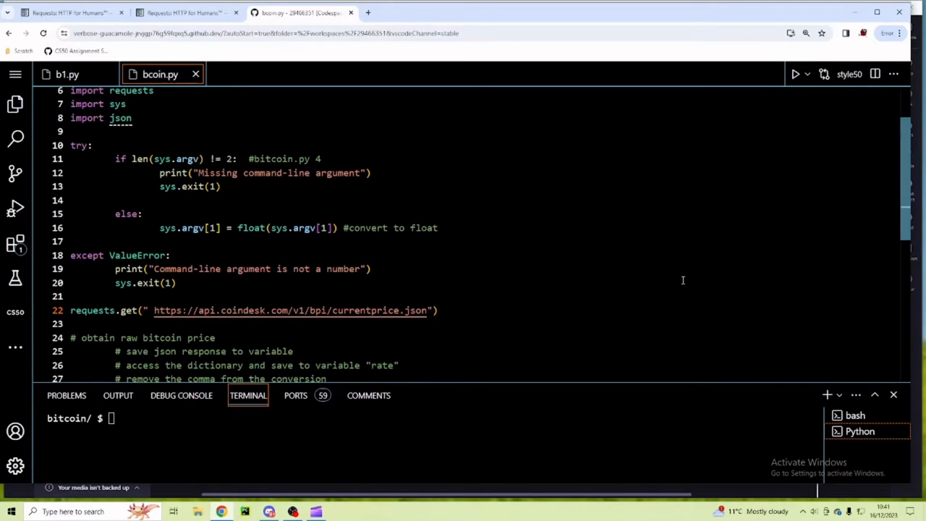
{"action": "type", "text": "response ="}
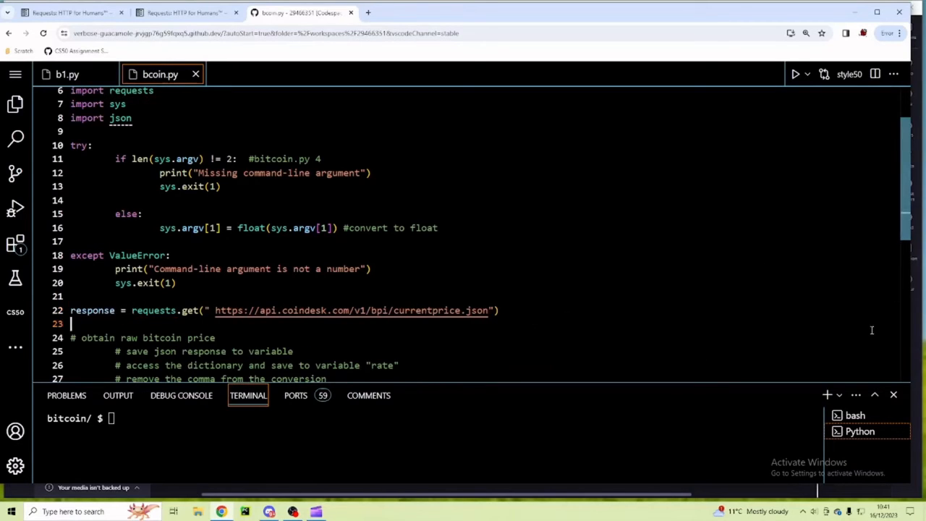
{"action": "type", "text": "print"}
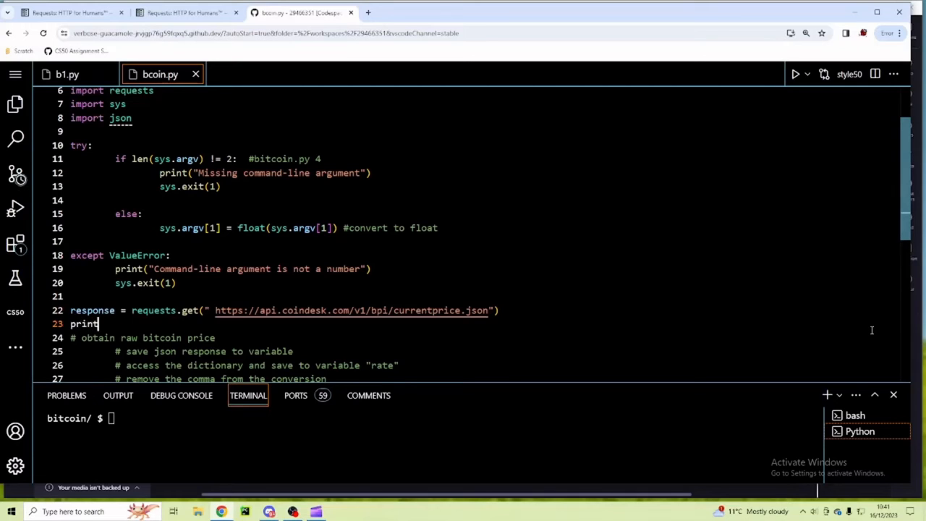
{"action": "type", "text": "(re"}
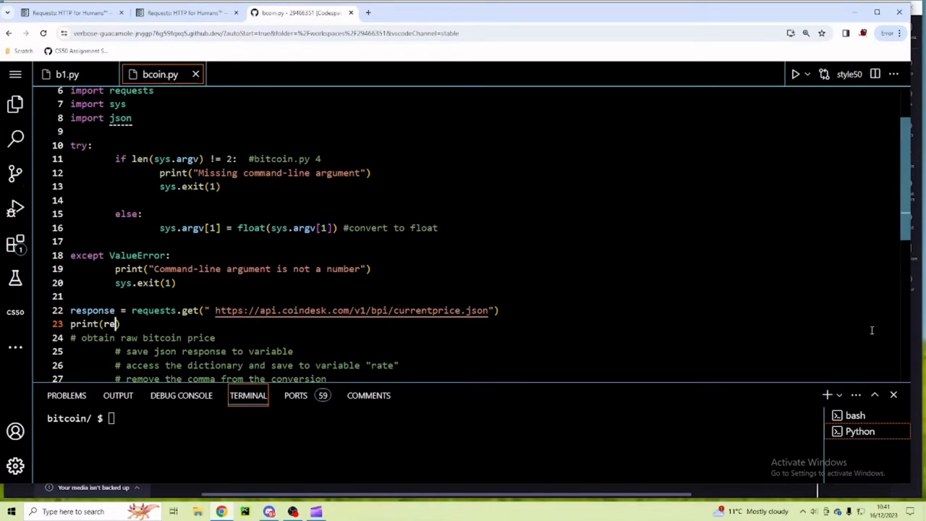
{"action": "type", "text": "sponse"}
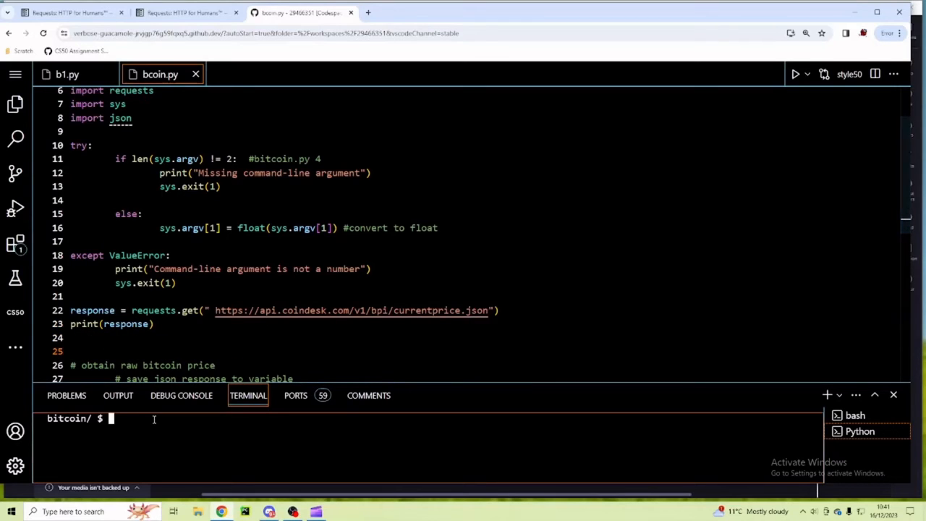
Step: Run 'python bcoin.py 1' in the terminal, which prints Response 200
{"action": "type", "text": "python bcoin.py 1"}
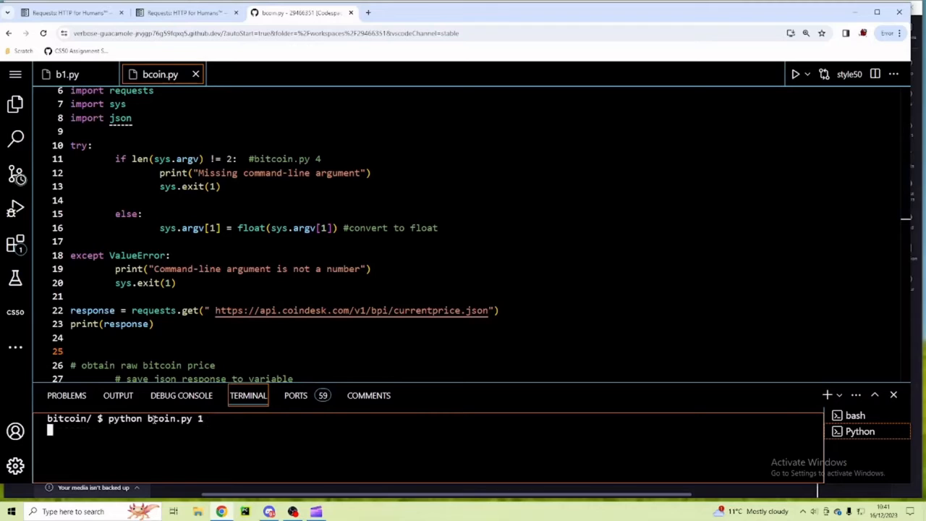
{"action": "key", "text": "Return"}
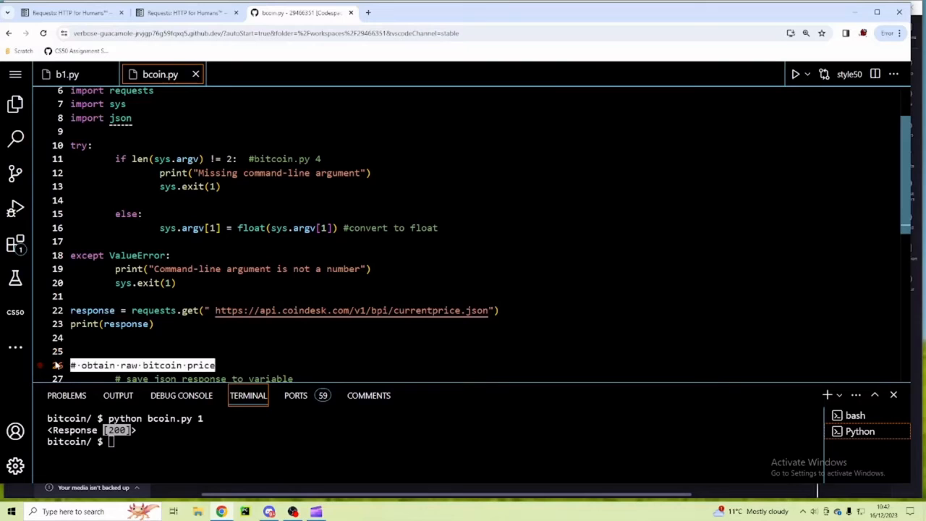
{"action": "scroll", "scroll_direction": "down", "scroll_amount": 3}
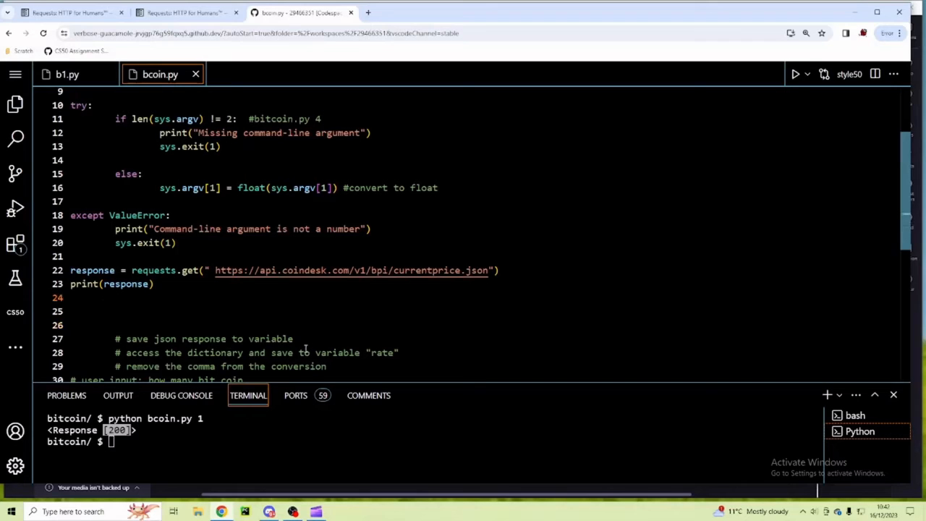
Step: Store response.json() in object, change the print to print(object), and clear the terminal
{"action": "type", "text": "response.js"}
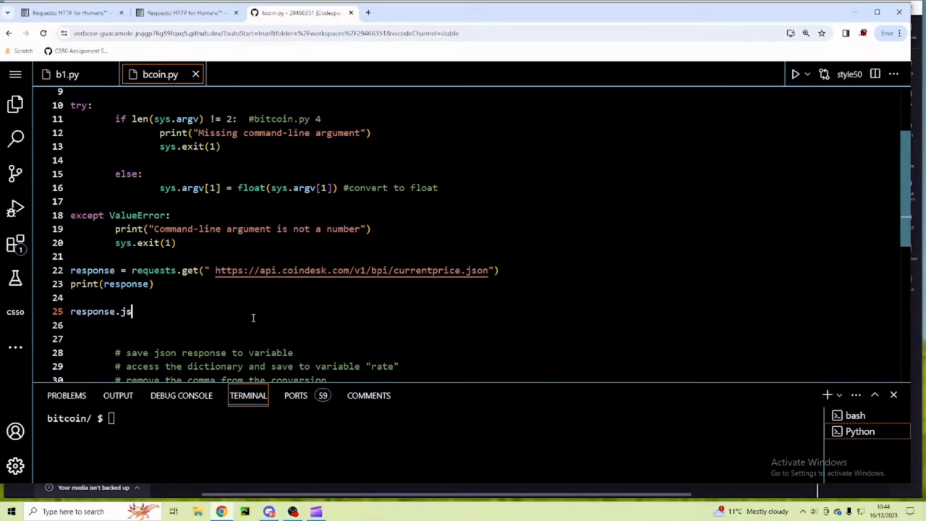
{"action": "type", "text": "on()"}
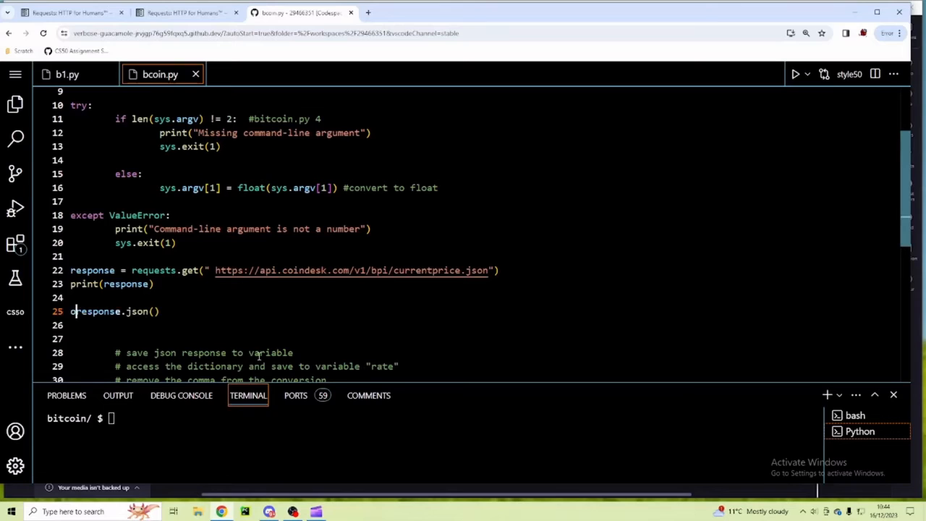
{"action": "type", "text": "bject ="}
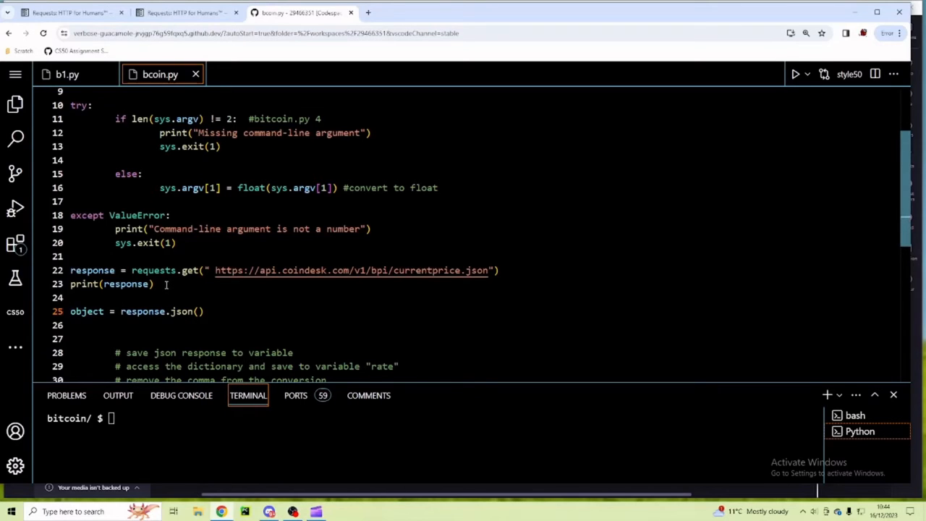
{"action": "key", "text": "Delete"}
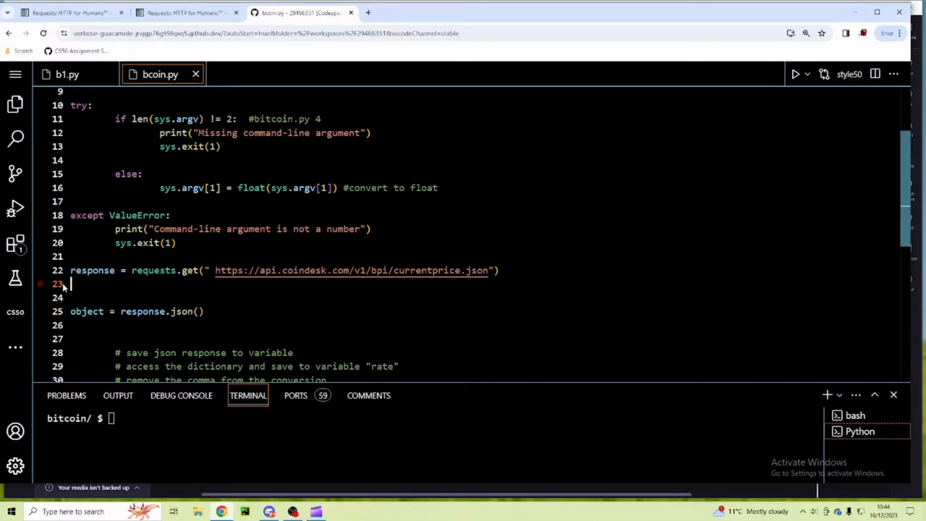
{"action": "type", "text": "print(response)"}
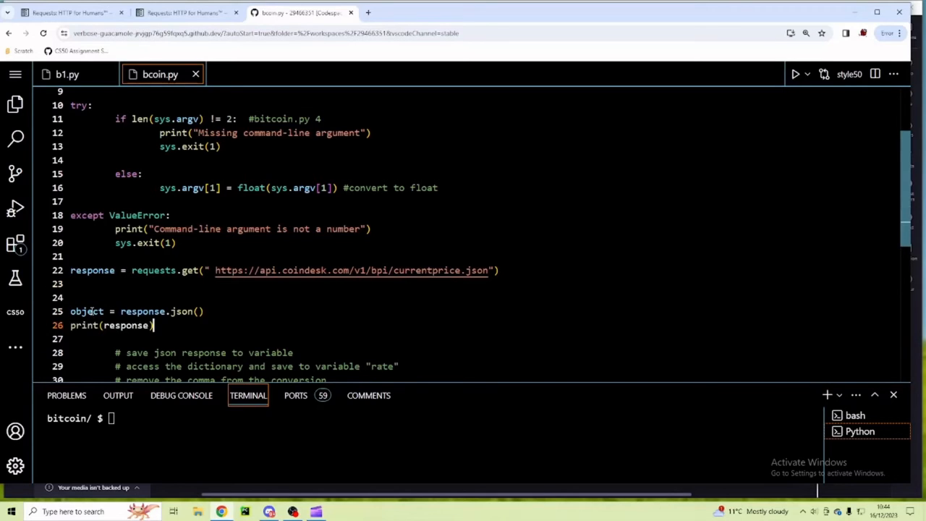
{"action": "double_click", "coordinate": [86, 311]}
{"action": "type", "text": "object"}
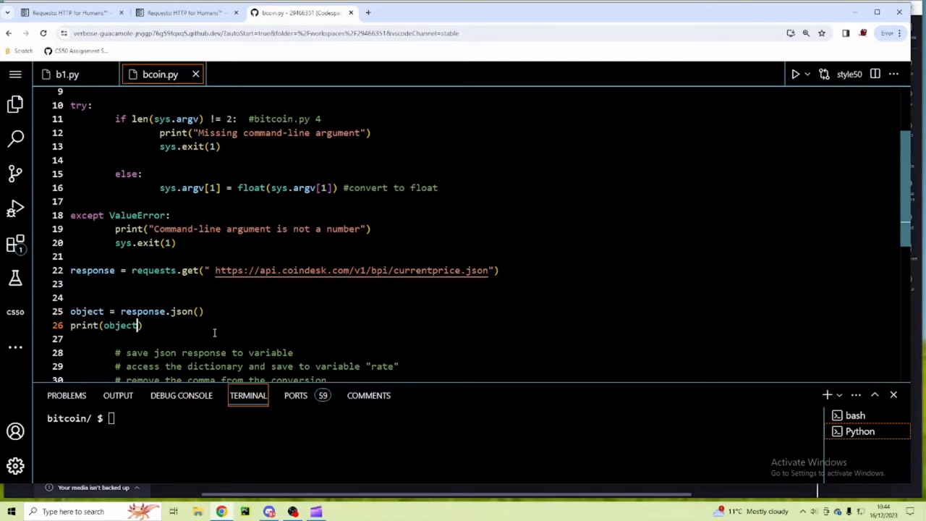
{"action": "type", "text": "clear"}
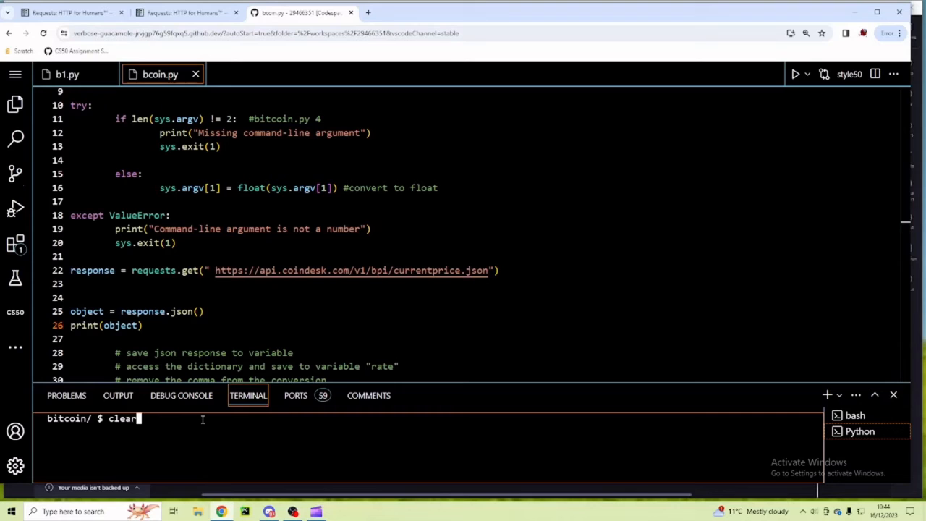
{"action": "key", "text": "Return"}
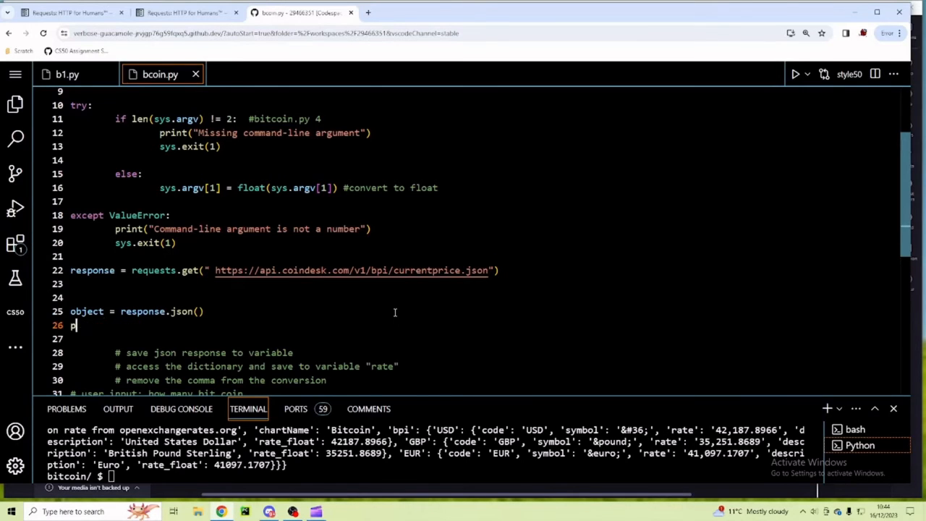
Step: Print json.dumps(response.json(), indent=2) and run 'python bcoin.py 1' to see the indented price data
{"action": "type", "text": "rint(json.dumps(response.json(), indent=2))"}
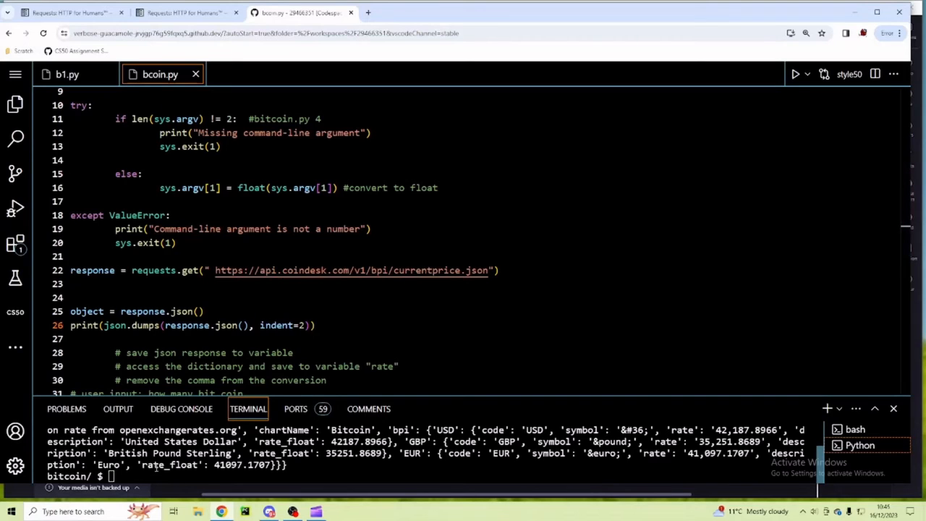
{"action": "type", "text": "python bcoin.py 1"}
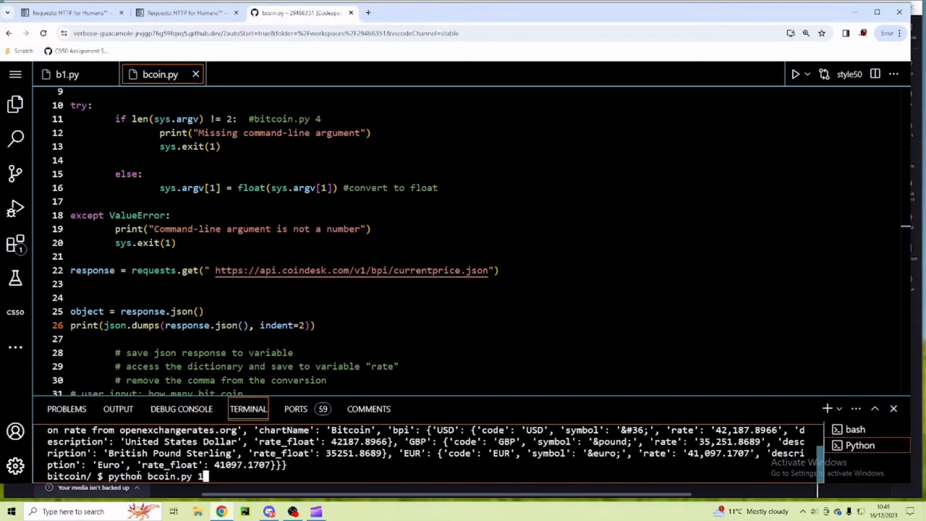
{"action": "key", "text": "Return"}
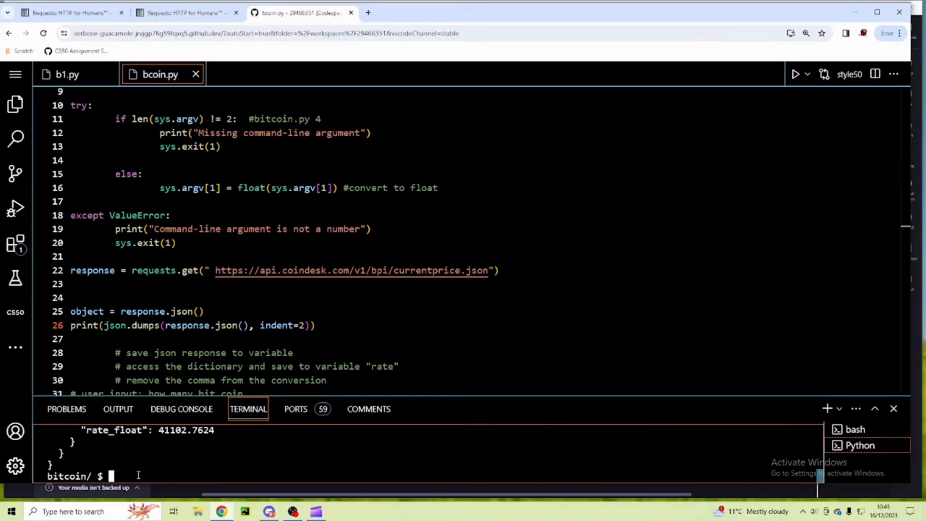
{"action": "left_click_drag", "start_coordinate": [476, 405], "coordinate": [476, 279]}
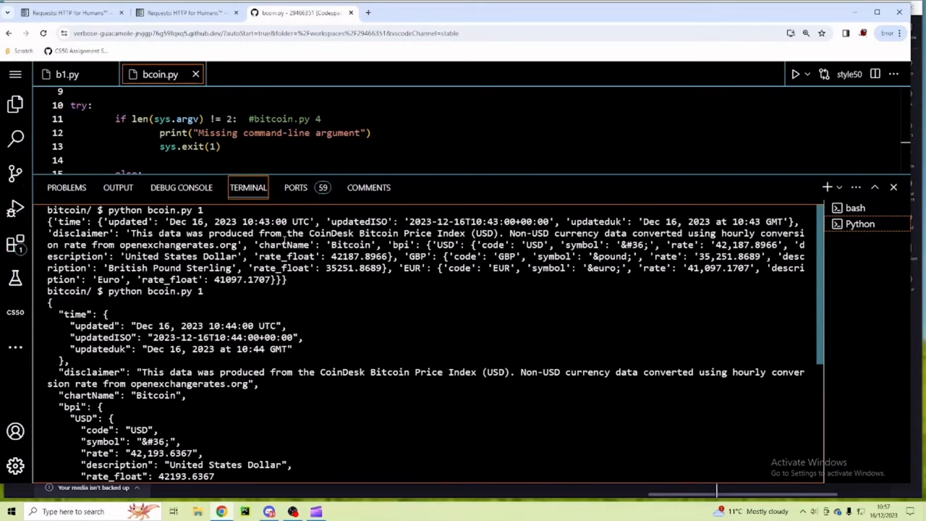
Step: Review the JSON output's bpi key and comma-separated USD rate, then tidy the editor leaving line 28 blank
{"action": "scroll", "scroll_direction": "down", "scroll_amount": 3}
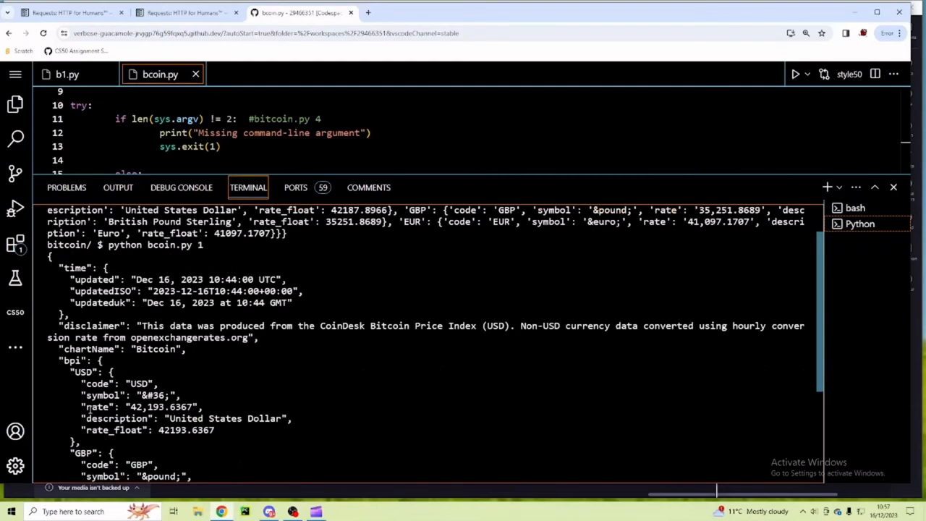
{"action": "double_click", "coordinate": [96, 407]}
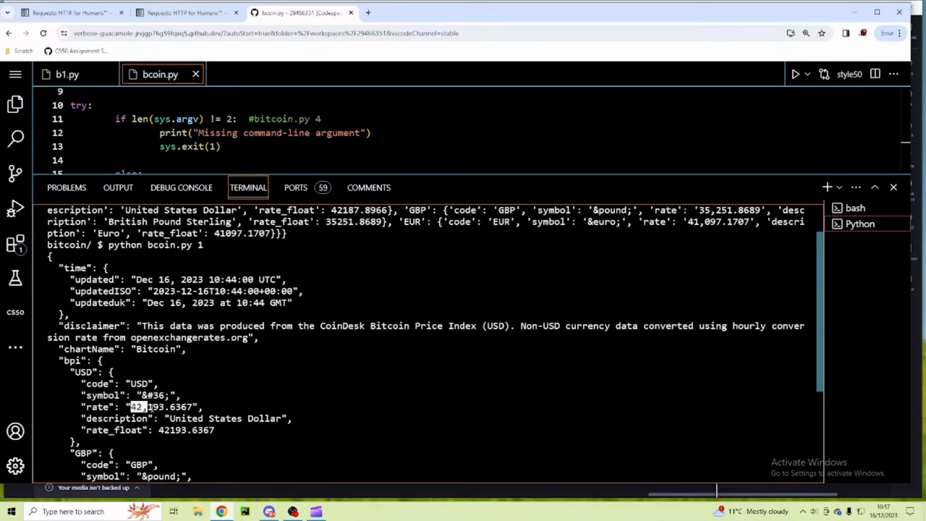
{"action": "double_click", "coordinate": [165, 405]}
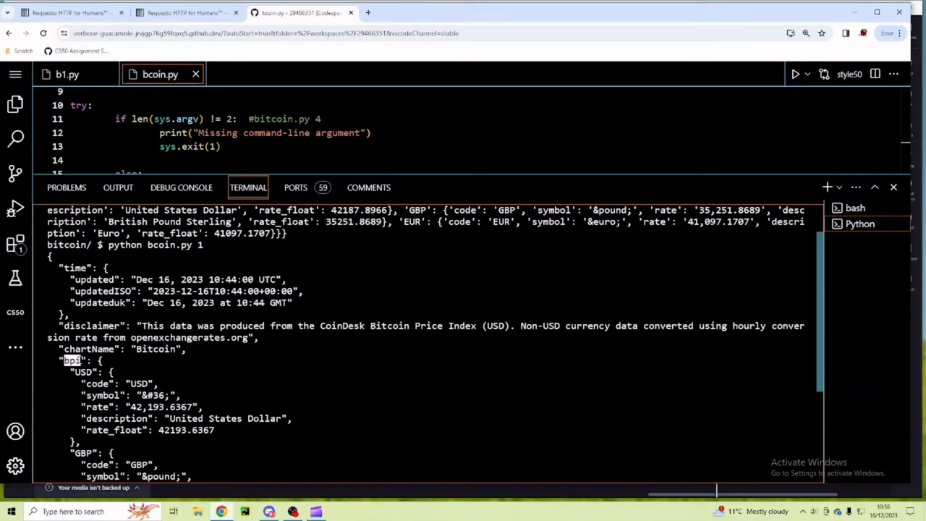
{"action": "scroll", "scroll_direction": "down", "scroll_amount": 3}
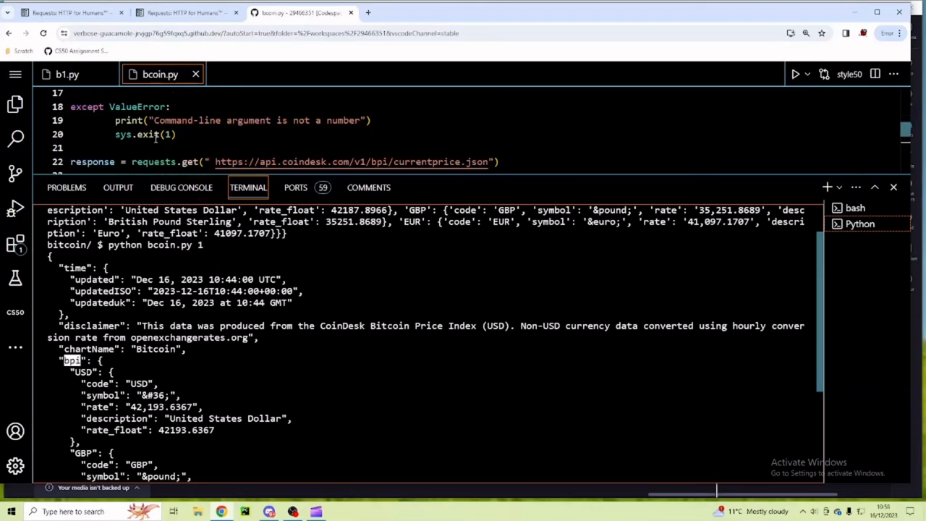
{"action": "scroll", "scroll_direction": "down", "scroll_amount": 3}
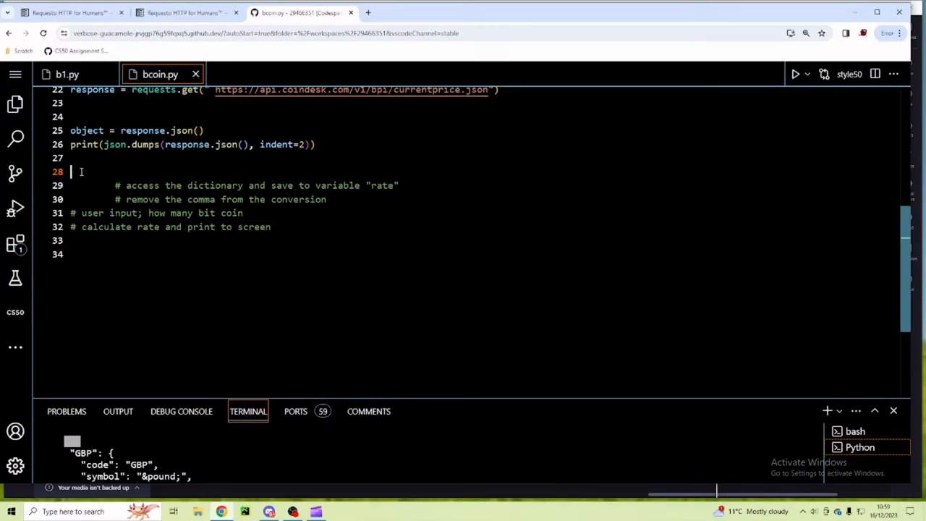
Step: Store object["bpi"]["USD"] lookup in rate and add print(rate) below it
{"action": "type", "text": "rate ="}
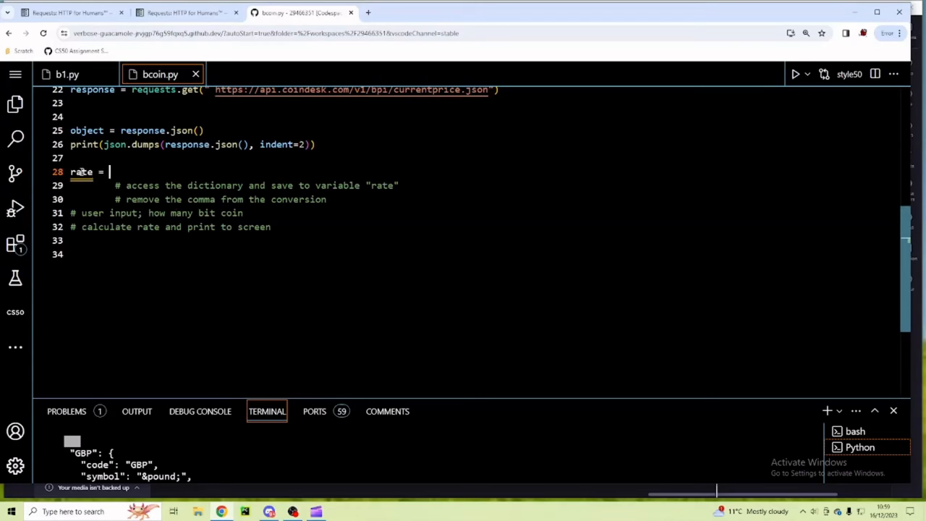
{"action": "type", "text": "objec"}
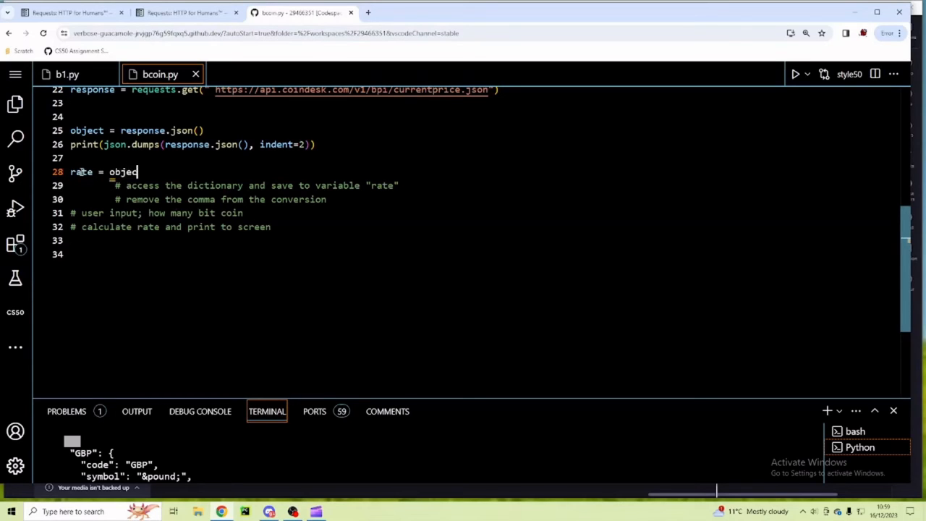
{"action": "type", "text": "t"}
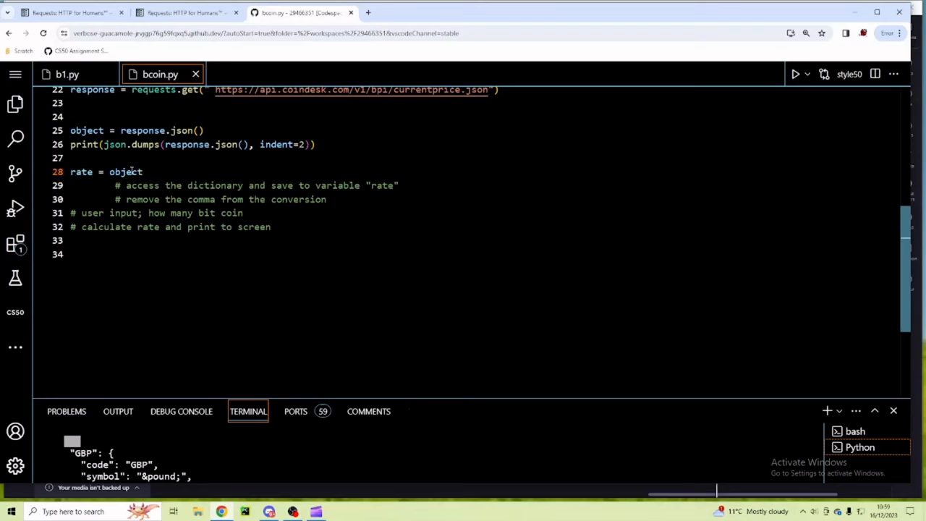
{"action": "type", "text": "["}
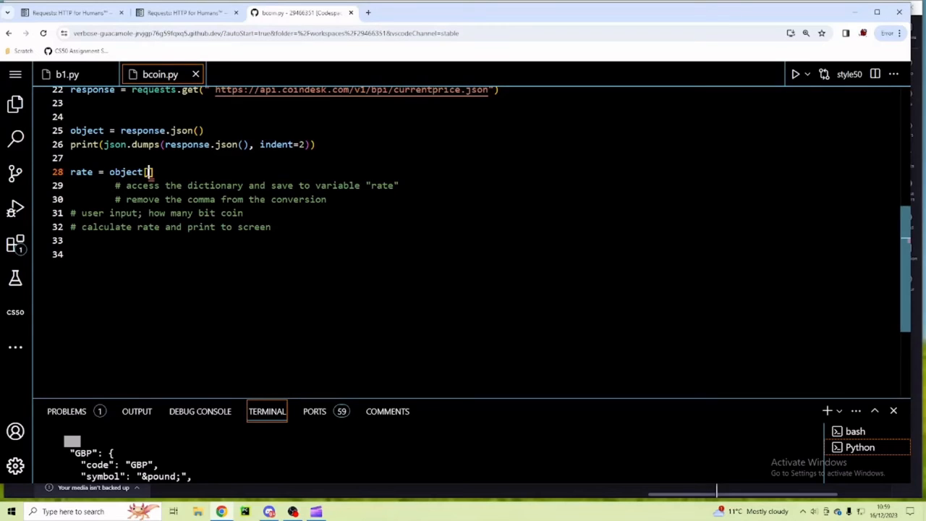
{"action": "type", "text": "[\"bpi"}
{"action": "left_click", "coordinate": [192, 144]}
{"action": "type", "text": "#"}
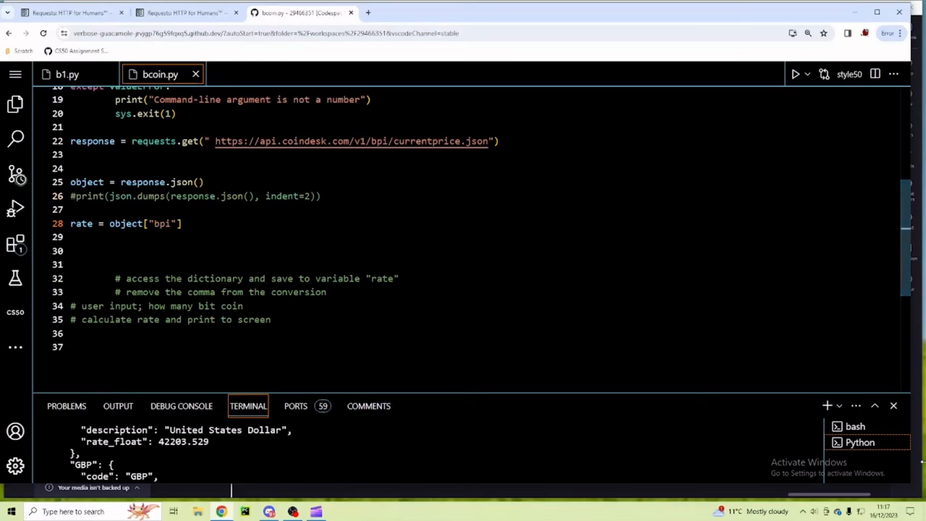
{"action": "type", "text": "print"}
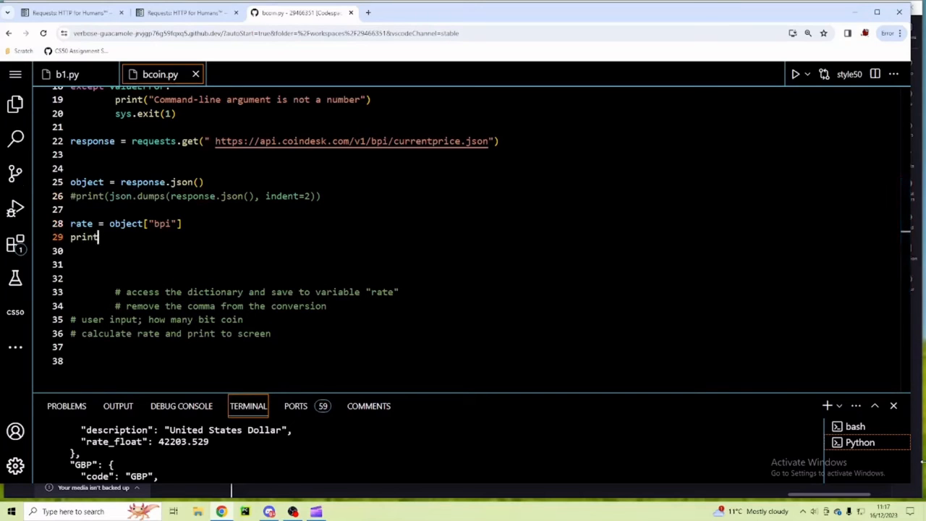
{"action": "type", "text": "(rate)"}
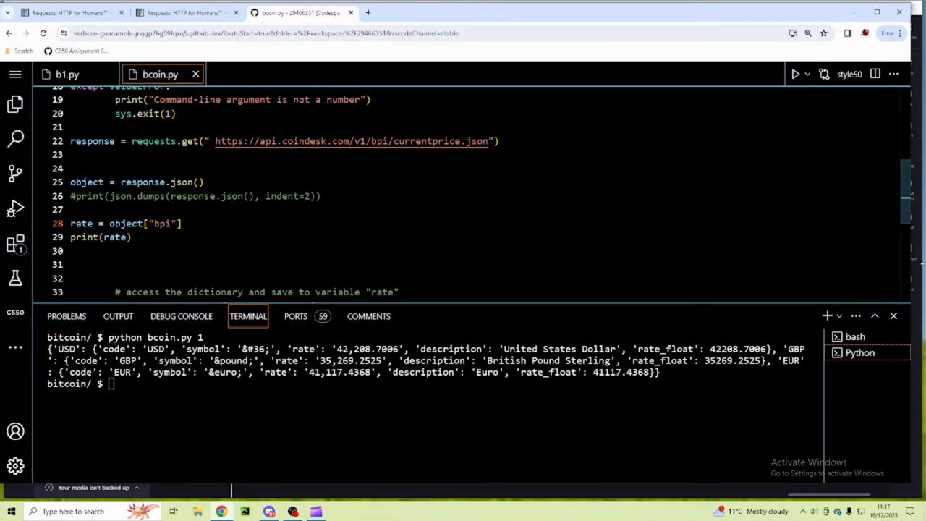
{"action": "type", "text": "[]"}
{"action": "left_click", "coordinate": [433, 384]}
{"action": "type", "text": "python bcoin.py 1"}
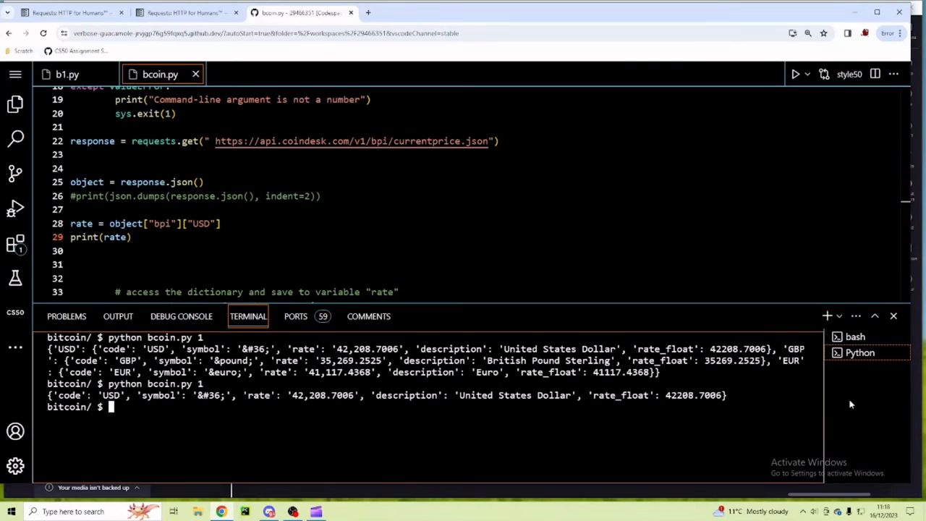
Step: Finish the lookup as rate_float so running with 1 Bitcoin prints 42213.4398, then clear the terminal
{"action": "scroll", "scroll_direction": "up", "scroll_amount": 3}
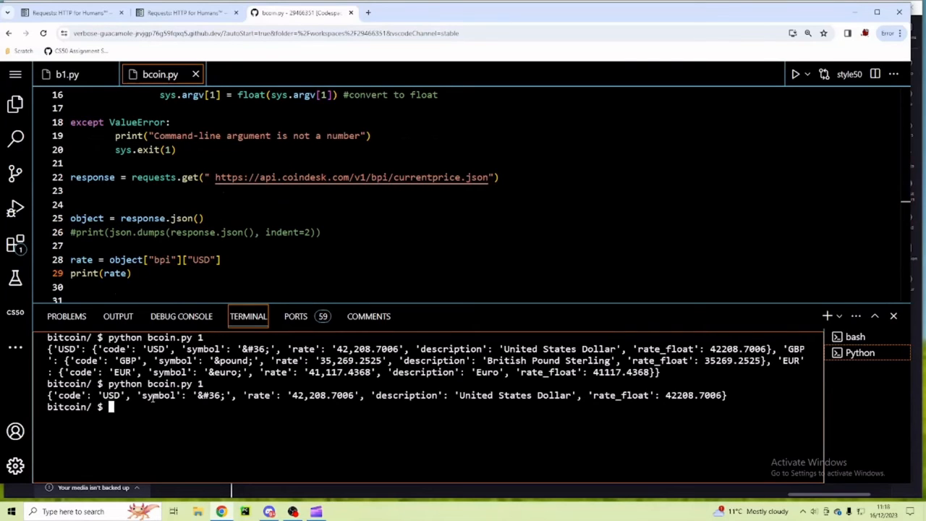
{"action": "mouse_move", "coordinate": [431, 405]}
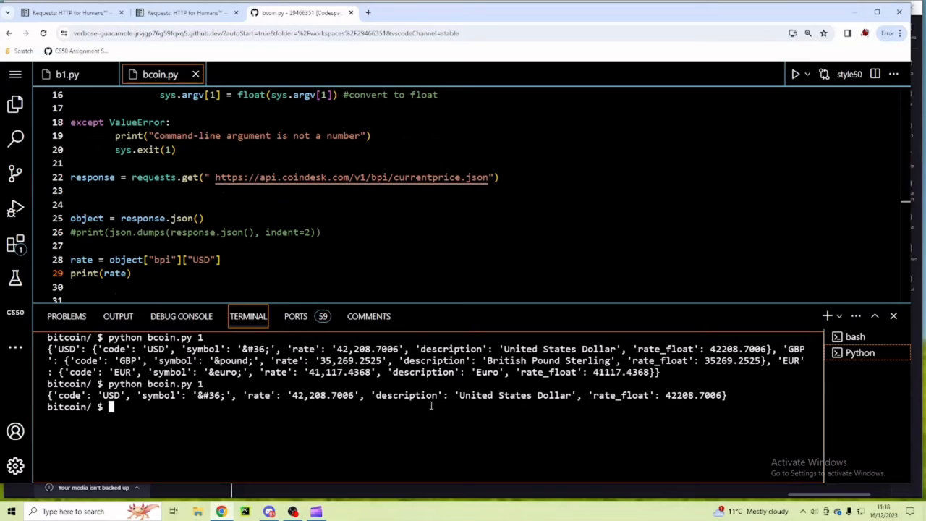
{"action": "mouse_move", "coordinate": [599, 416]}
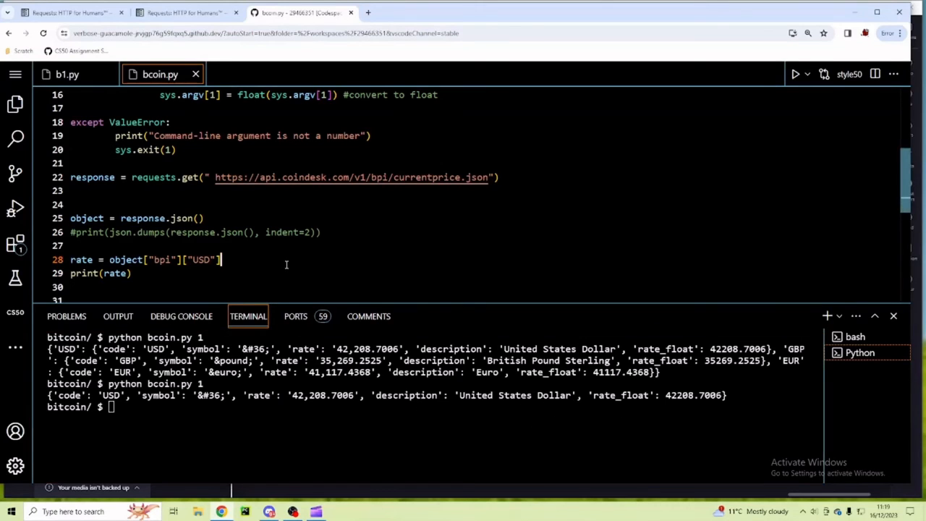
{"action": "type", "text": "[\""}
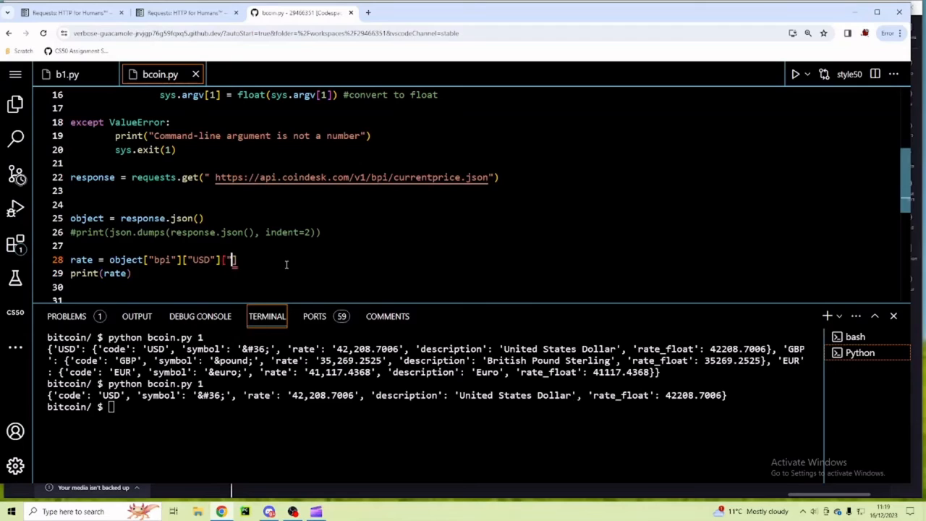
{"action": "type", "text": "rate_float"}
{"action": "left_click", "coordinate": [435, 406]}
{"action": "type", "text": "c"}
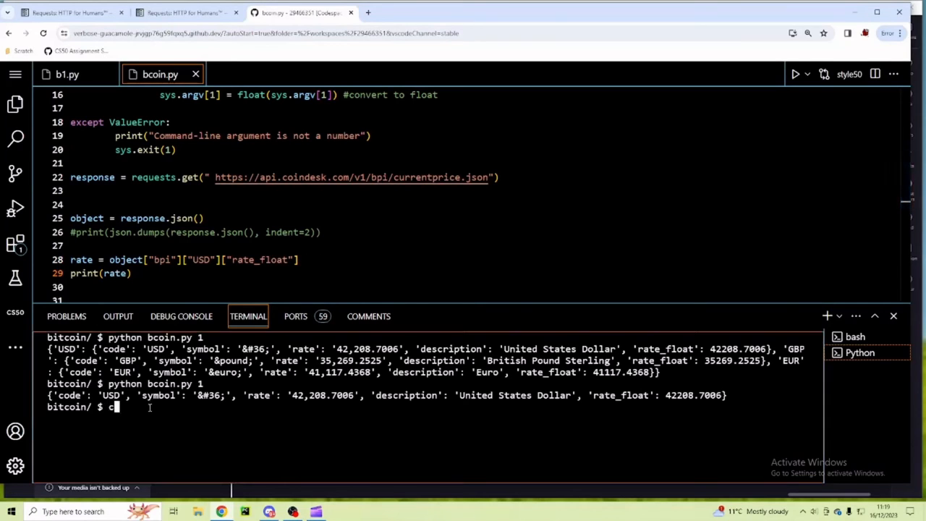
{"action": "type", "text": "lear"}
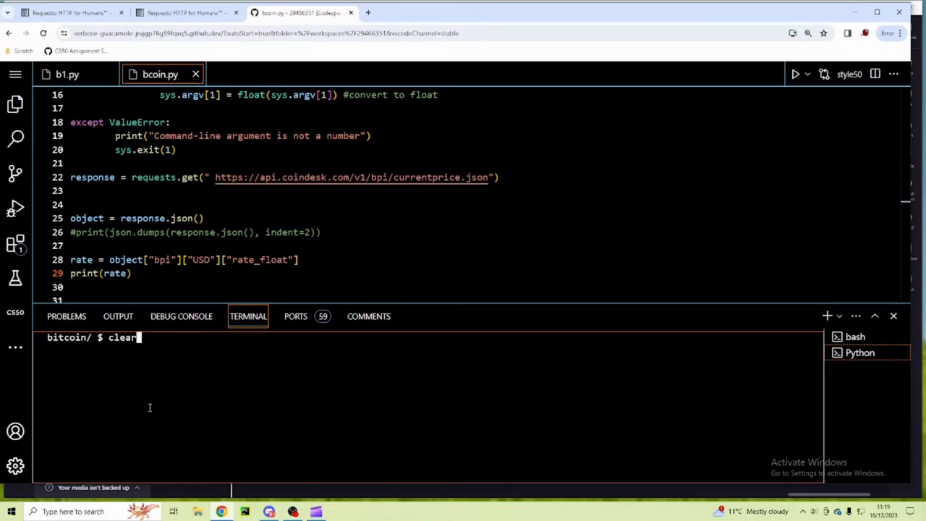
{"action": "type", "text": "python bcoin.py 1"}
{"action": "key", "text": "Return"}
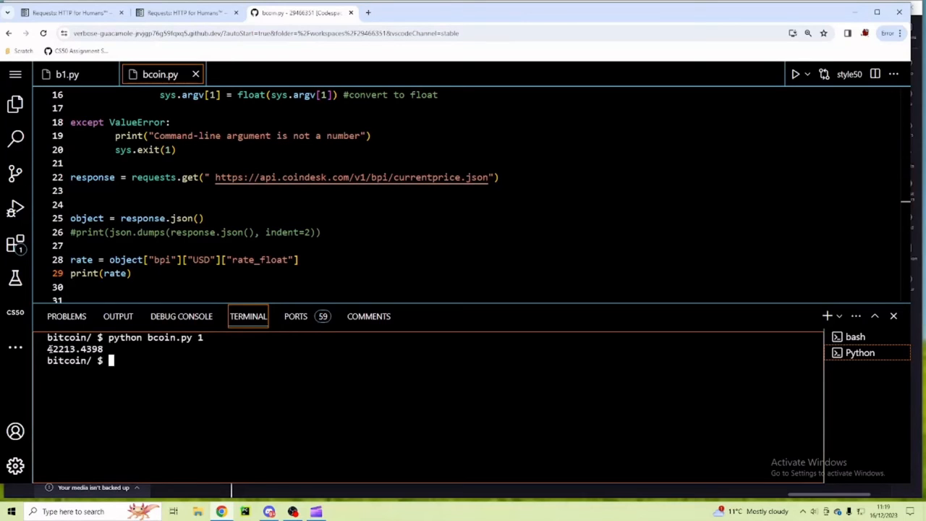
Step: Read the command-line argument into num with num = sys.argv[1]
{"action": "scroll", "scroll_direction": "down", "scroll_amount": 3}
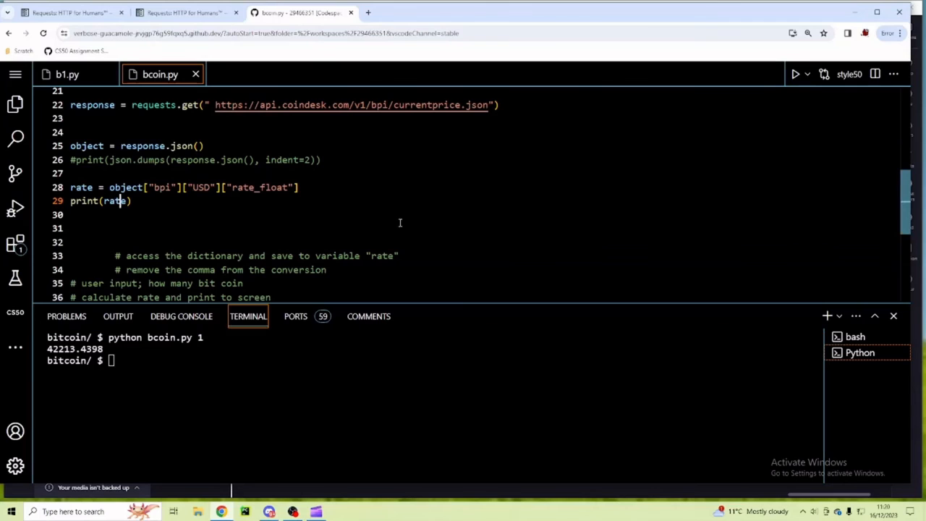
{"action": "mouse_move", "coordinate": [344, 273]}
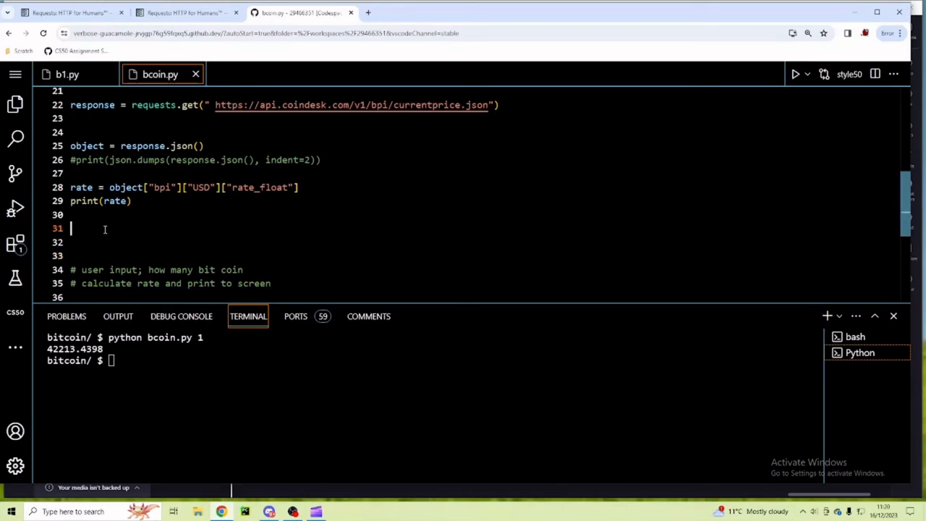
{"action": "mouse_move", "coordinate": [325, 282]}
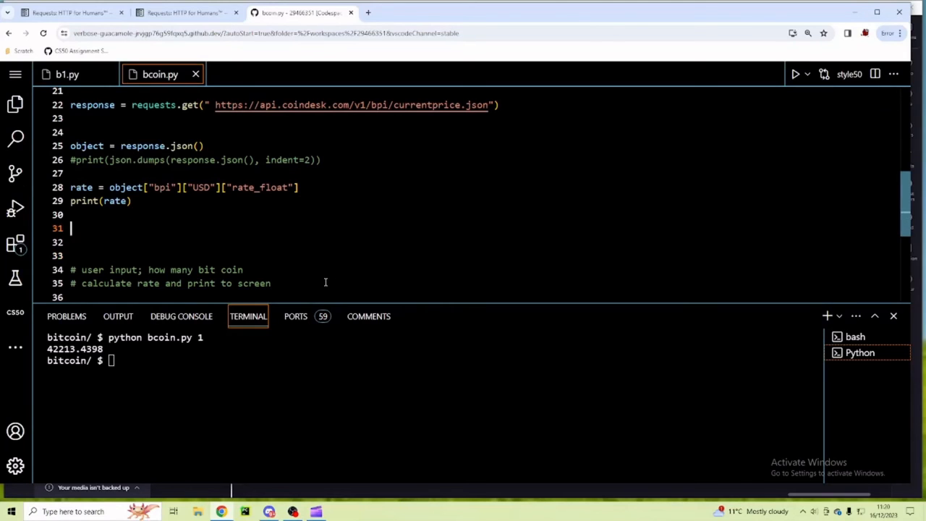
{"action": "type", "text": "num"}
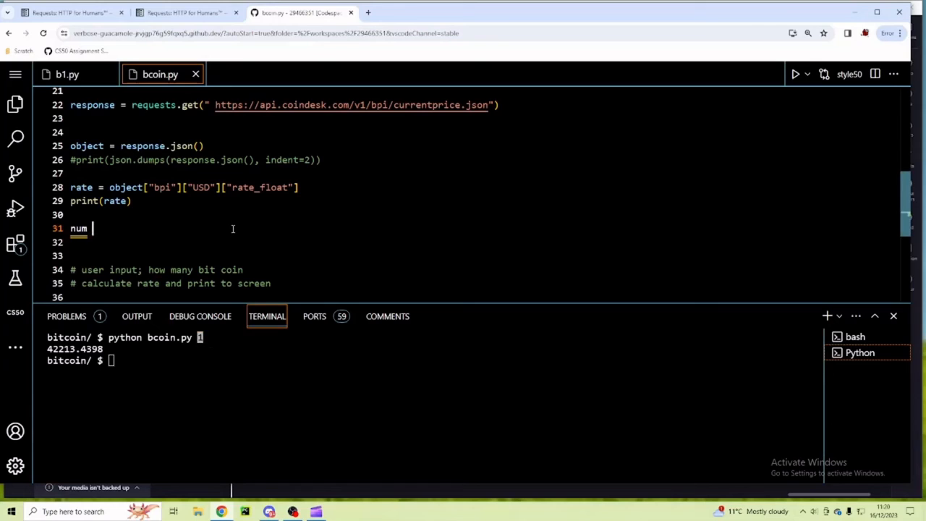
{"action": "type", "text": "= sys."}
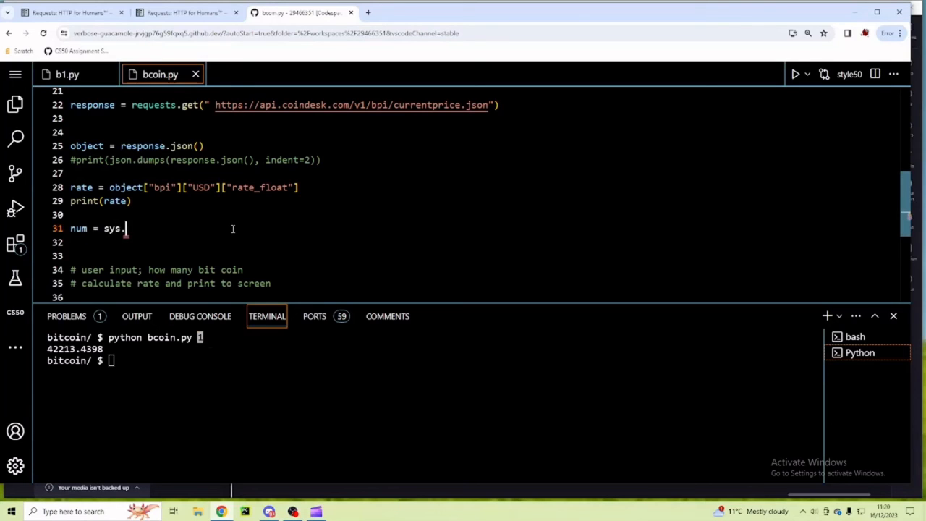
{"action": "type", "text": "argv"}
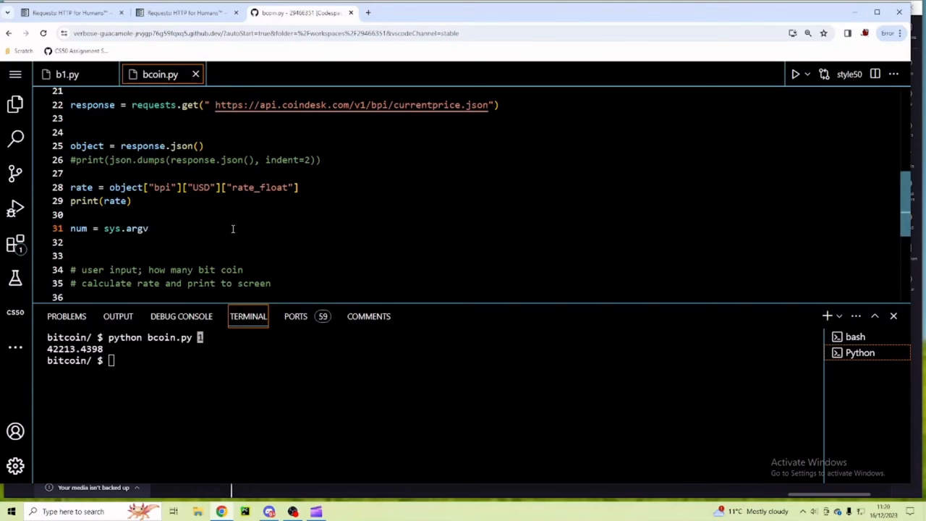
{"action": "type", "text": "[1]"}
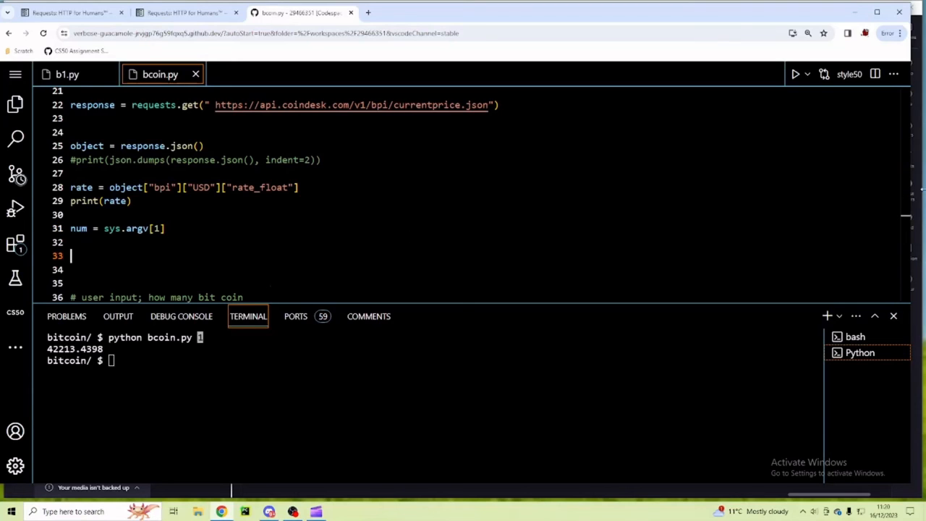
Step: Compute amount = num * rate on the following line
{"action": "type", "text": "num * r"}
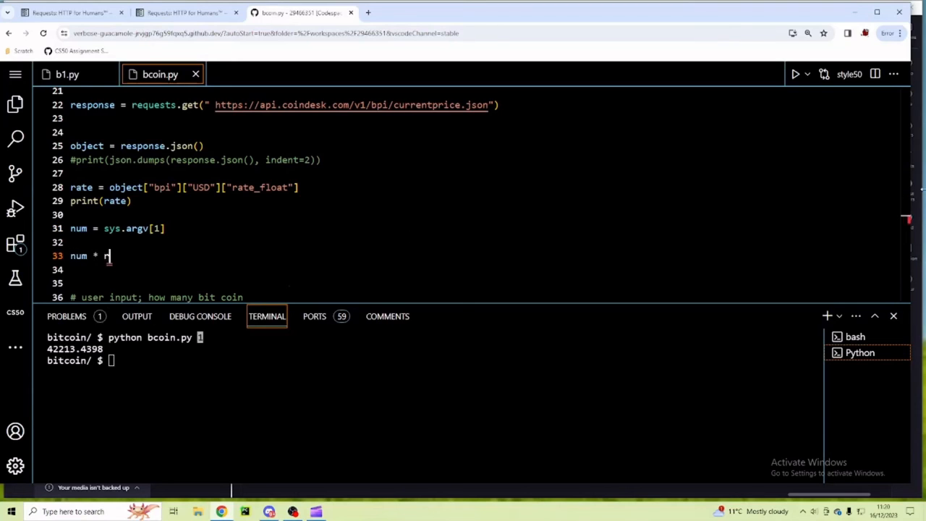
{"action": "type", "text": "ate"}
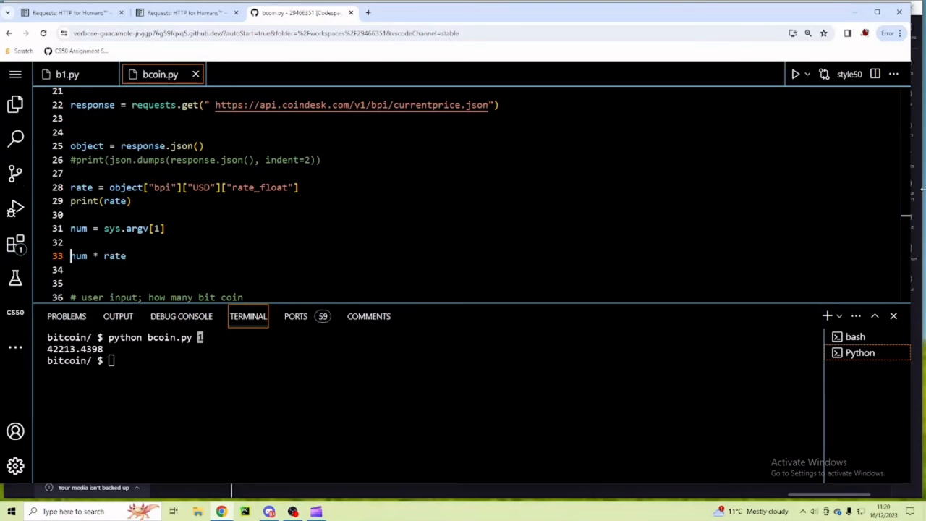
{"action": "type", "text": "amount ="}
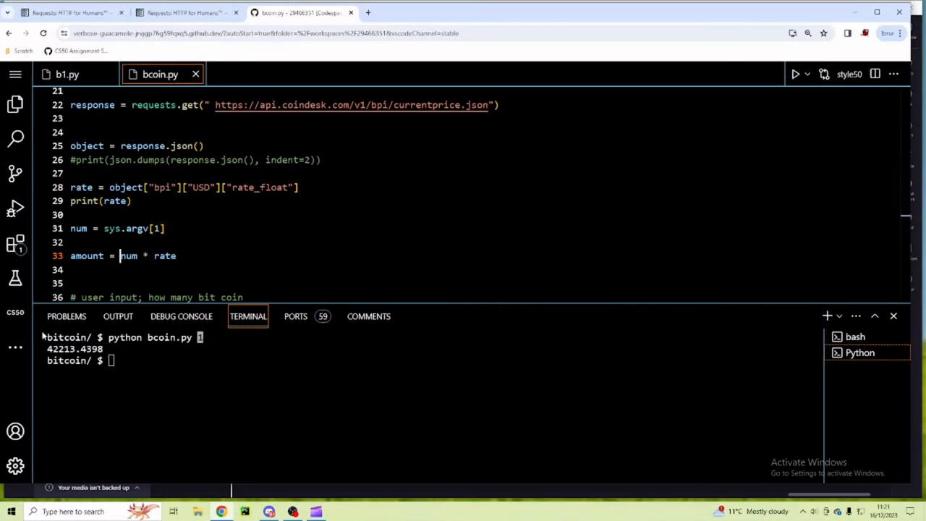
Step: Copy print(f"${amount:,.4f}") from the Bitcoin spec's hint and return to bcoin.py
{"action": "left_click", "coordinate": [69, 12]}
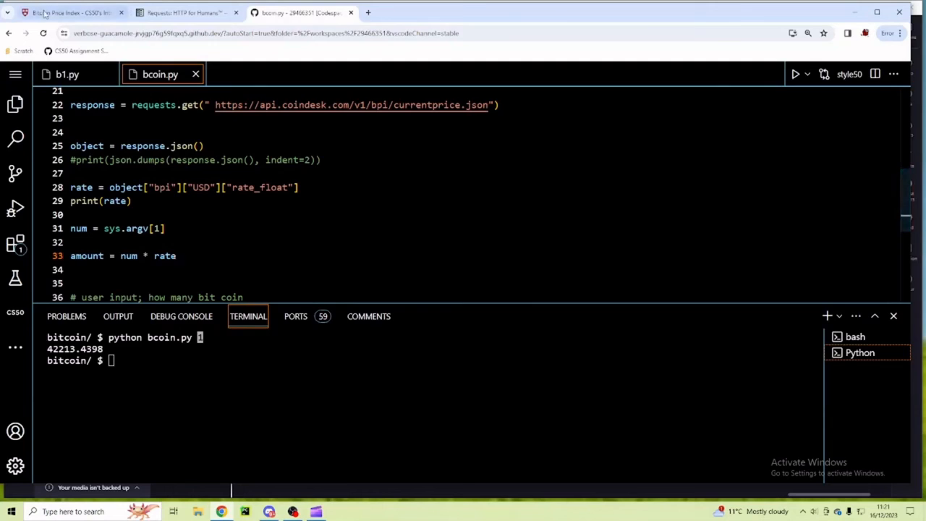
{"action": "left_click", "coordinate": [68, 12]}
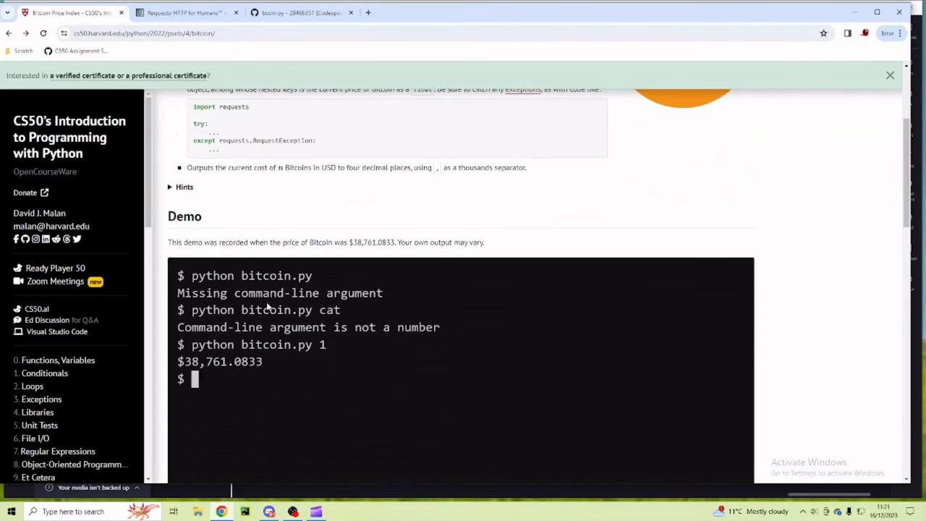
{"action": "scroll", "scroll_direction": "up", "scroll_amount": 3}
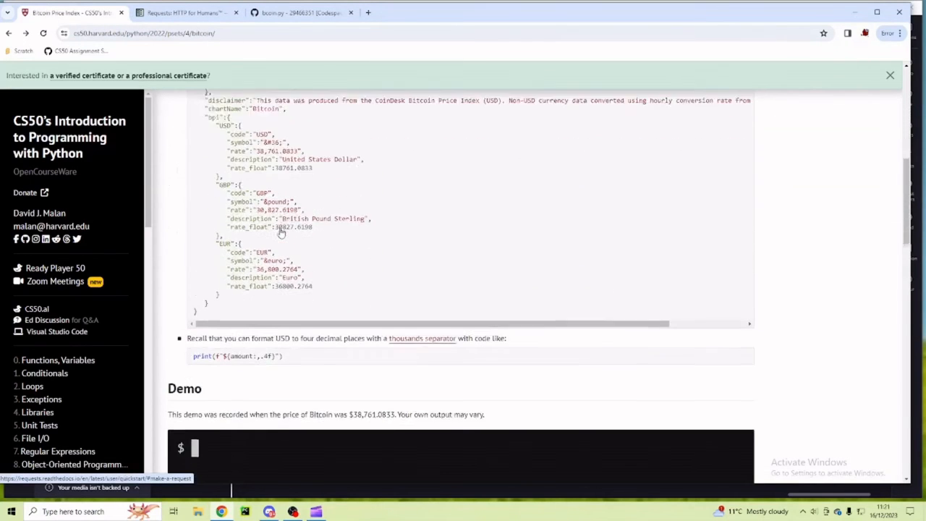
{"action": "scroll", "scroll_direction": "down", "scroll_amount": 3}
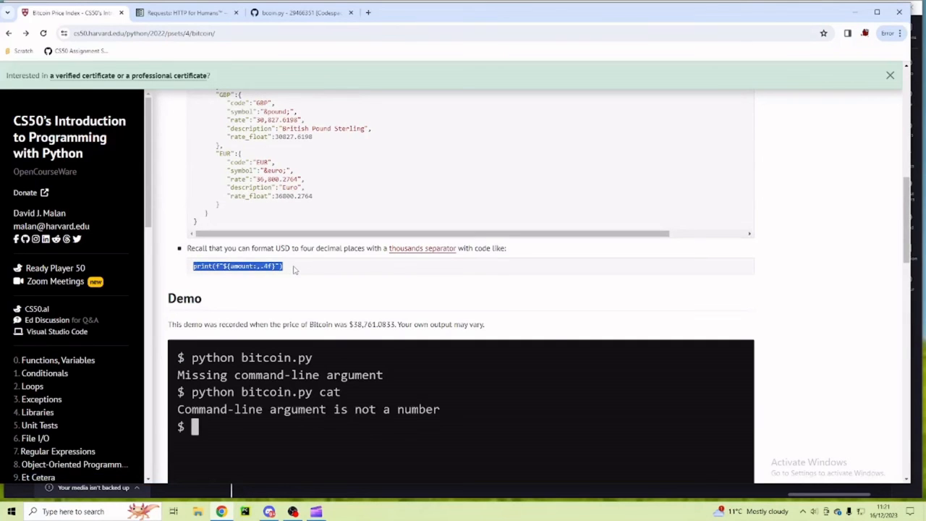
{"action": "left_click", "coordinate": [296, 12]}
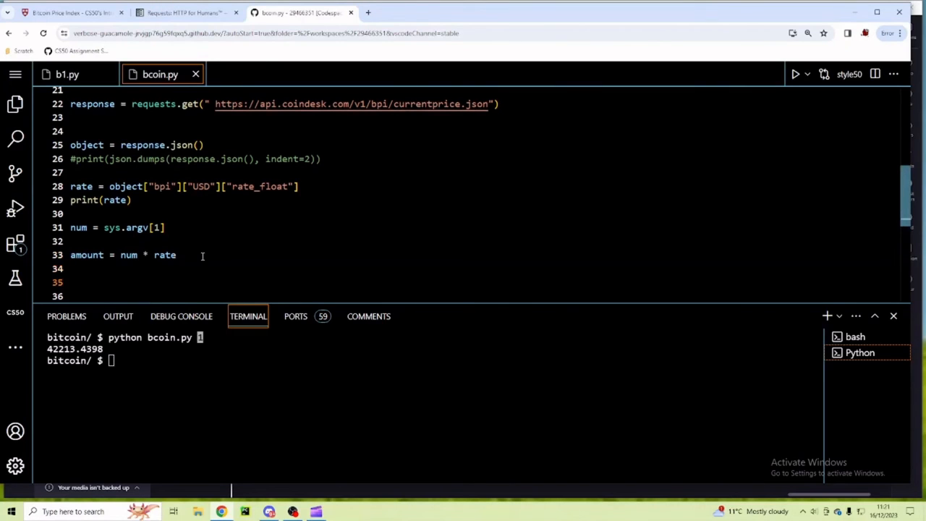
Step: Print amount as f"${amount:,.4f}" and run bcoin.py for 1, 1.4 and 20 Bitcoins ($42,208.7066, $59,092.1892)
{"action": "type", "text": "print(f\"${amount:,.4f}\")"}
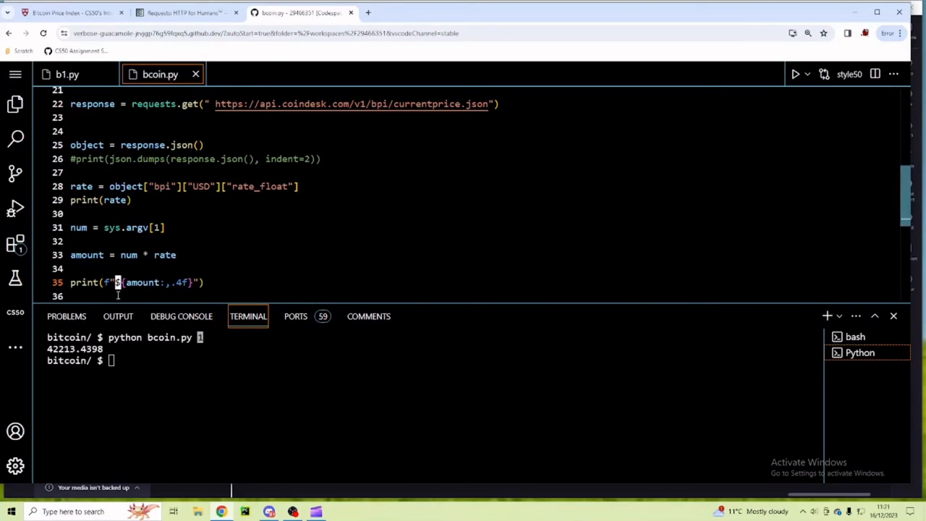
{"action": "mouse_move", "coordinate": [96, 262]}
{"action": "type", "text": "python bcoin.py 1"}
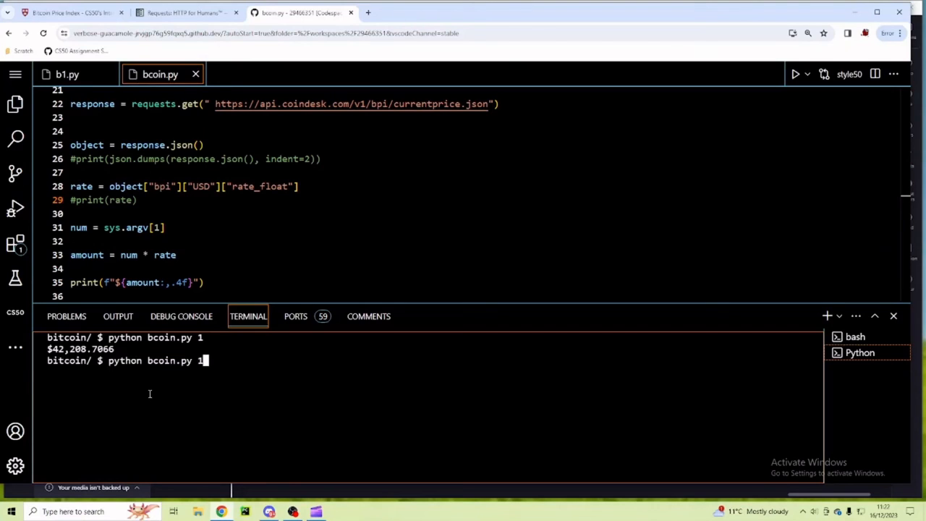
{"action": "type", "text": ".4"}
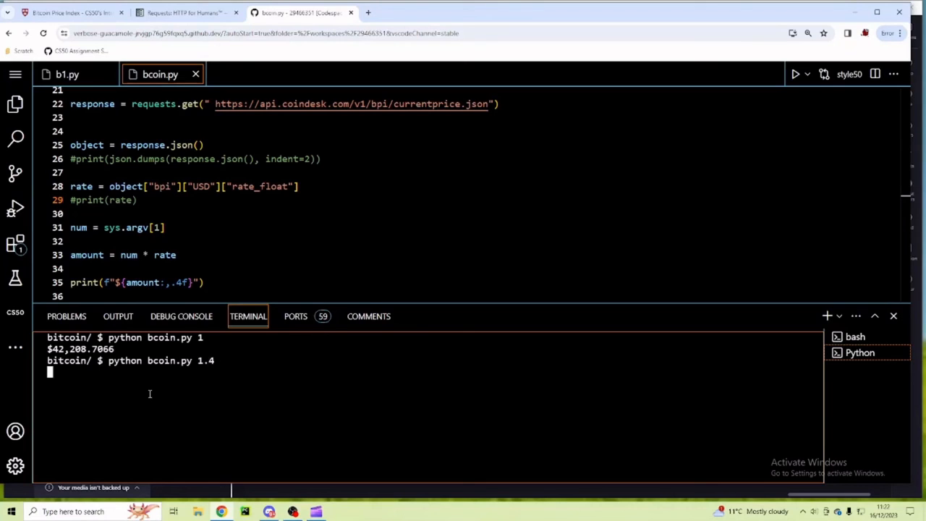
{"action": "key", "text": "Return"}
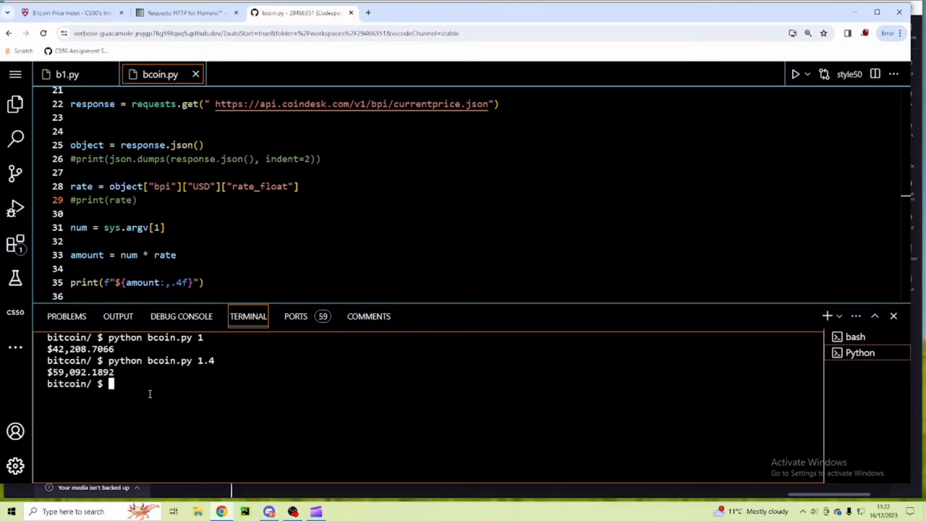
{"action": "type", "text": "python bcoin.py 1.4"}
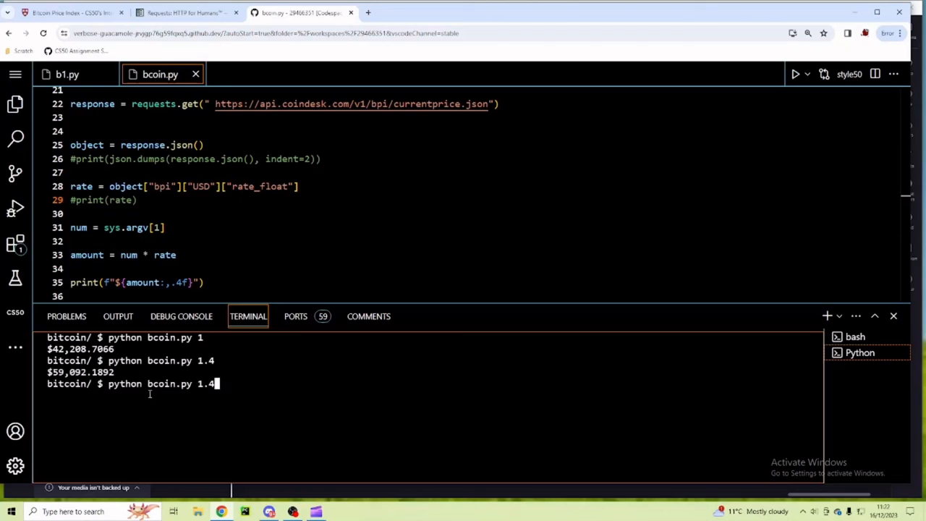
{"action": "type", "text": "20"}
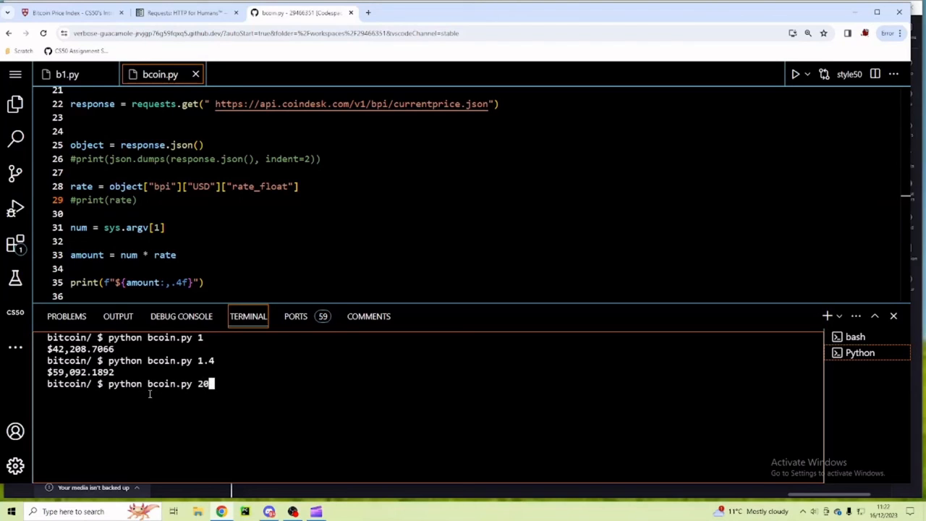
{"action": "key", "text": "Return"}
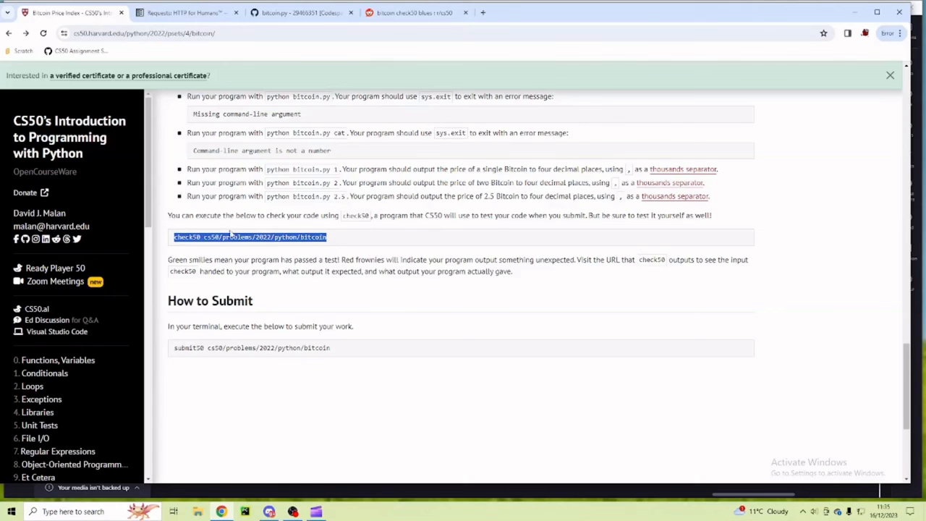
Step: Copy check50 cs50/problems/2022/python/bitcoin from the spec page and return to the Codespace
{"action": "scroll", "scroll_direction": "up", "scroll_amount": 3}
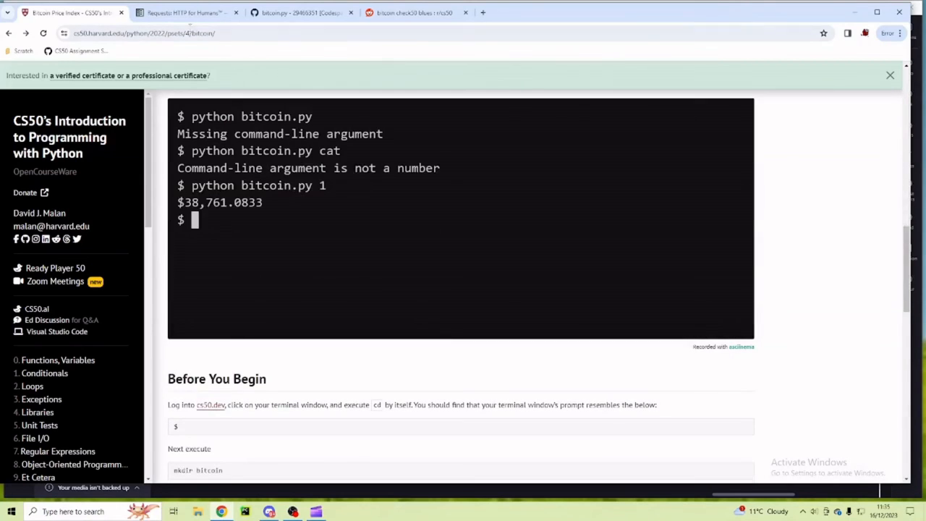
{"action": "left_click", "coordinate": [296, 12]}
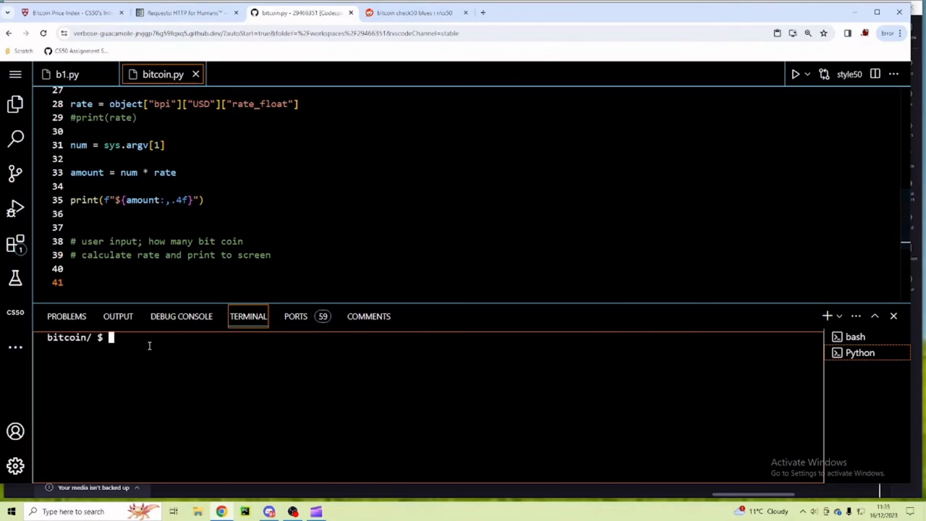
Step: Run check50 on the bitcoin problem and submit the SSH passphrase so the upload proceeds
{"action": "key", "text": "Return"}
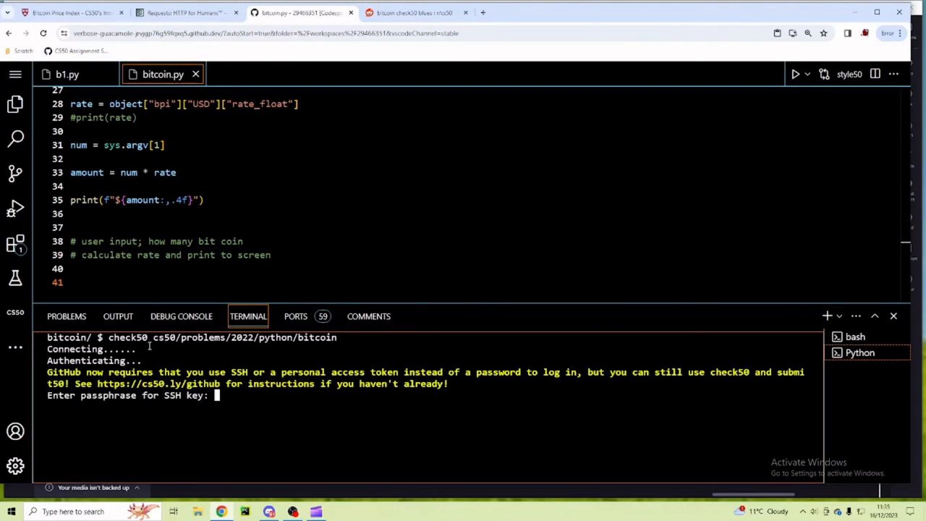
{"action": "key", "text": "Return"}
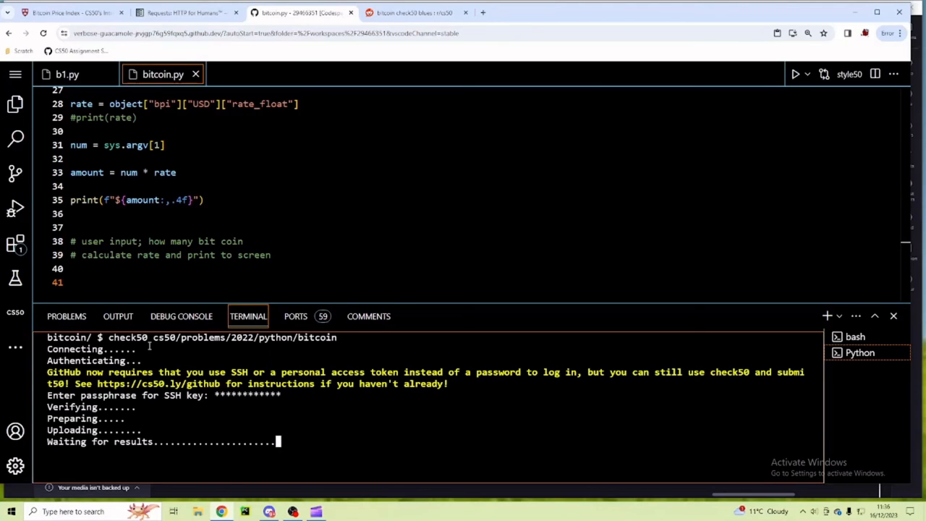